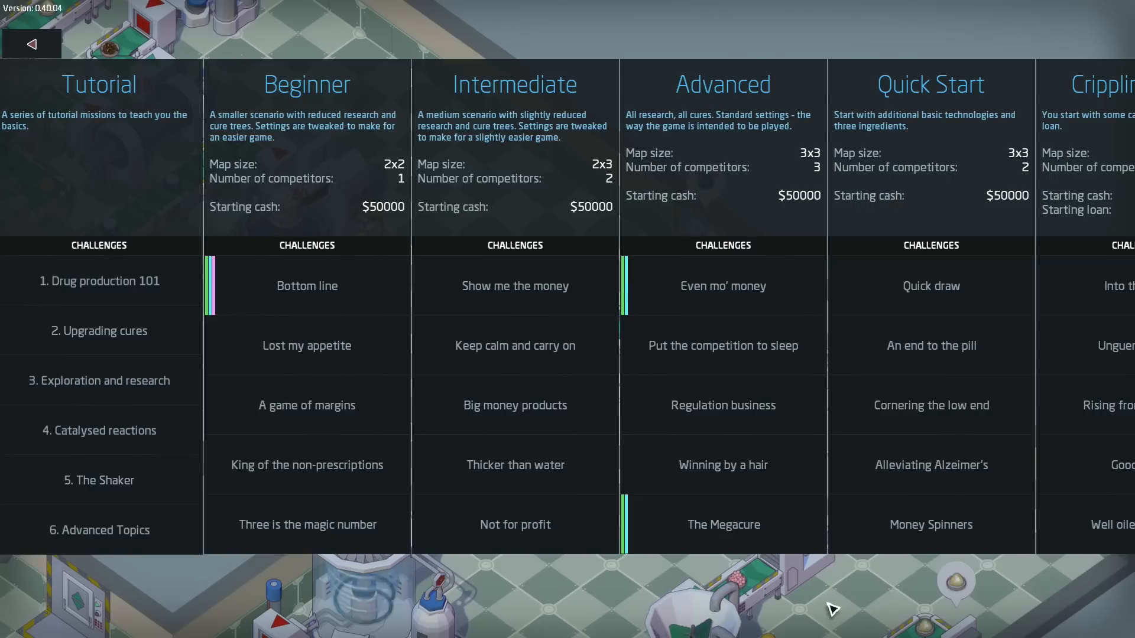
mouse_move(383, 610)
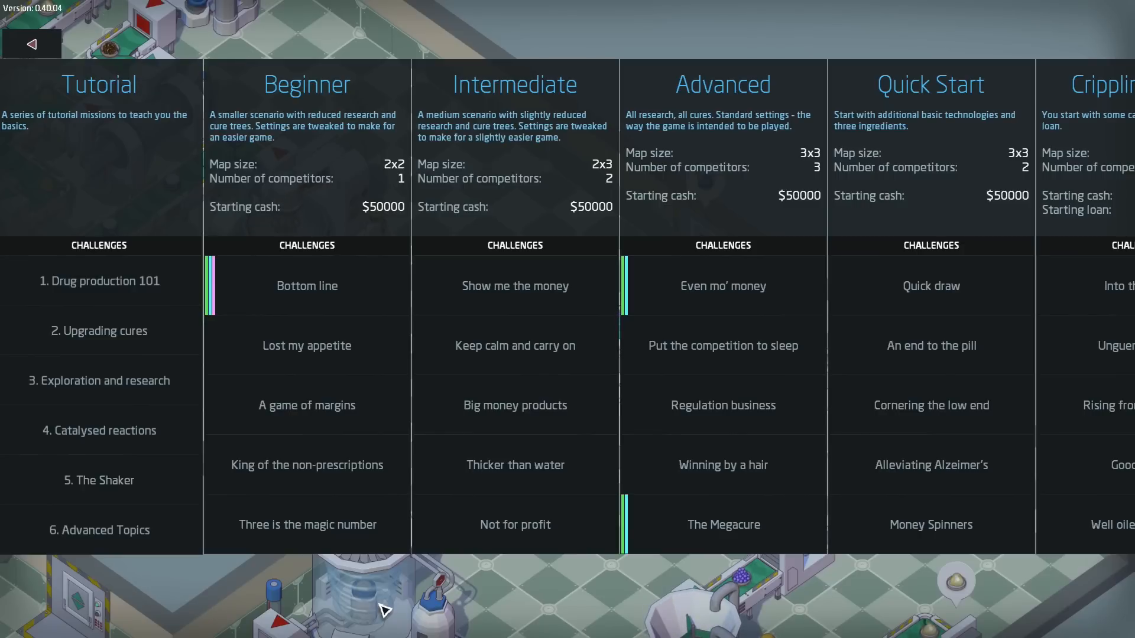
mouse_move(723, 525)
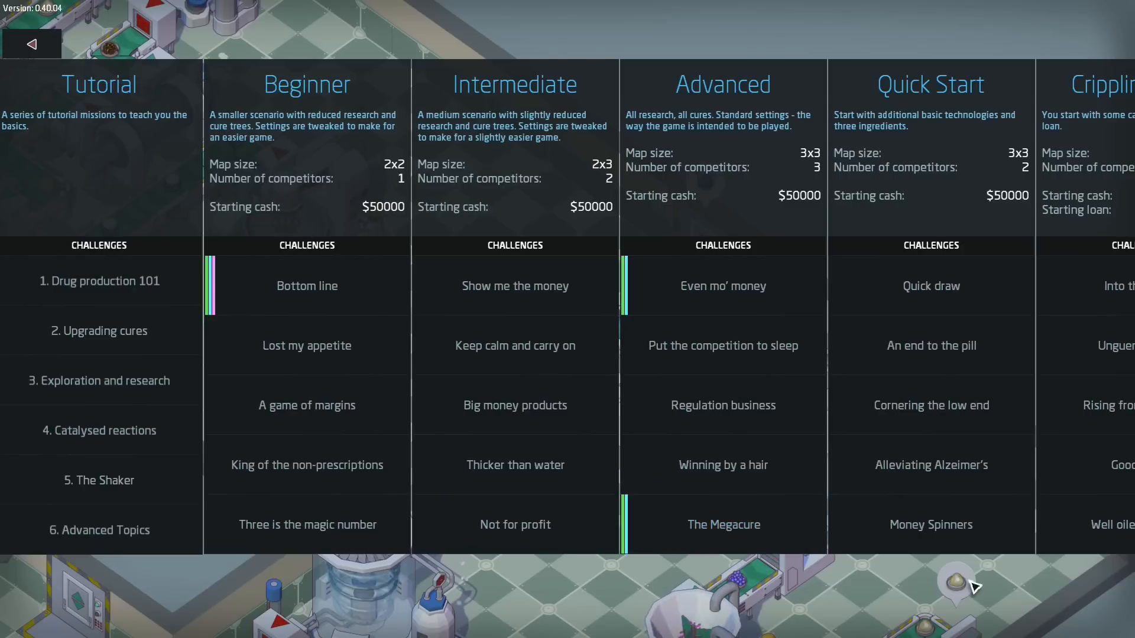
mouse_move(930, 585)
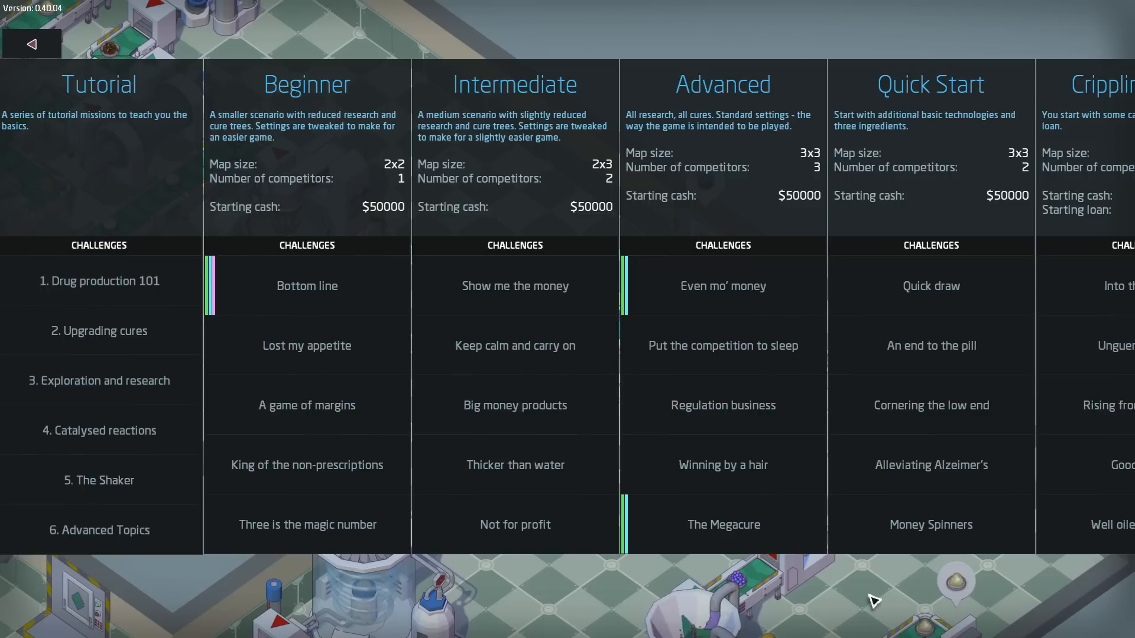
mouse_move(746, 611)
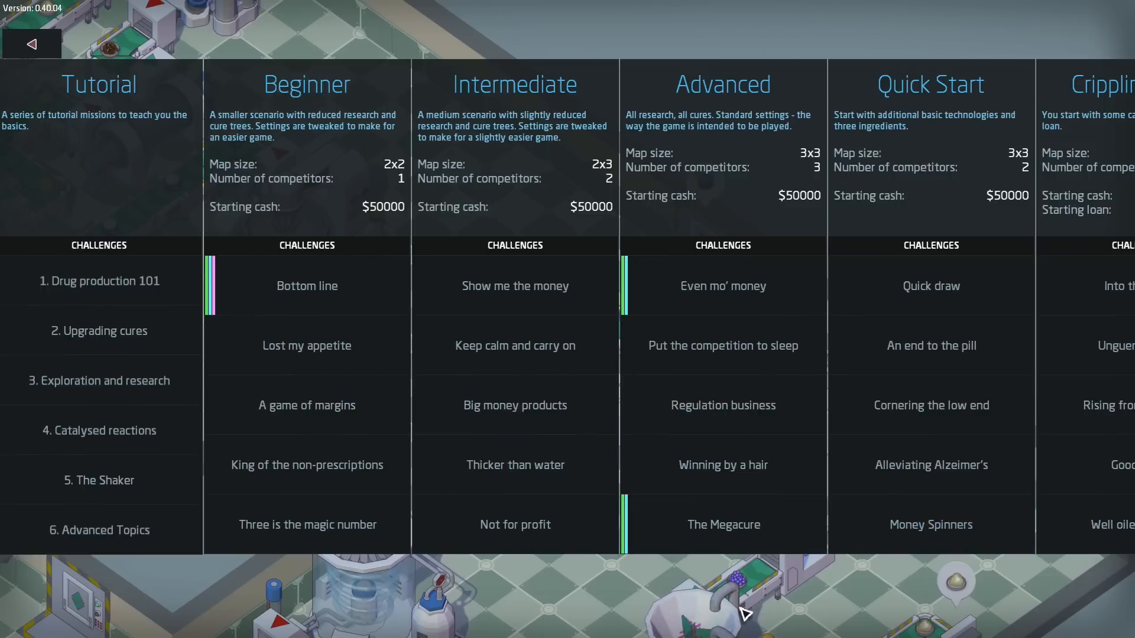
Step: Leave the challenge list and return to the main menu via the back arrow
click(31, 42)
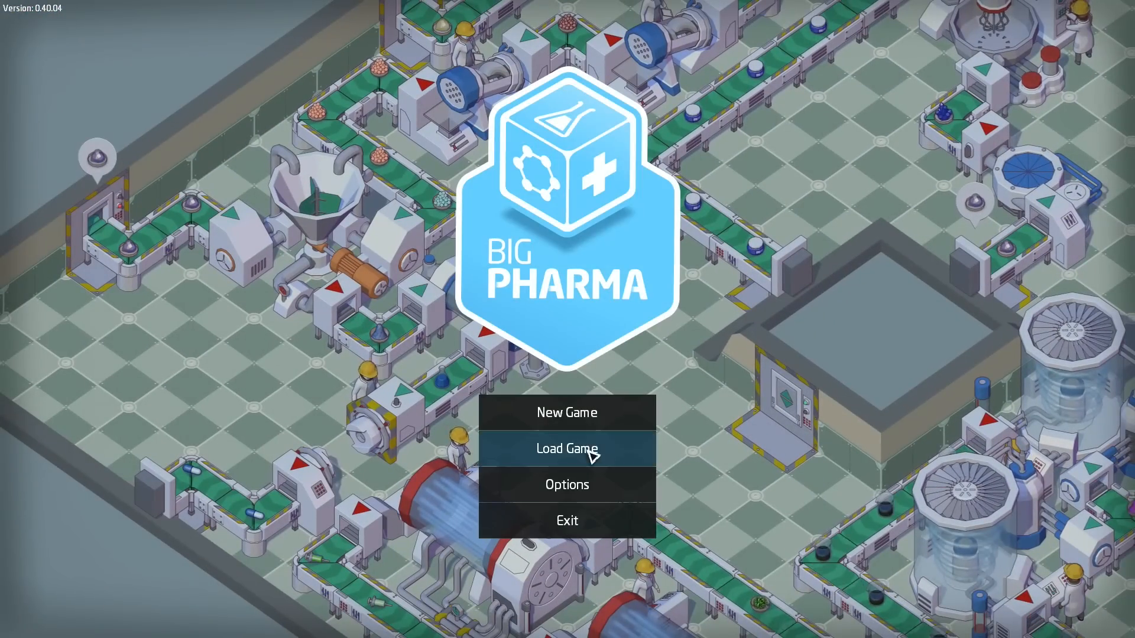
Step: Start a New Game to reach the scenario and challenge list
click(567, 449)
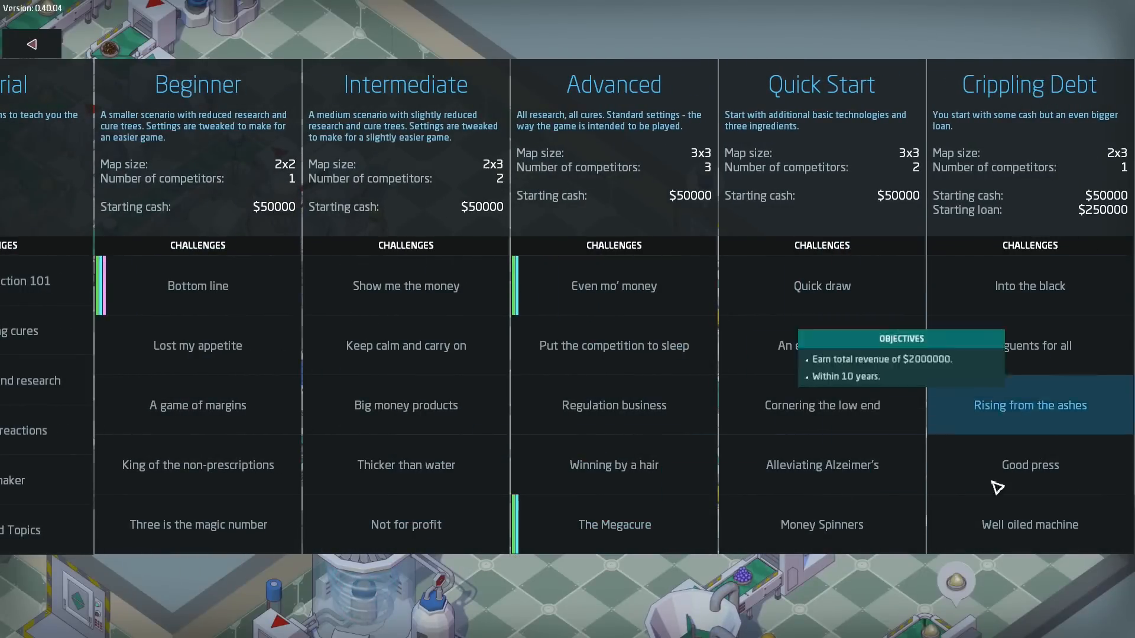
mouse_move(820, 525)
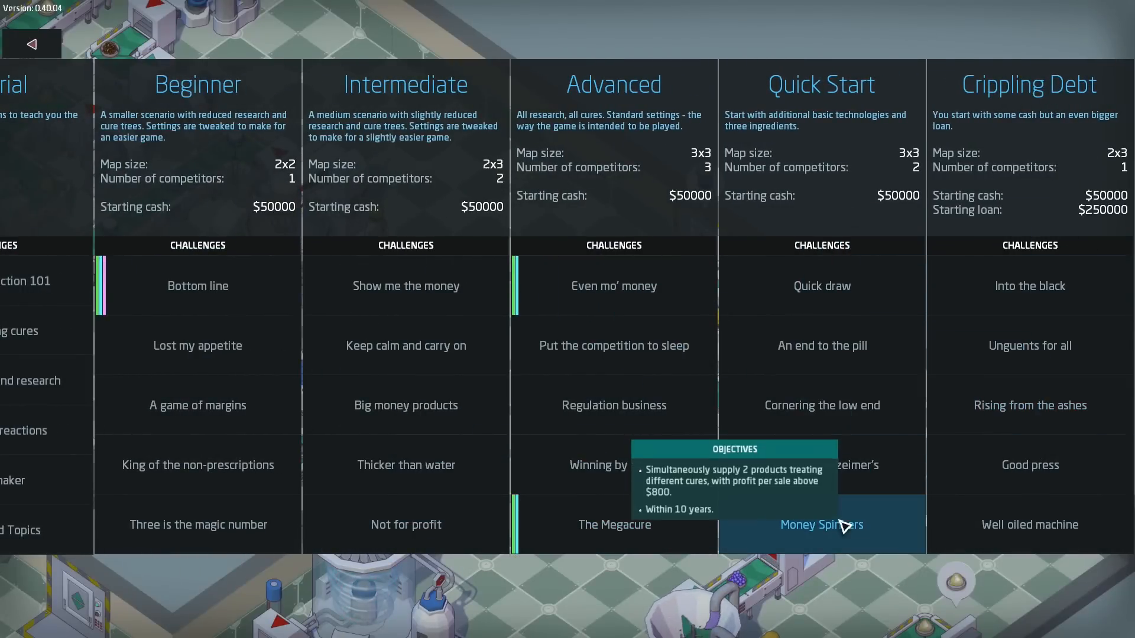
mouse_move(802, 549)
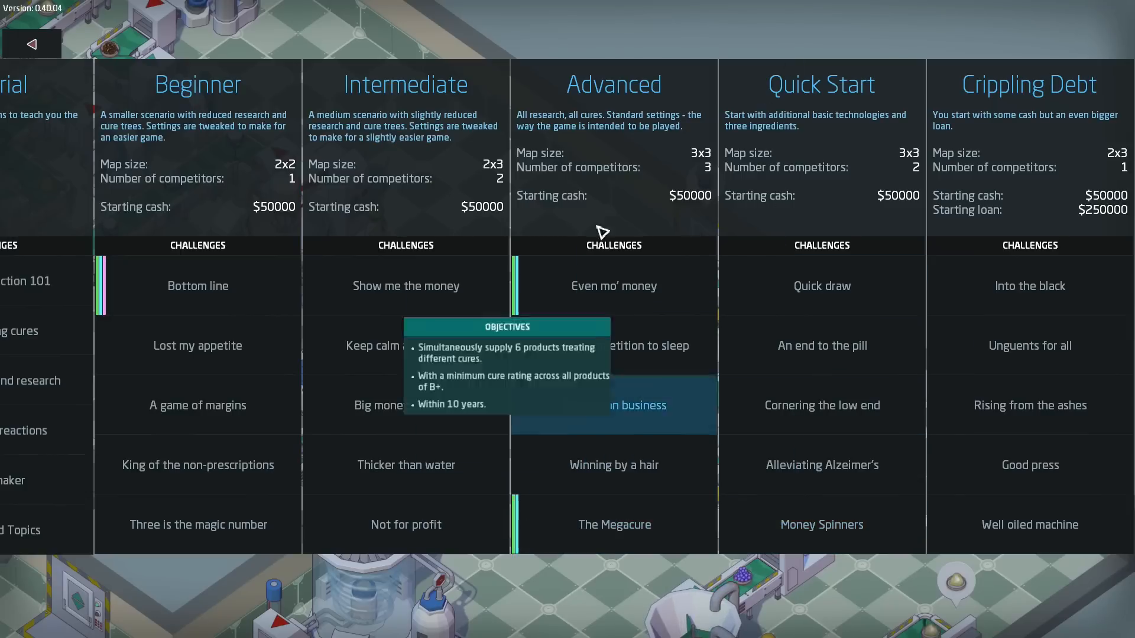
mouse_move(614, 465)
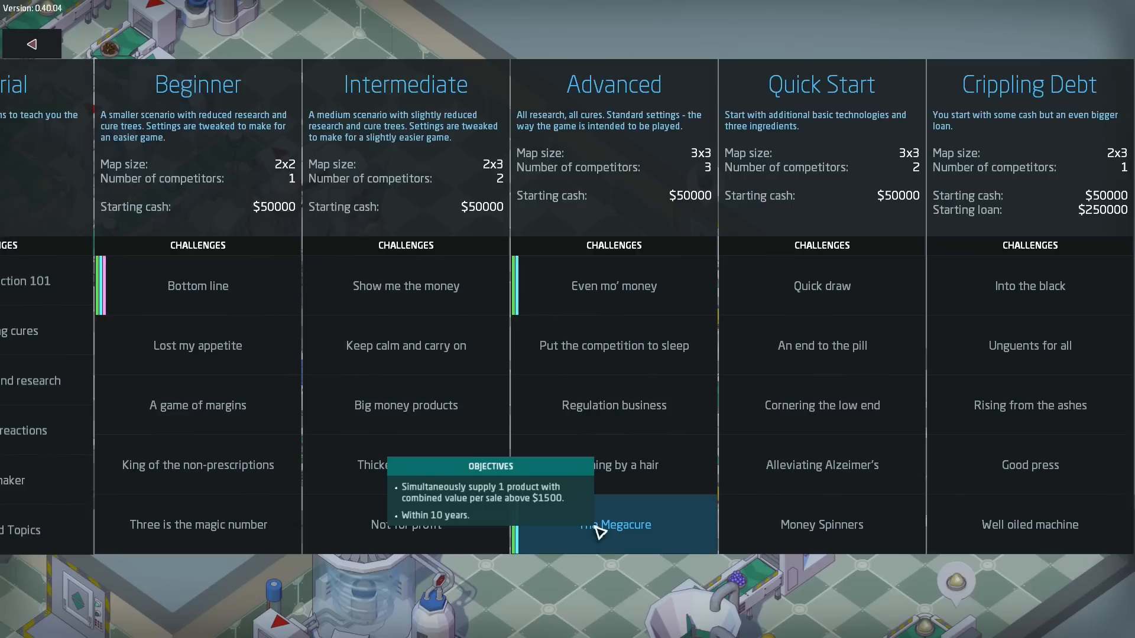
mouse_move(627, 544)
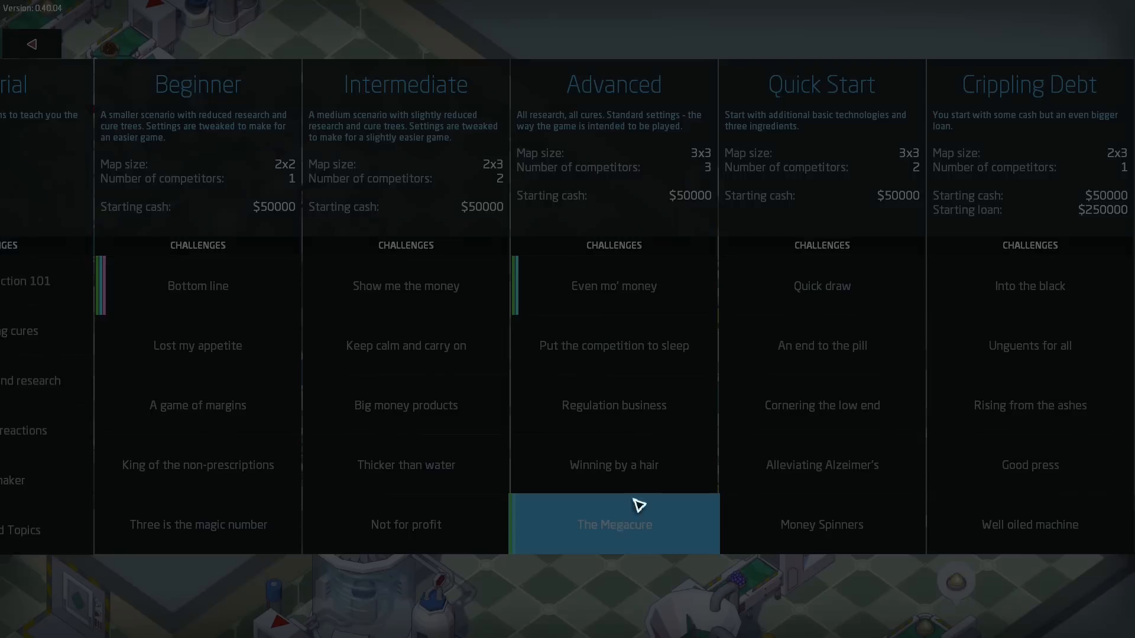
Step: Pick Jenny as CEO, name the company Elysia Pharmaceuticals and incorporate it
click(613, 524)
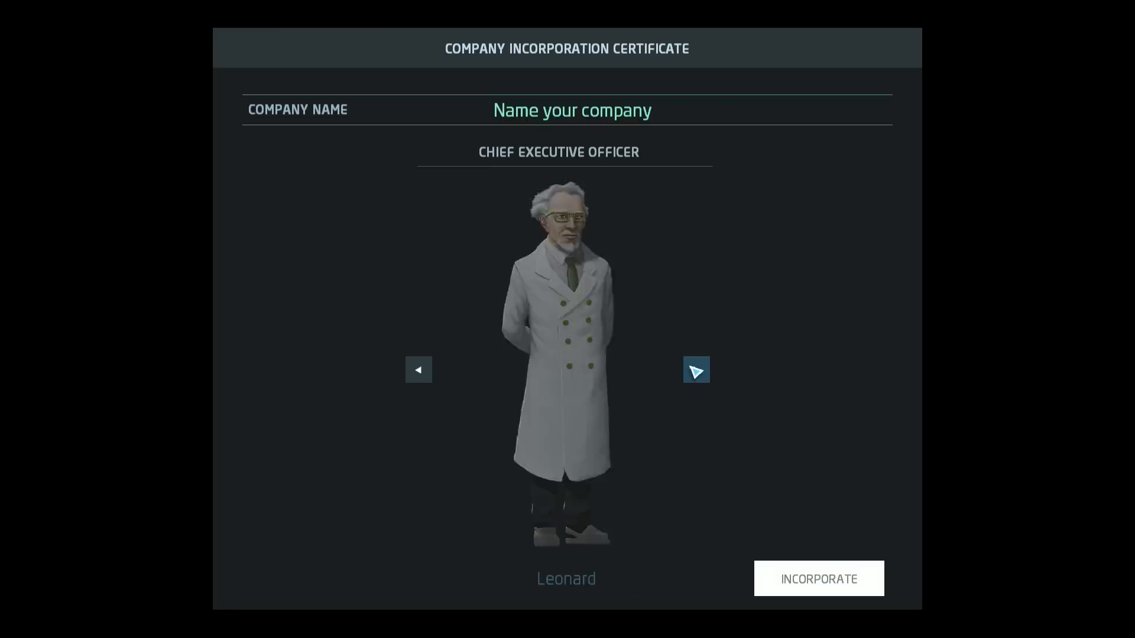
click(695, 370)
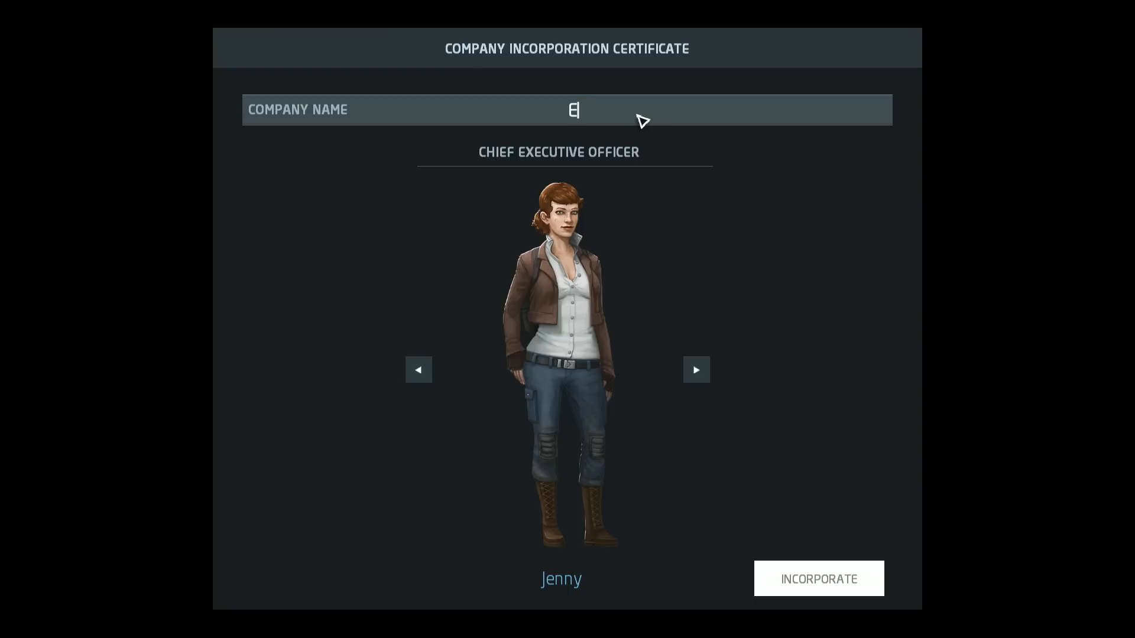
text(Elysia)
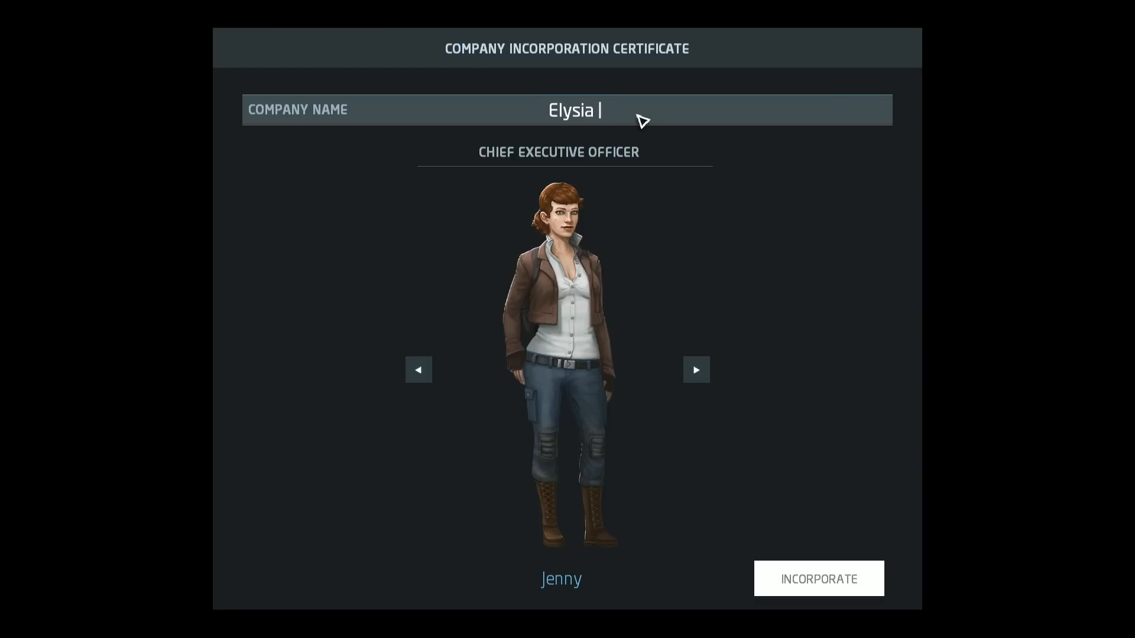
text(Pharmace)
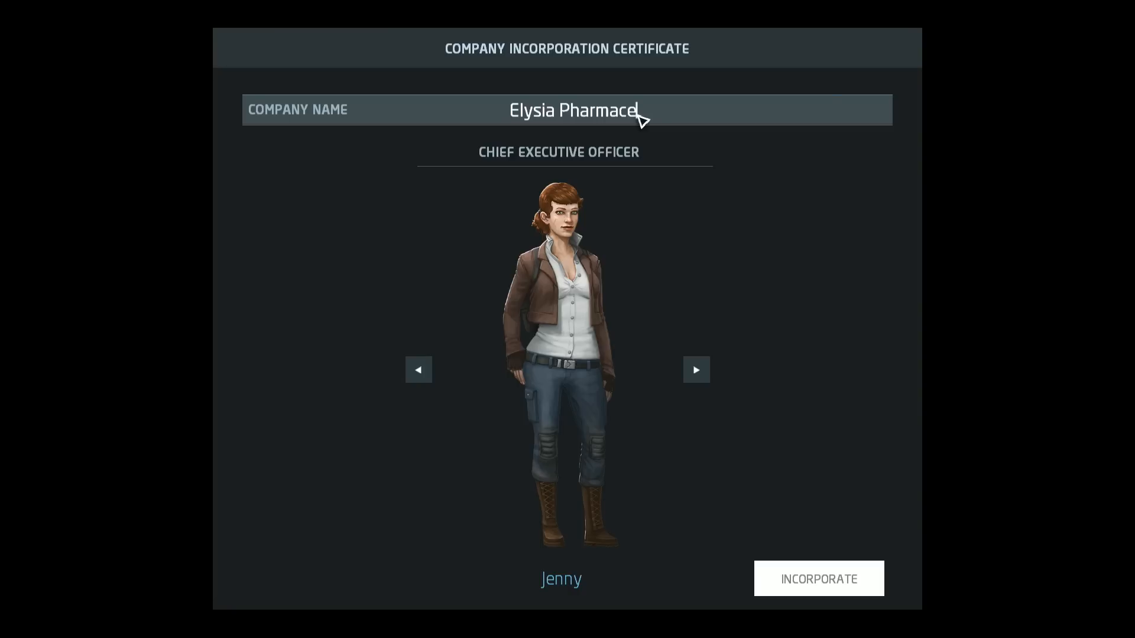
text(uticvals)
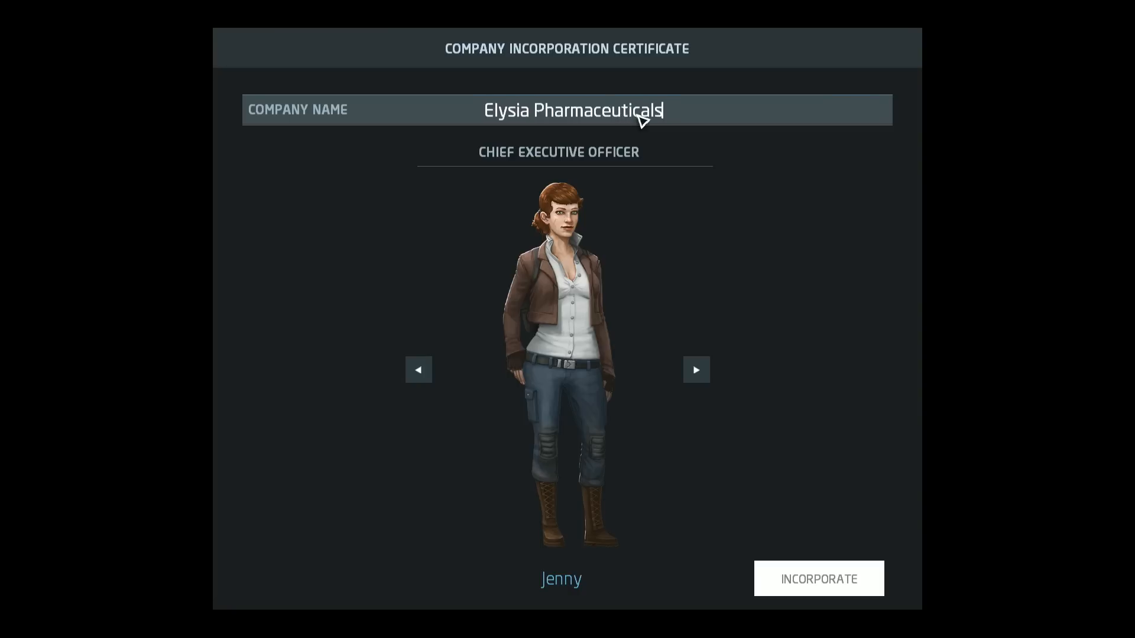
click(818, 578)
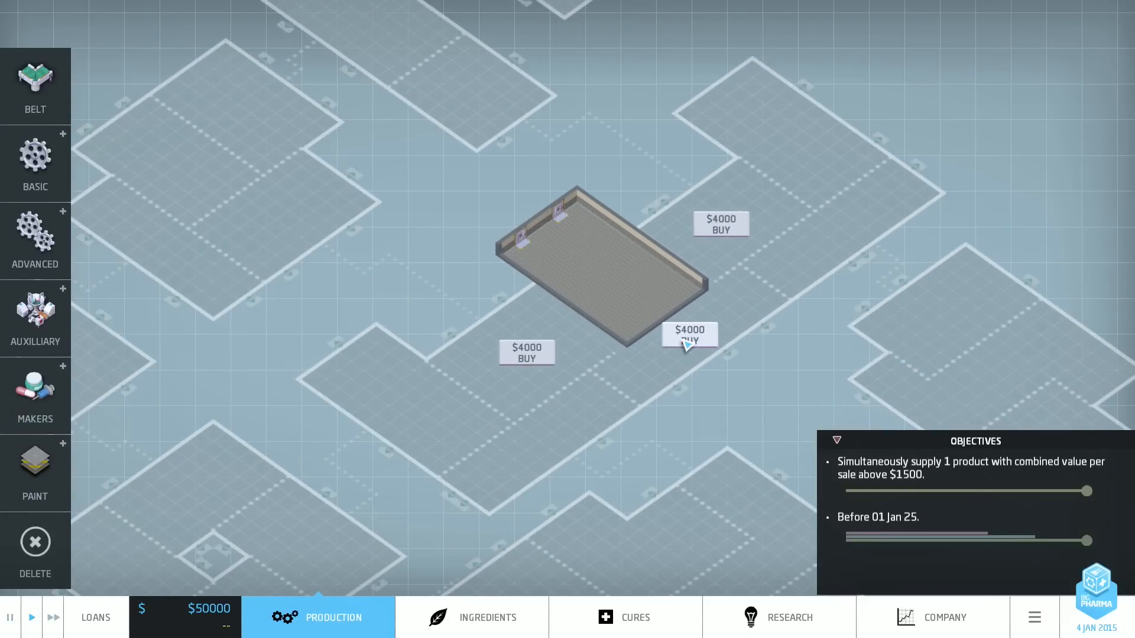
Step: Buy the adjoining factory plot, enlarging the floor and leaving $40,000 cash
click(688, 335)
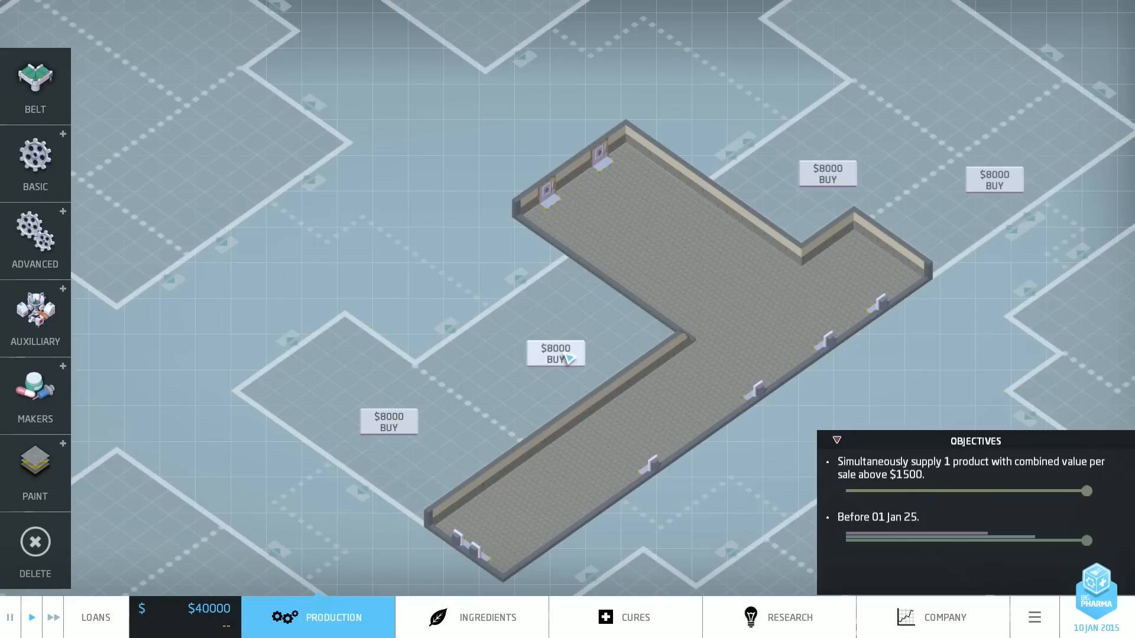
mouse_move(507, 373)
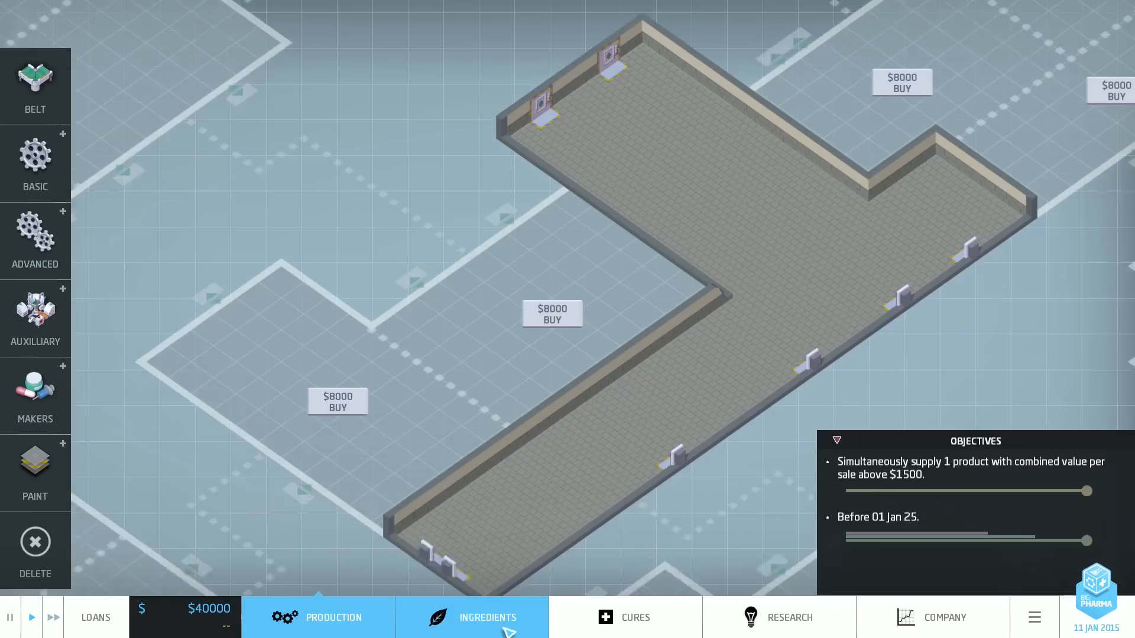
Step: Check the Ingredients overview, then build a line of eight machines along the back wall
click(487, 617)
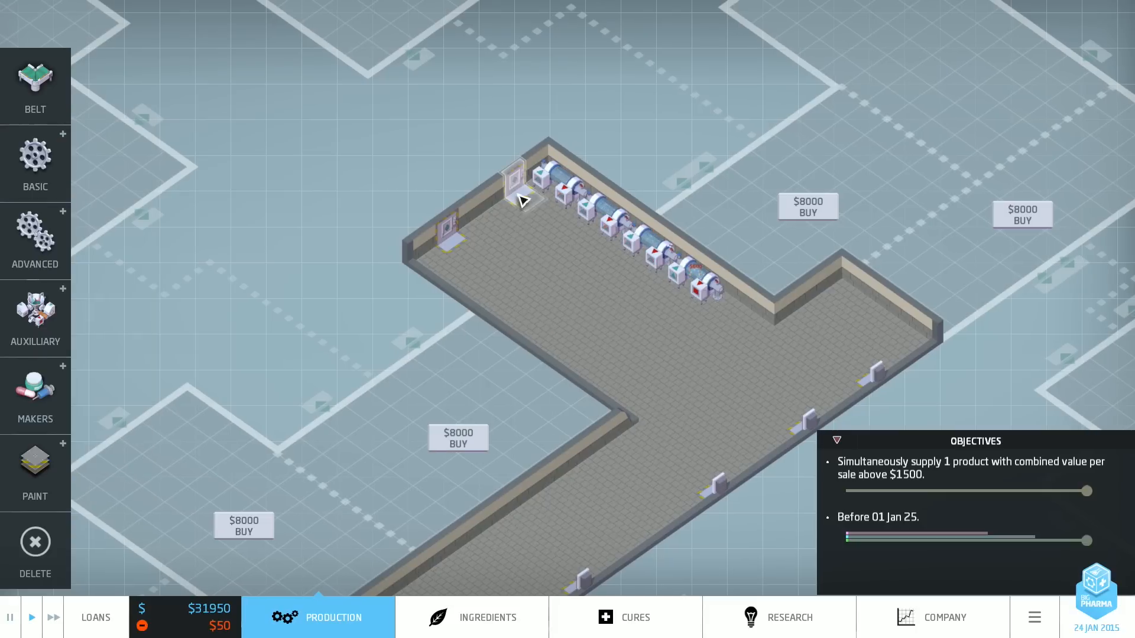
click(487, 617)
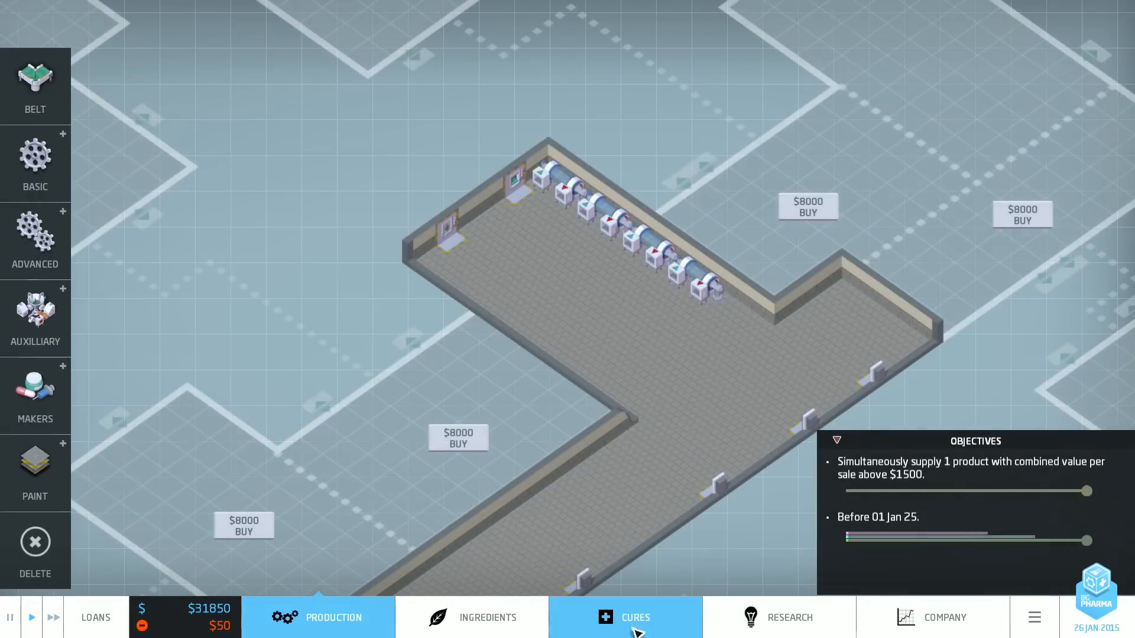
Step: View the Cures overview and the demand chart for Alleviates Insomnia at 104% net demand
click(625, 617)
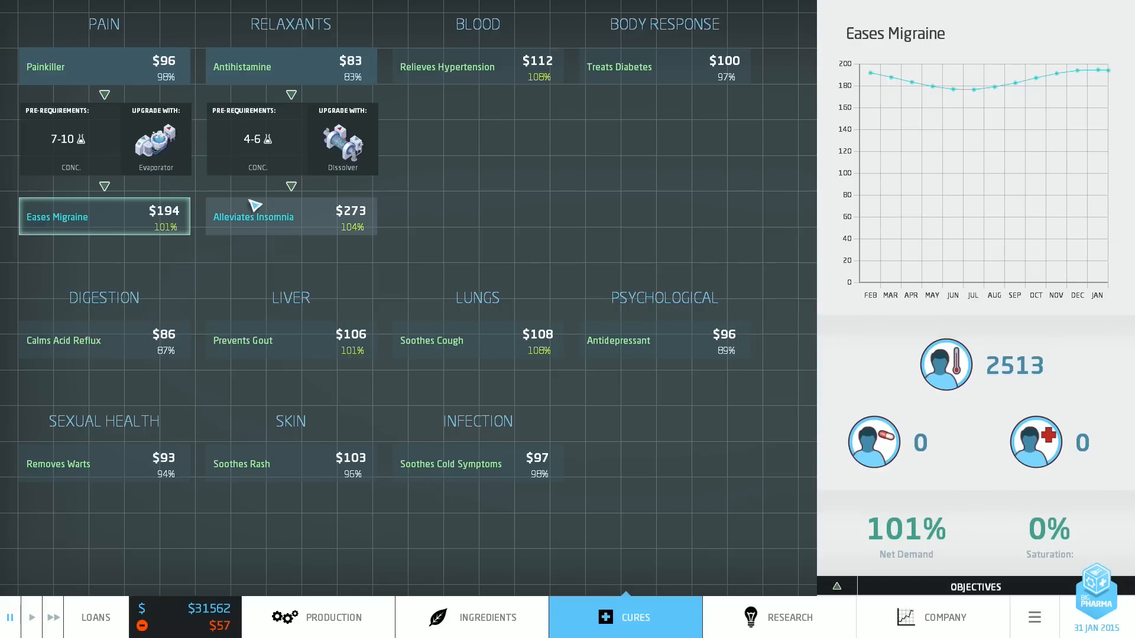
click(291, 217)
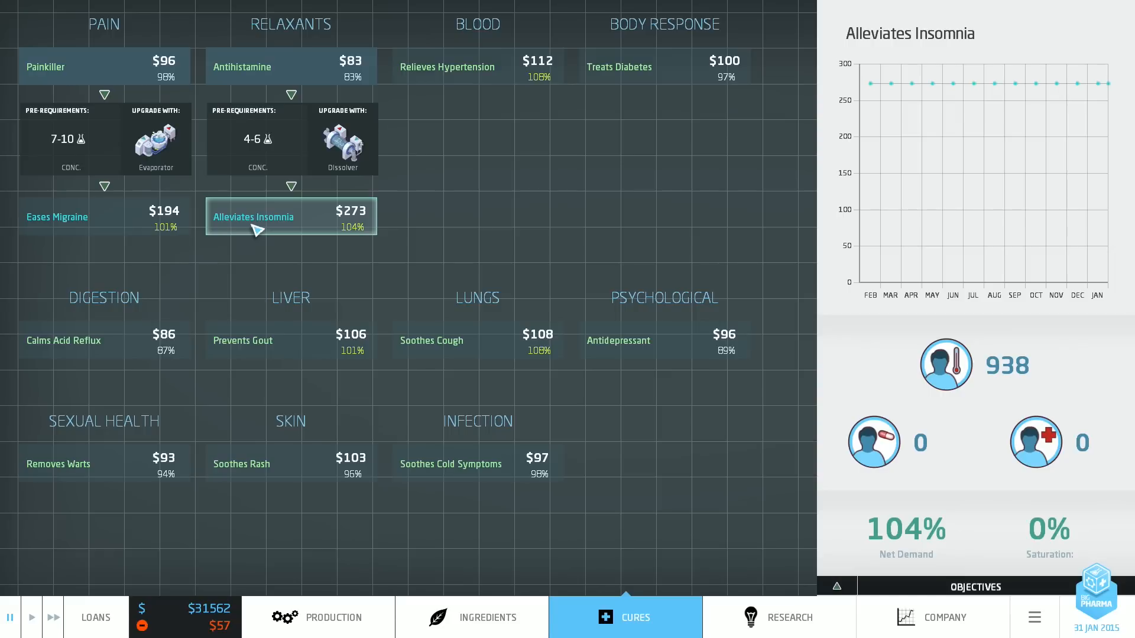
click(333, 617)
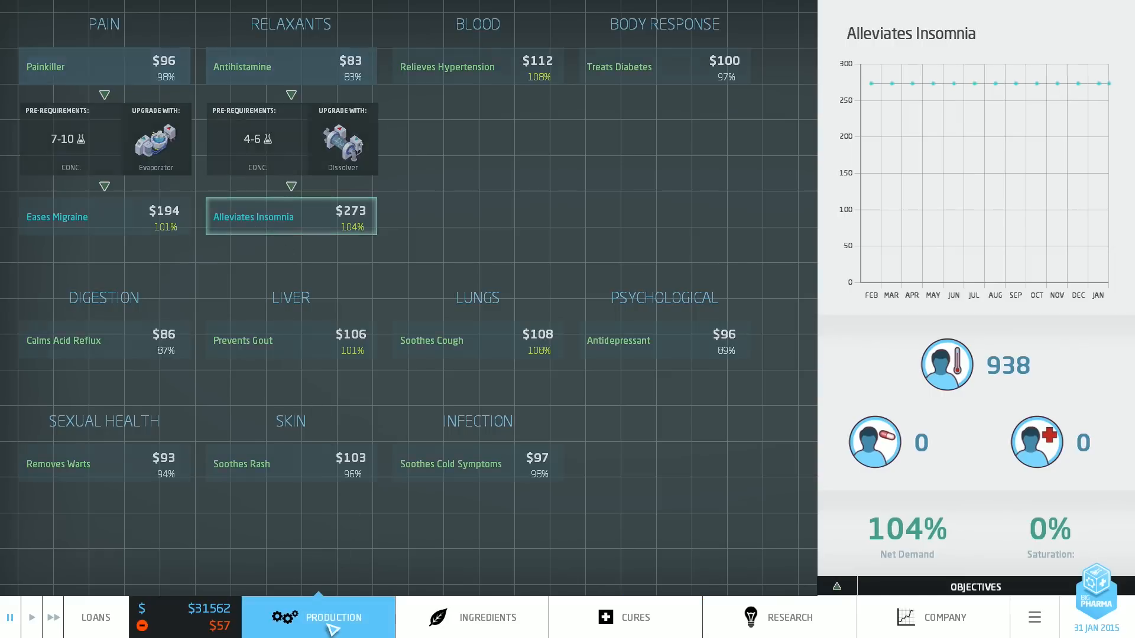
Step: Hire one scientist at $30 a day and assign them to Ioniser research
click(333, 617)
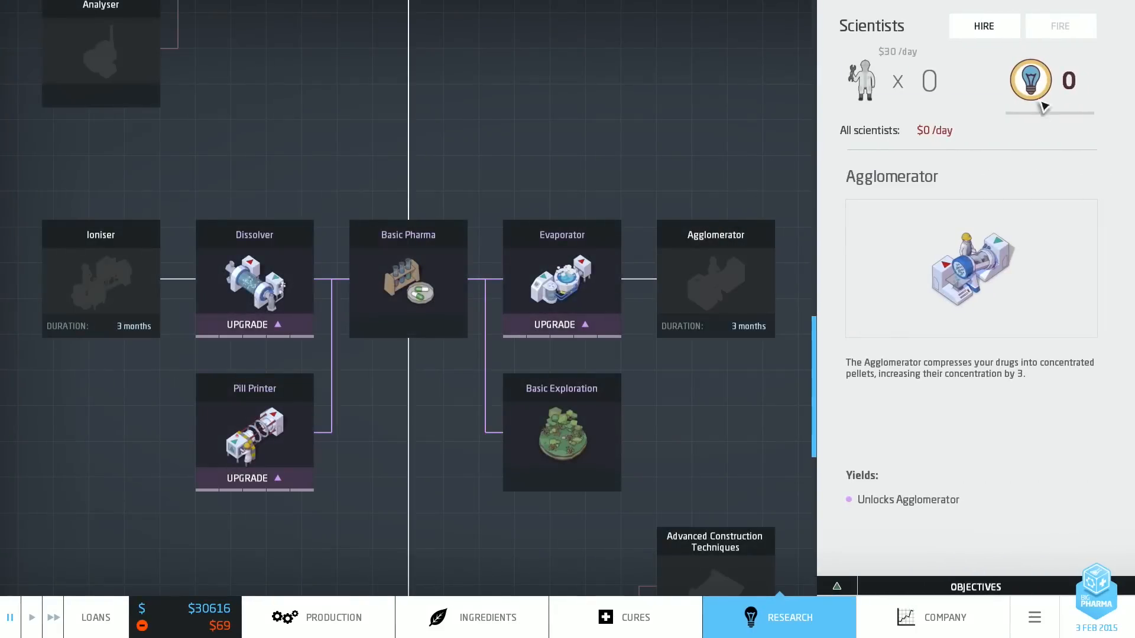
click(982, 25)
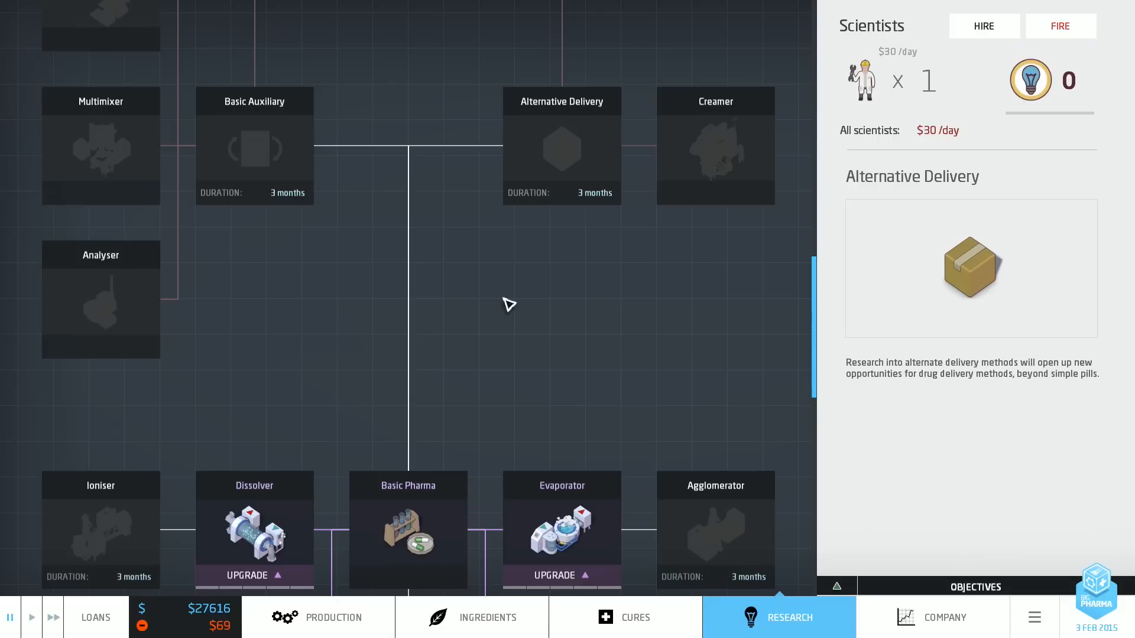
mouse_move(512, 331)
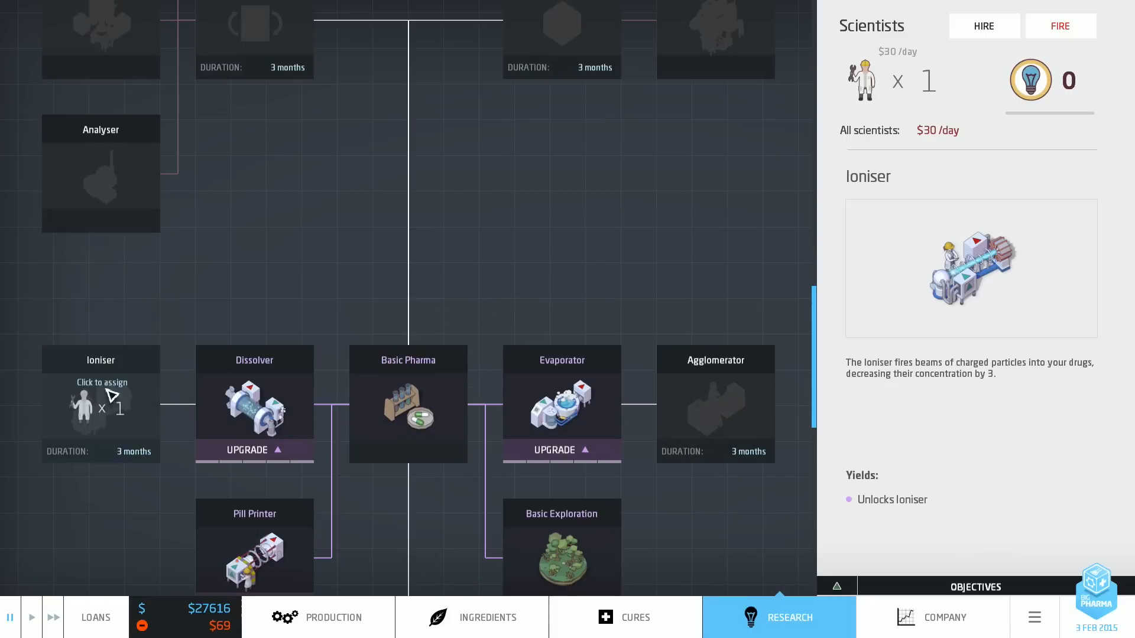
click(714, 405)
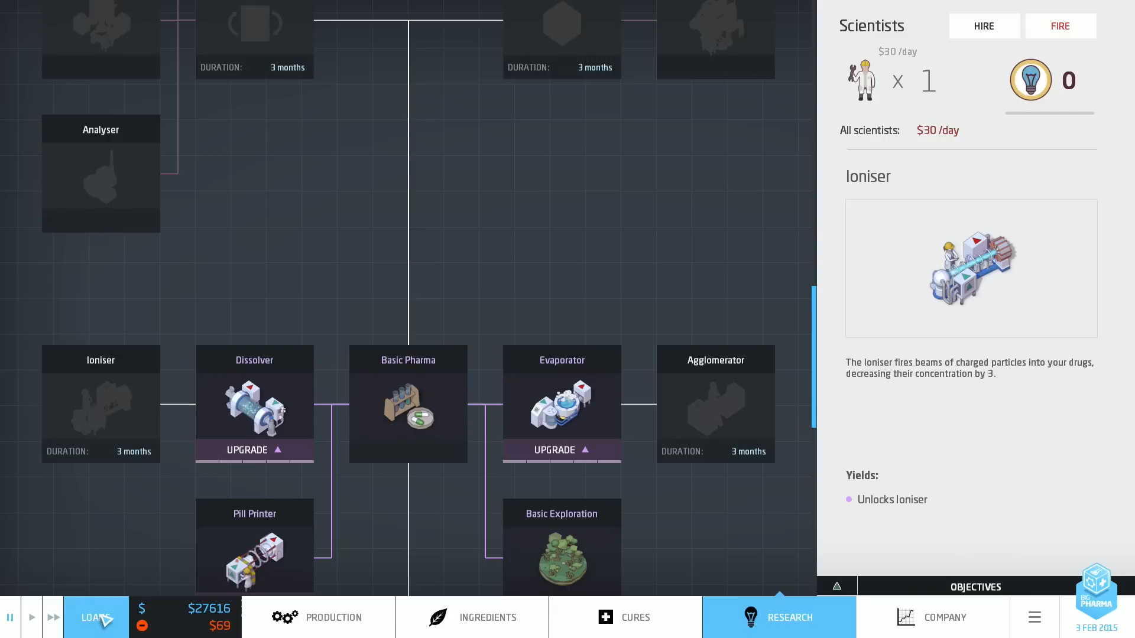
mouse_move(101, 403)
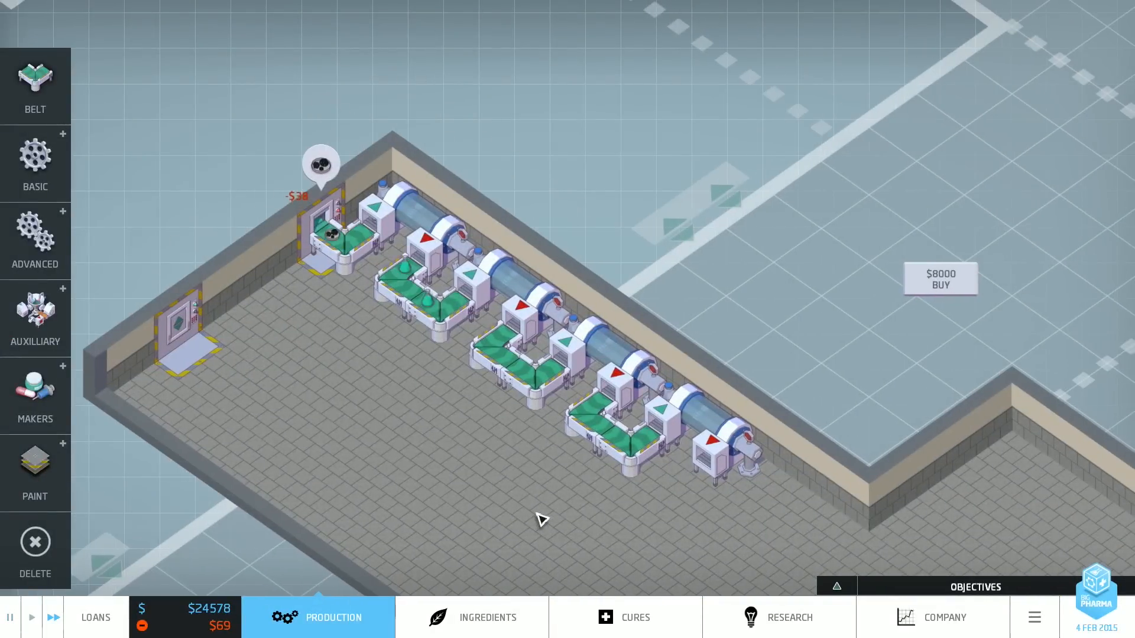
Step: Review the loan offers from Alpha Loans, Future Money and McLoans, then close them
click(95, 617)
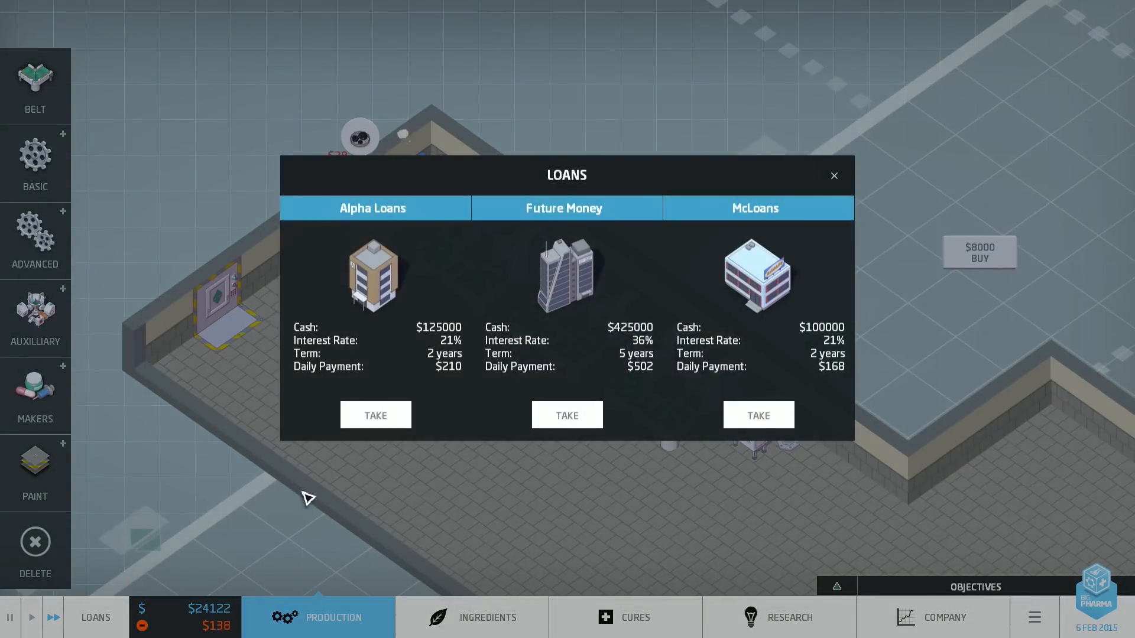
click(834, 175)
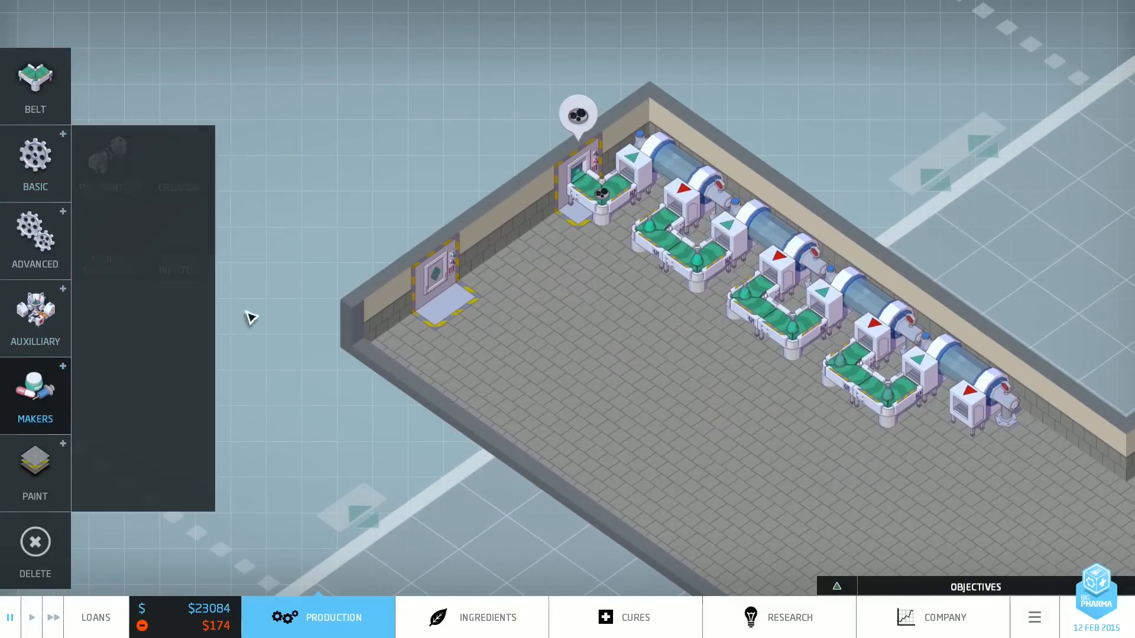
Step: Place pill machines and three evaporators as a second line across the open floor, cash down to $14,884
click(35, 395)
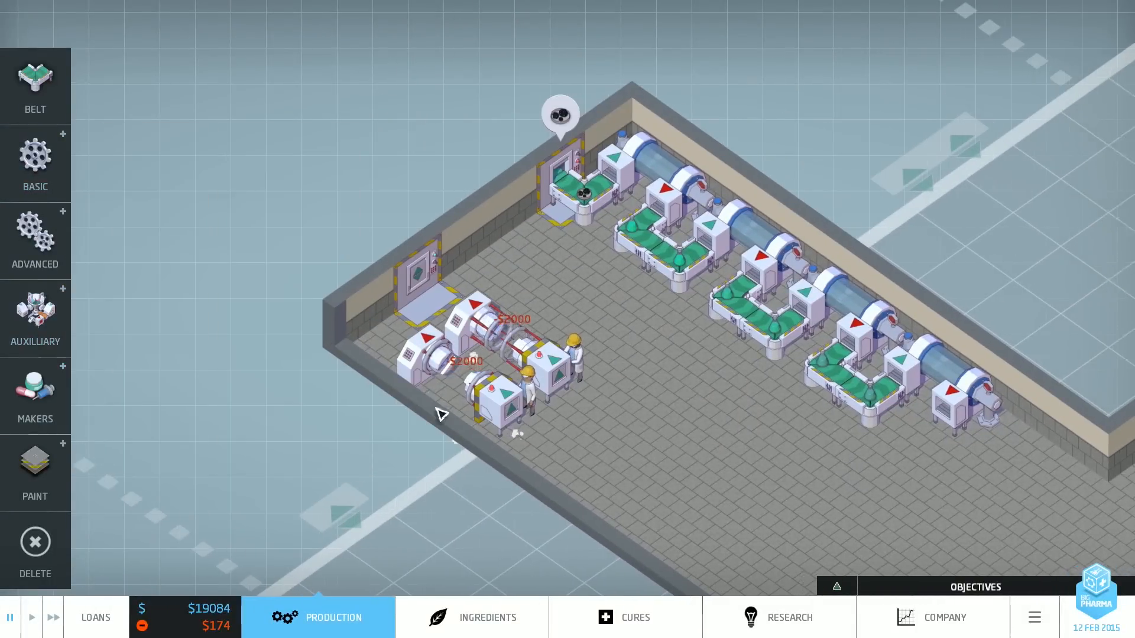
click(34, 164)
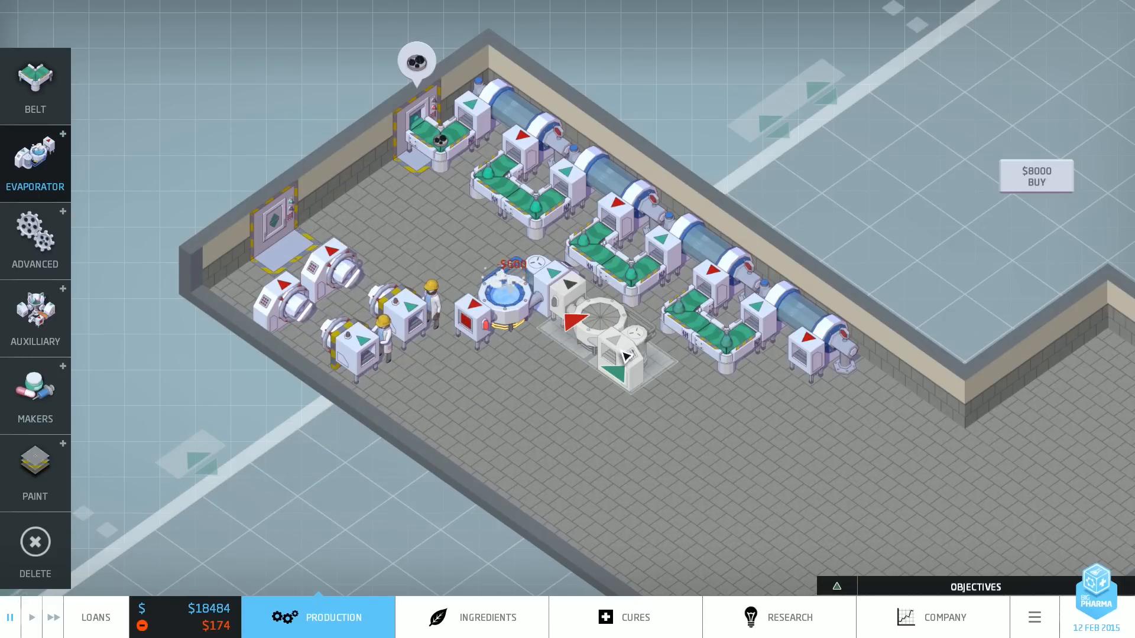
click(586, 413)
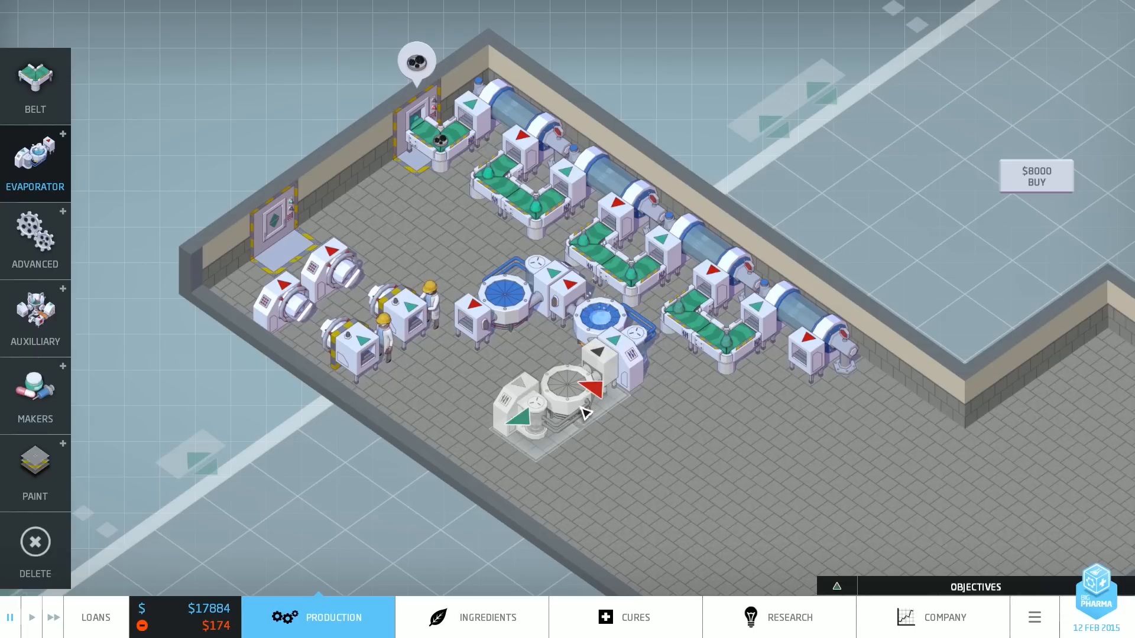
click(587, 413)
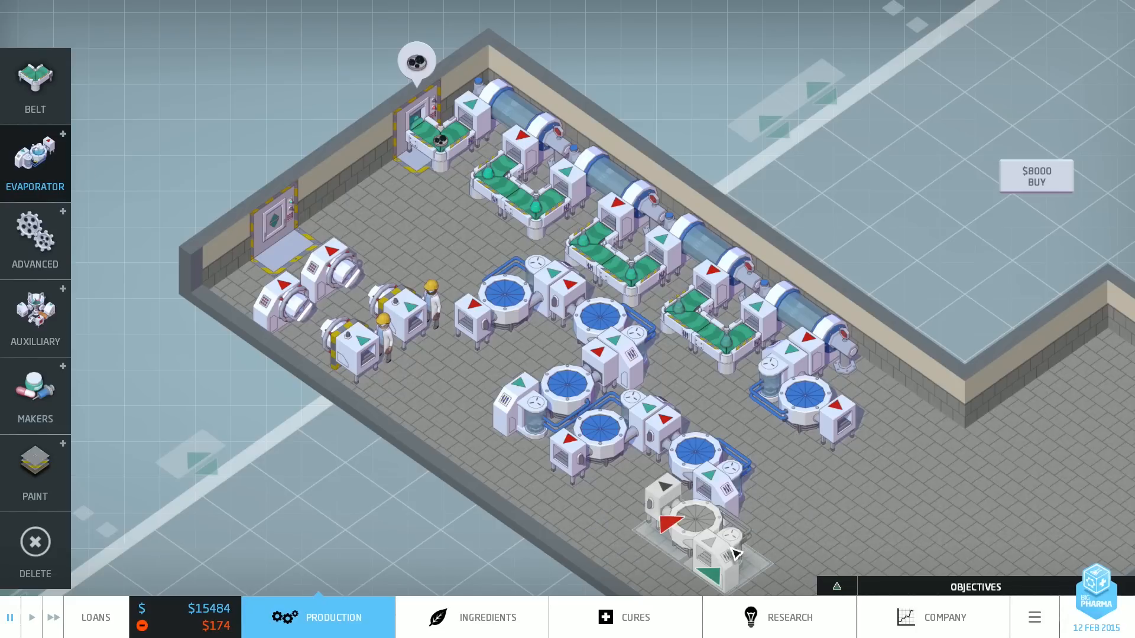
click(795, 499)
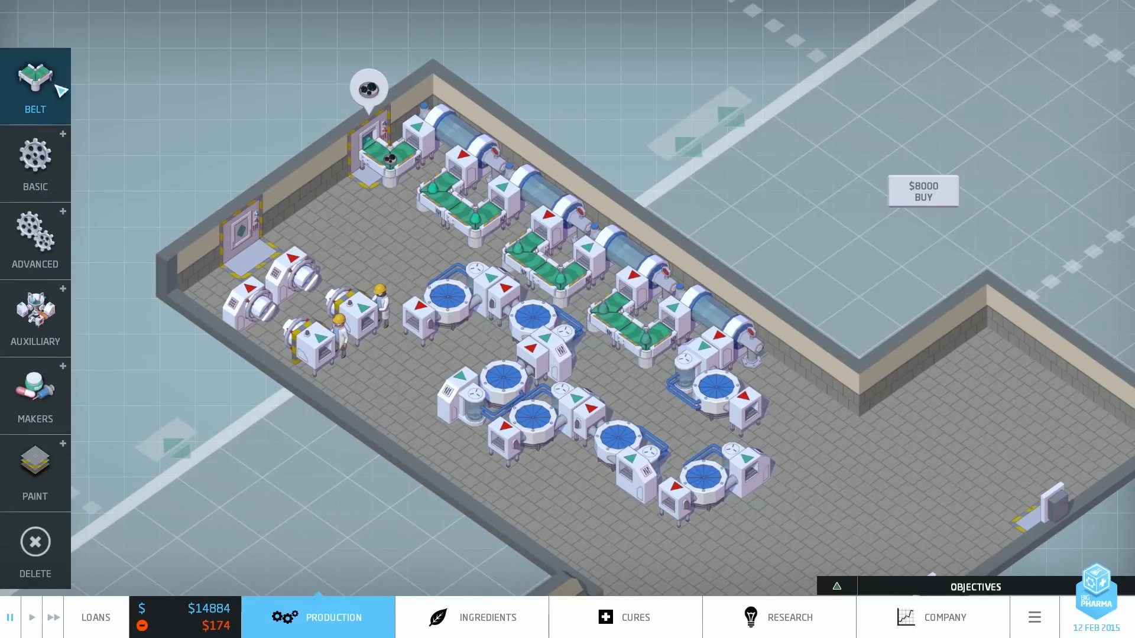
Step: Lay conveyor belts linking the new evaporators and pill machines into one line
click(648, 521)
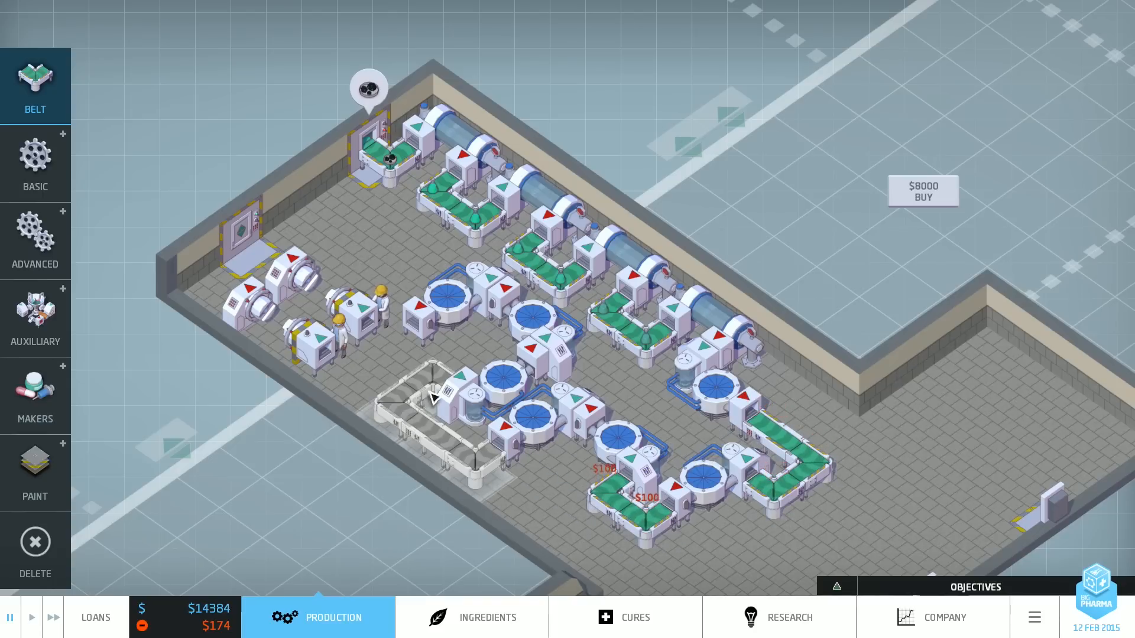
click(434, 398)
text(Elysia Snooze-A-Doodle-Doo)
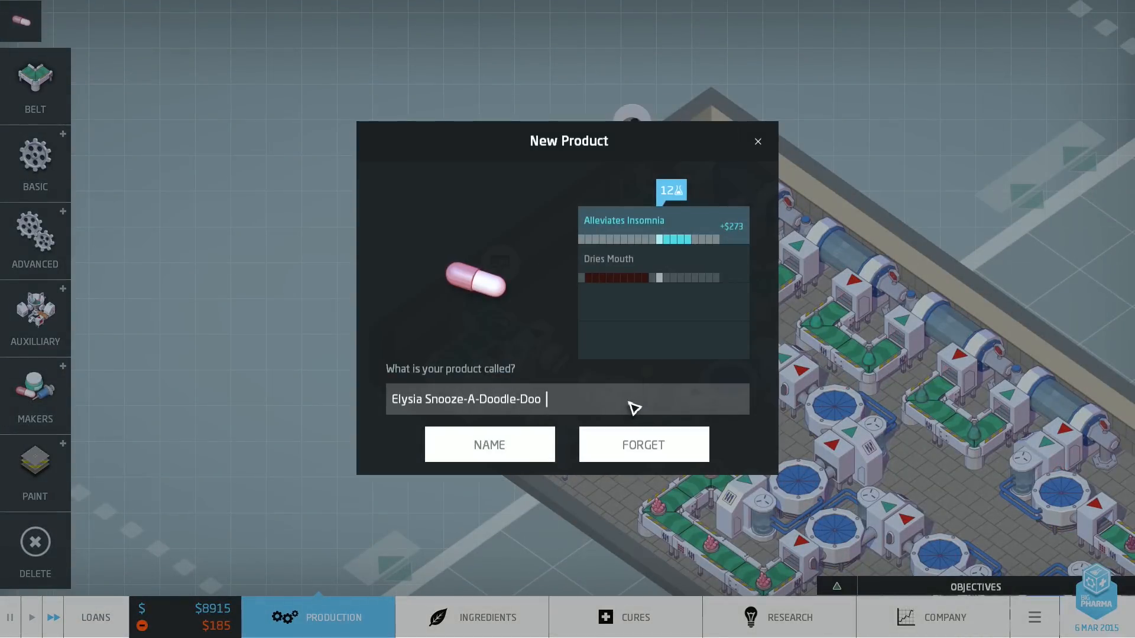
Step: Name the new insomnia pill with the typed text 'Khaine GB' and confirm the name
text("Khaine)
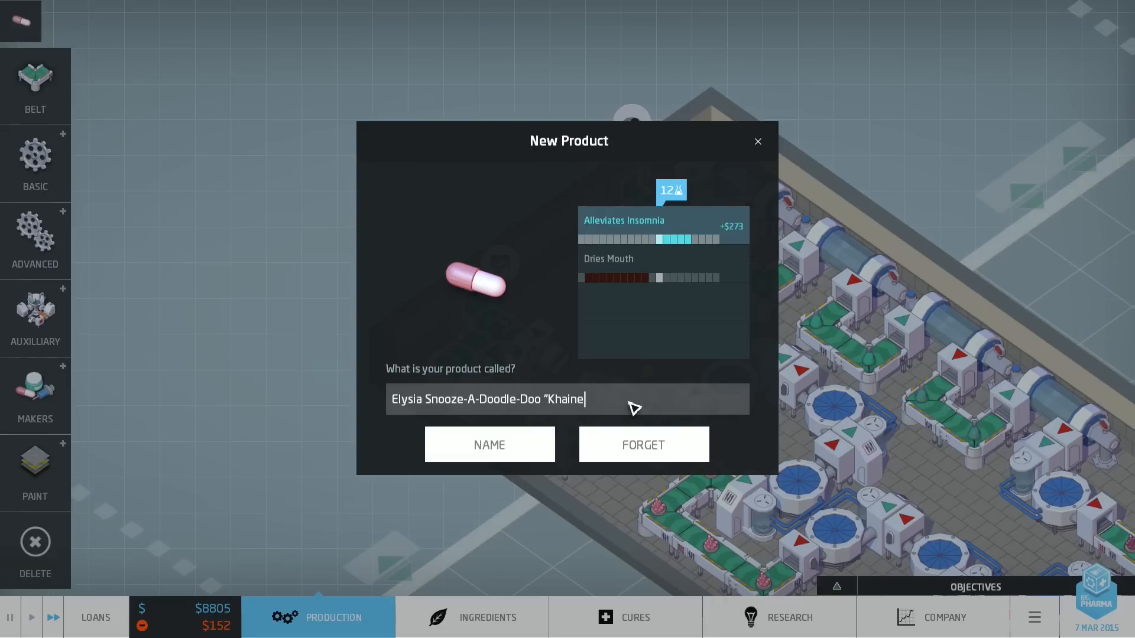
text(GB")
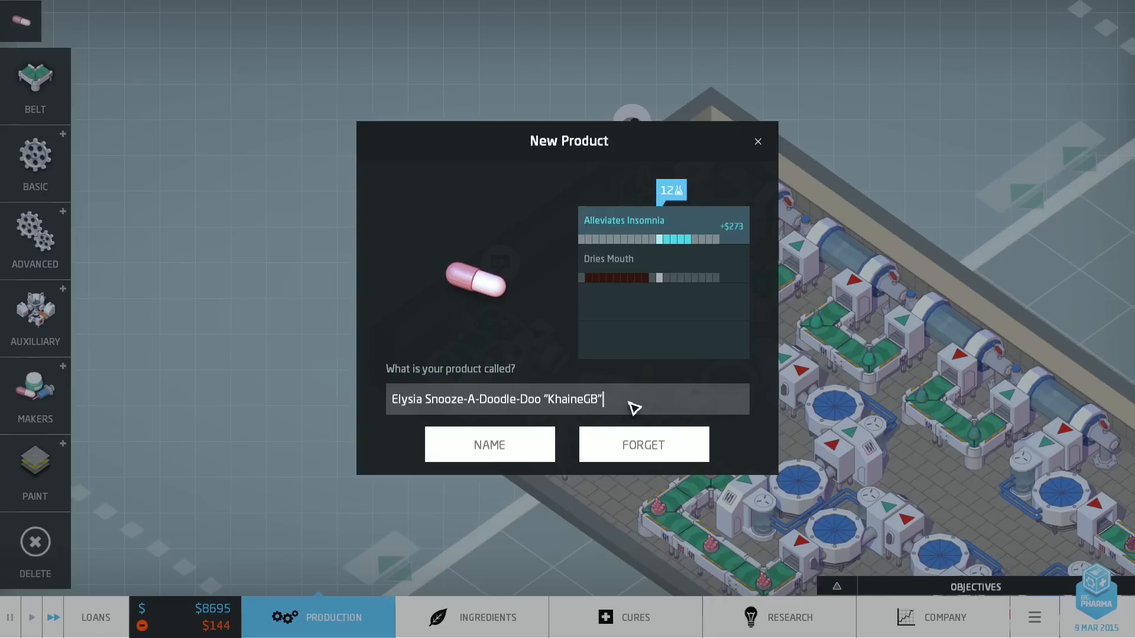
click(488, 445)
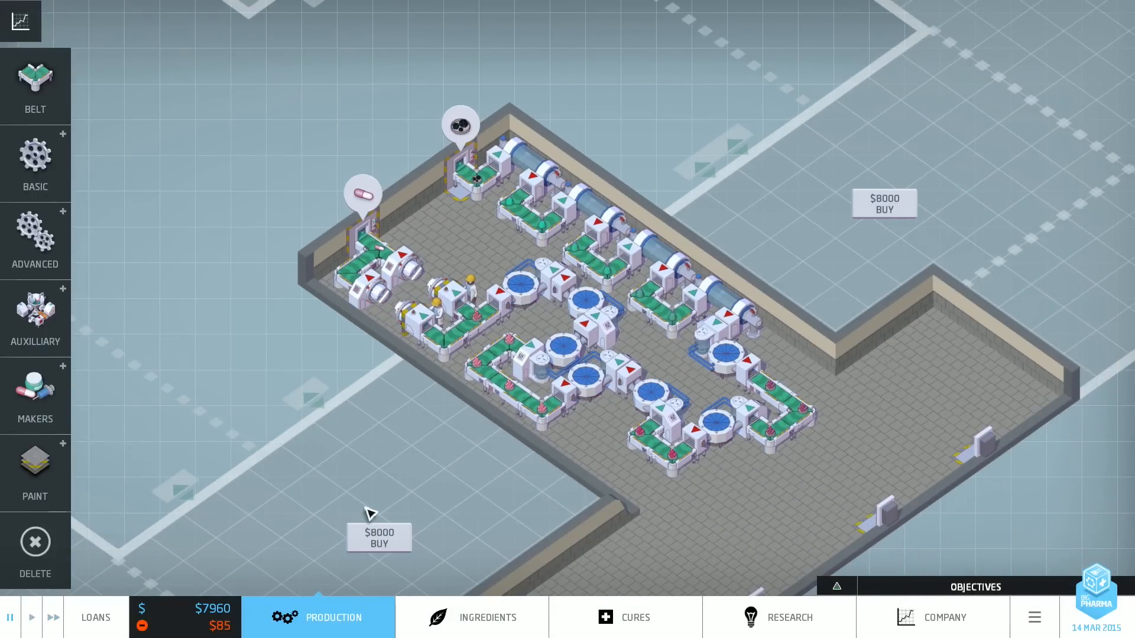
click(488, 617)
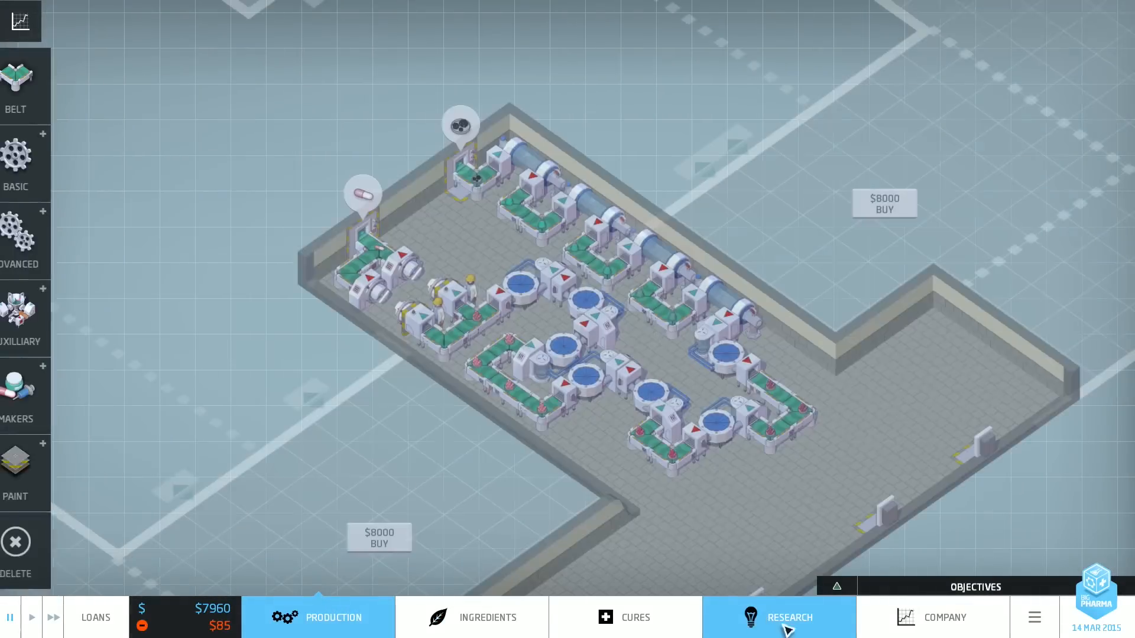
click(944, 617)
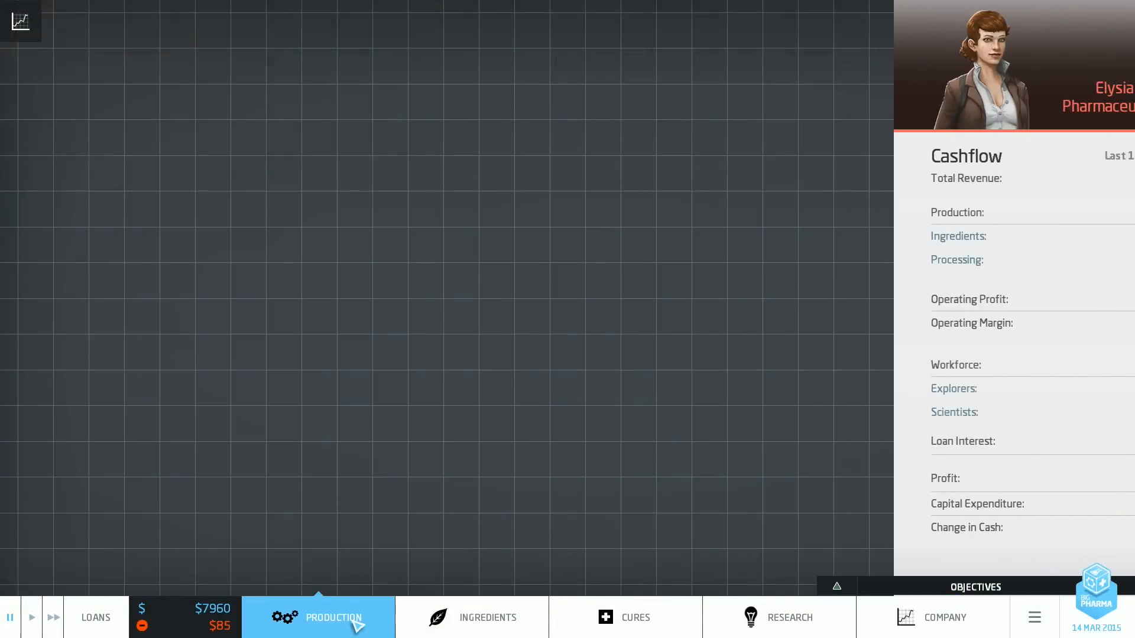
click(334, 617)
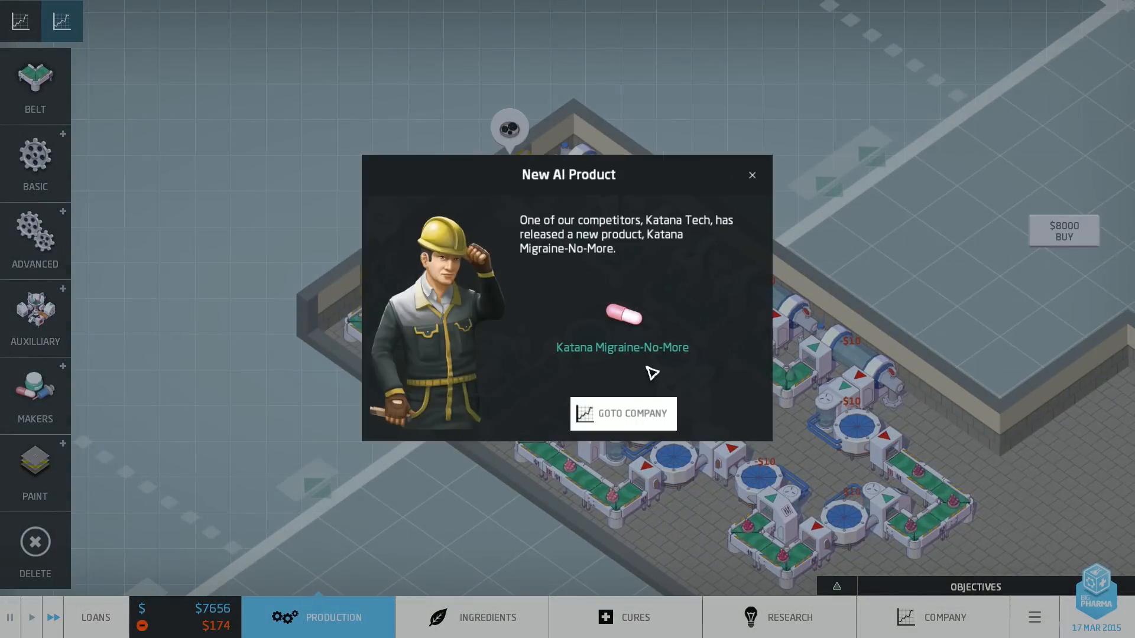
Step: View the competitor's company details, dismiss the second product notice and return to the floor
click(622, 414)
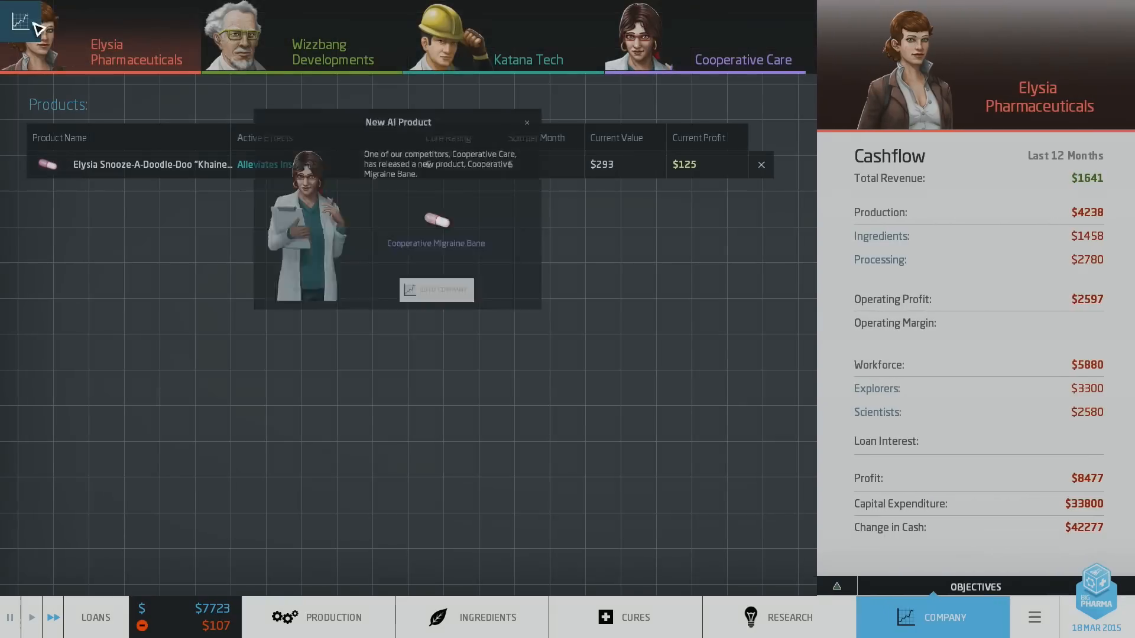
click(527, 121)
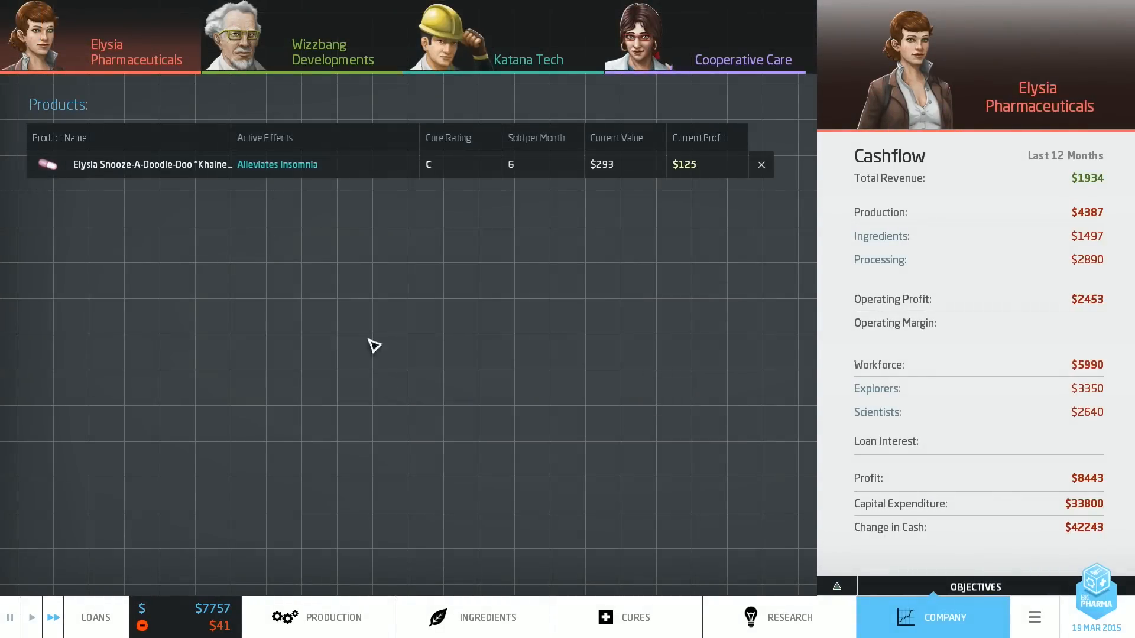
click(333, 617)
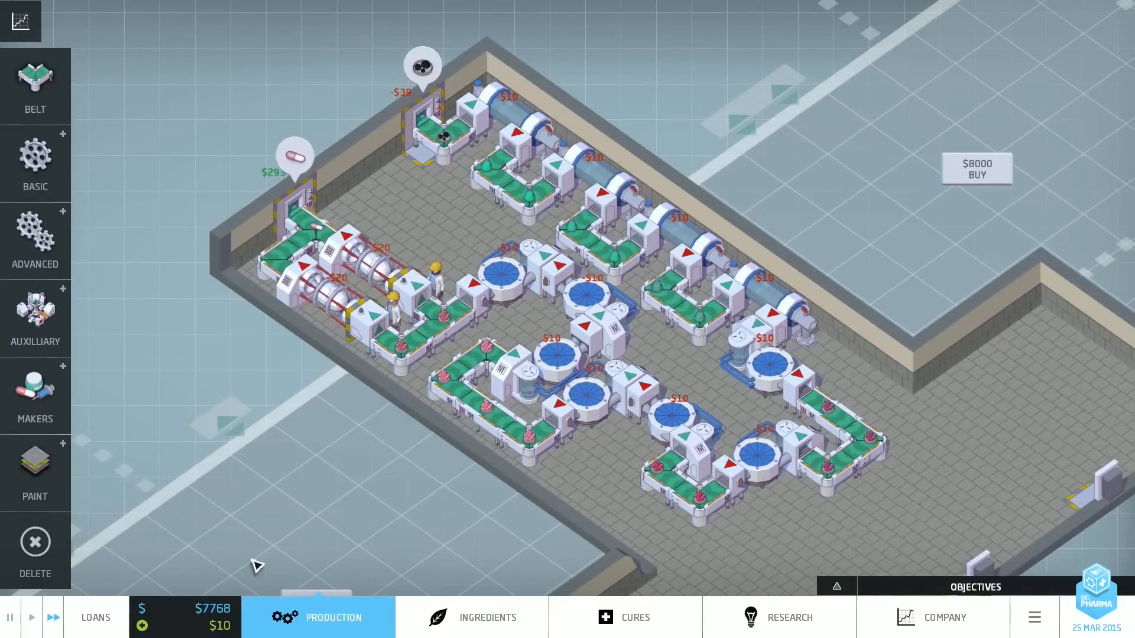
Step: Check the company products and cashflow overview and dismiss the Wizzbang product notice
click(944, 617)
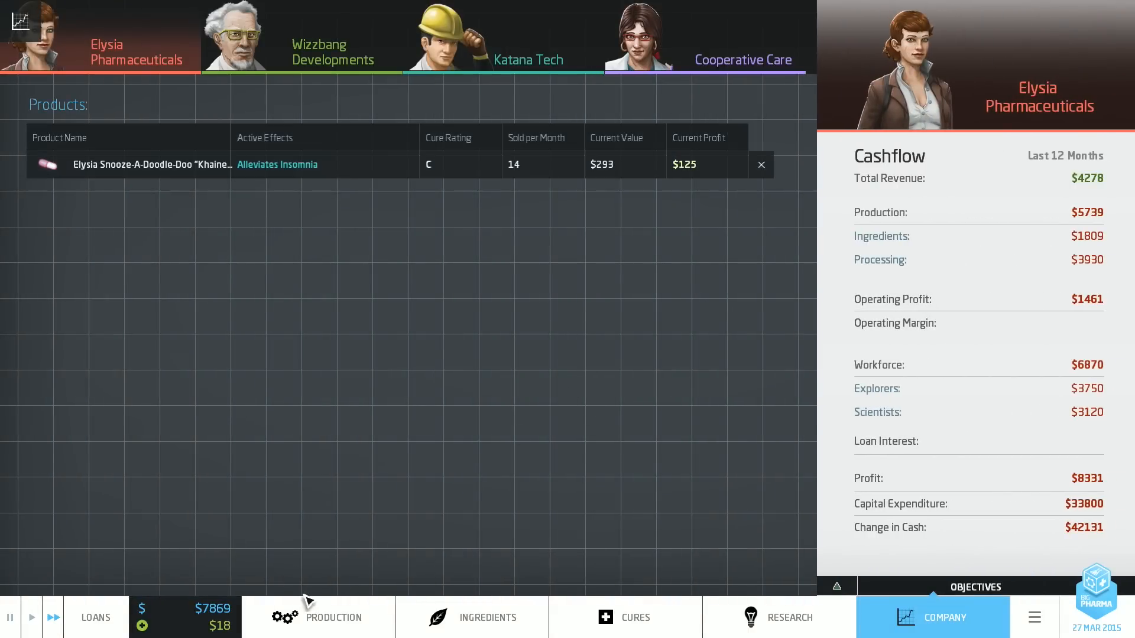
click(318, 617)
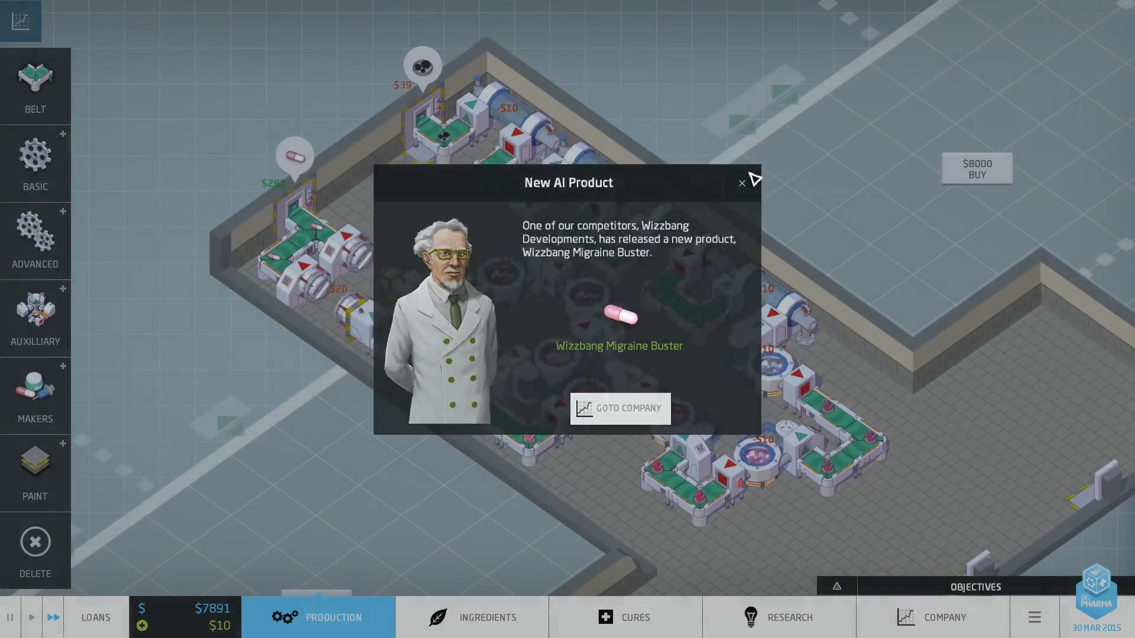
click(740, 184)
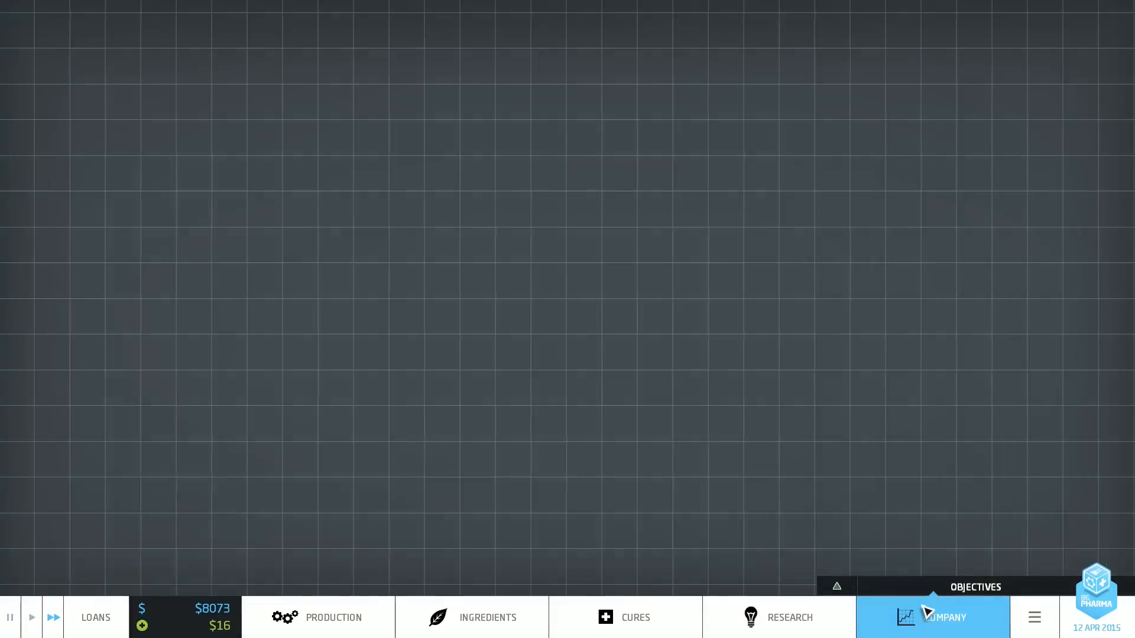
click(944, 618)
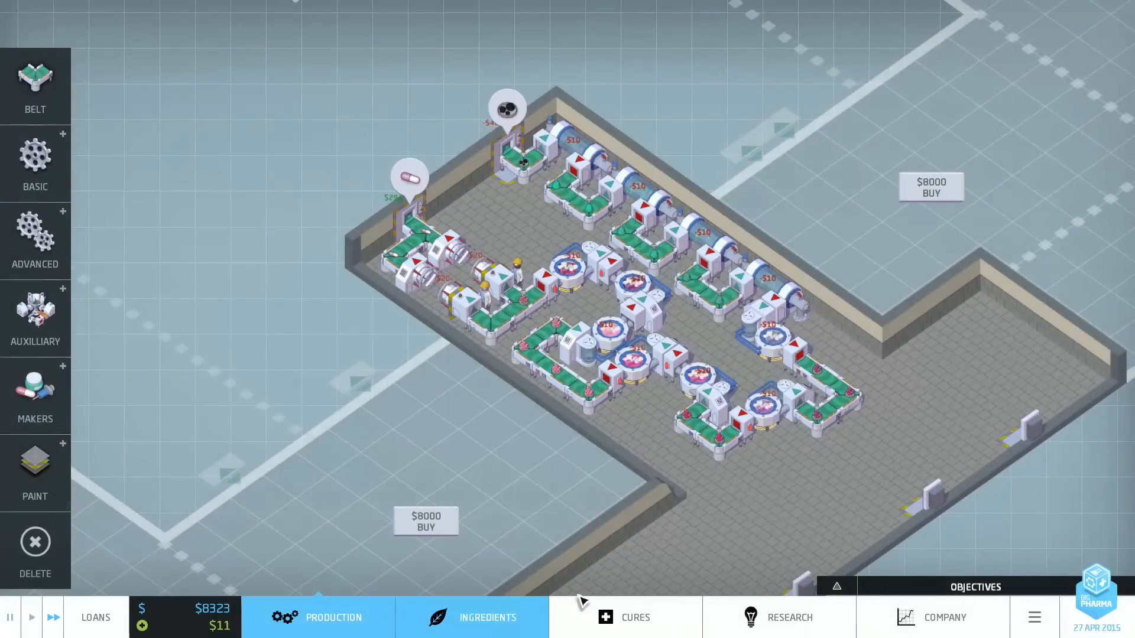
Step: Review the cures list and ingredients, then inspect Alleviates Insomnia market data
click(624, 618)
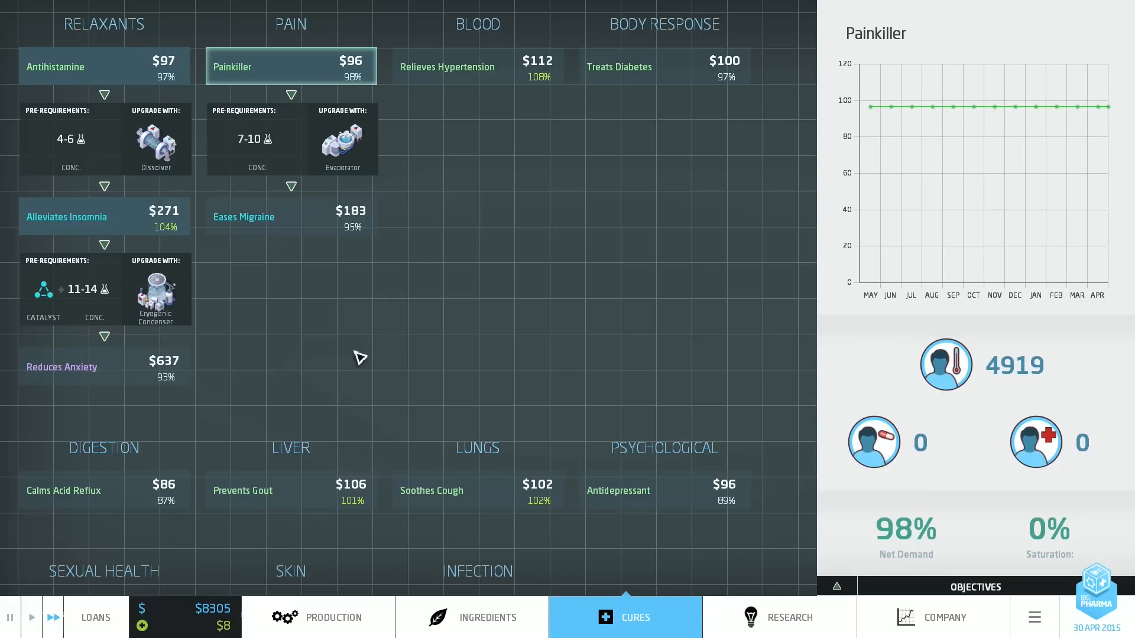
scroll(down, 3)
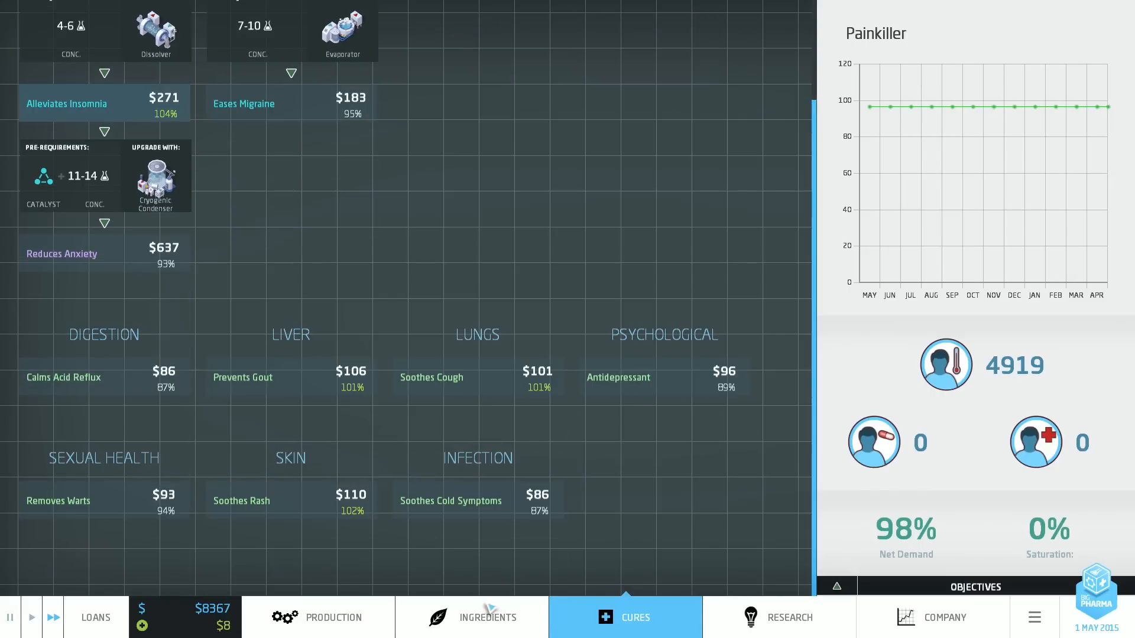
click(487, 618)
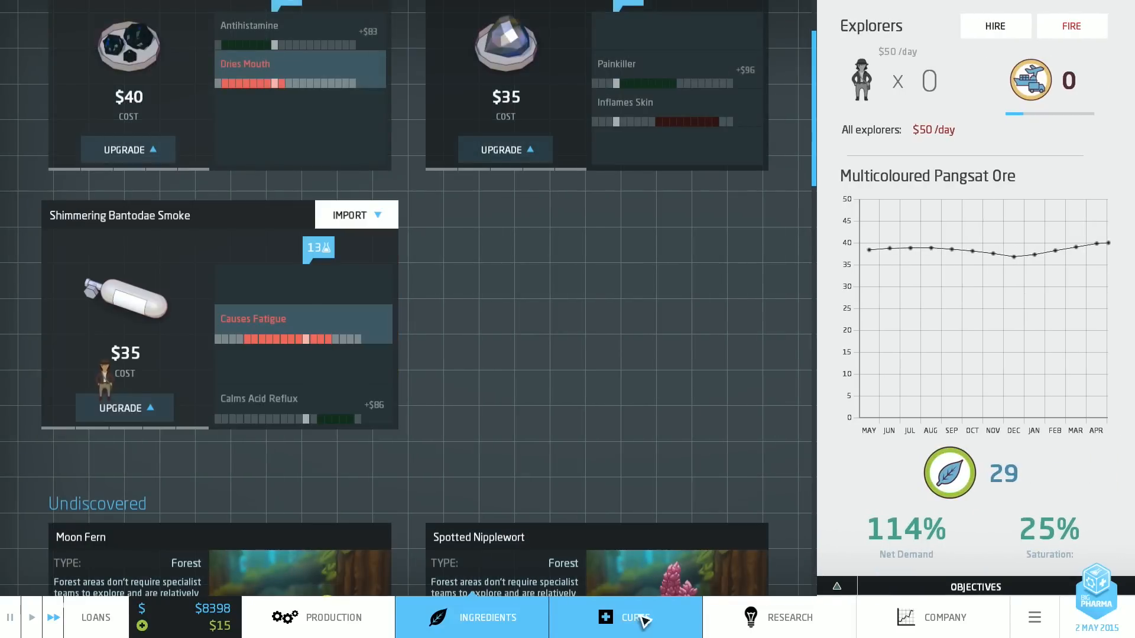
click(624, 618)
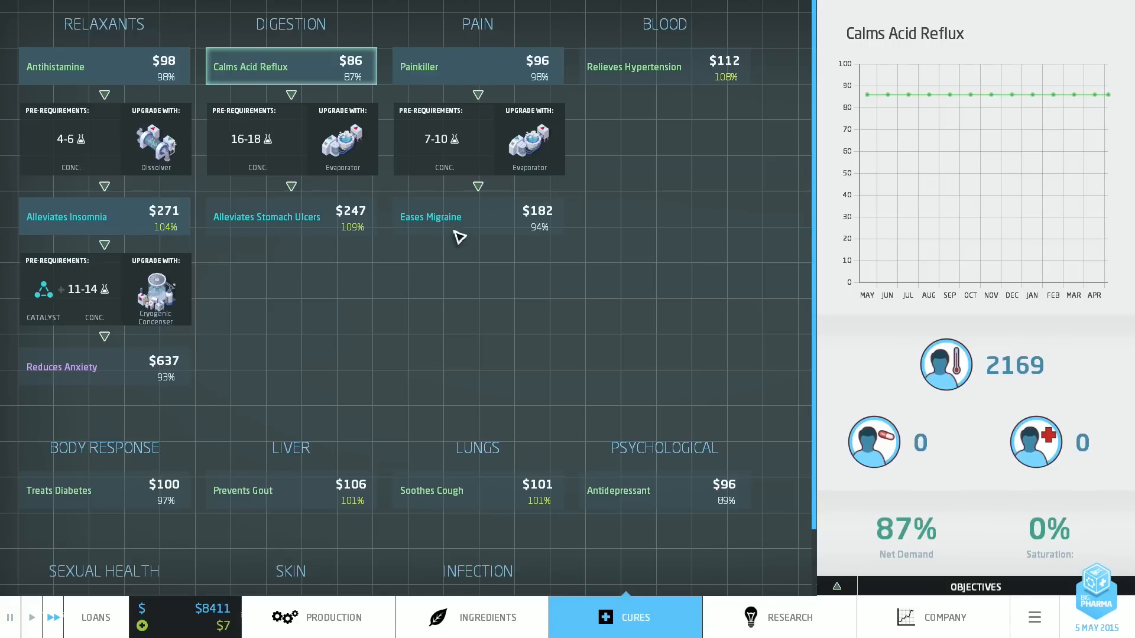
click(291, 217)
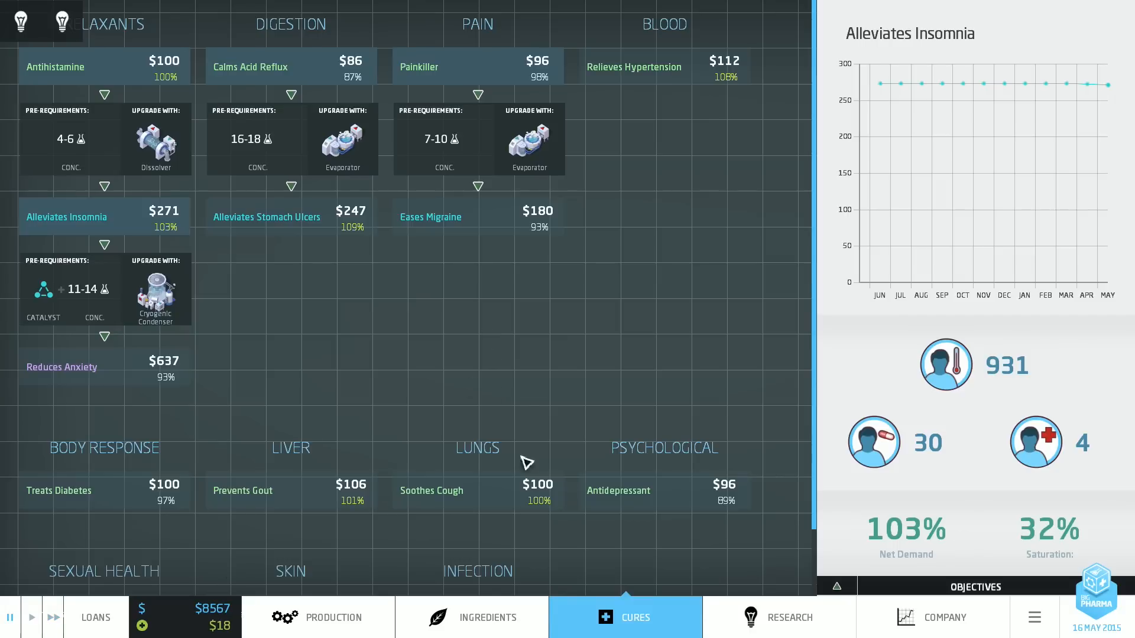
Step: Glance at the research tree, return to the floor and ingredients, and set game time to fast speed
click(779, 617)
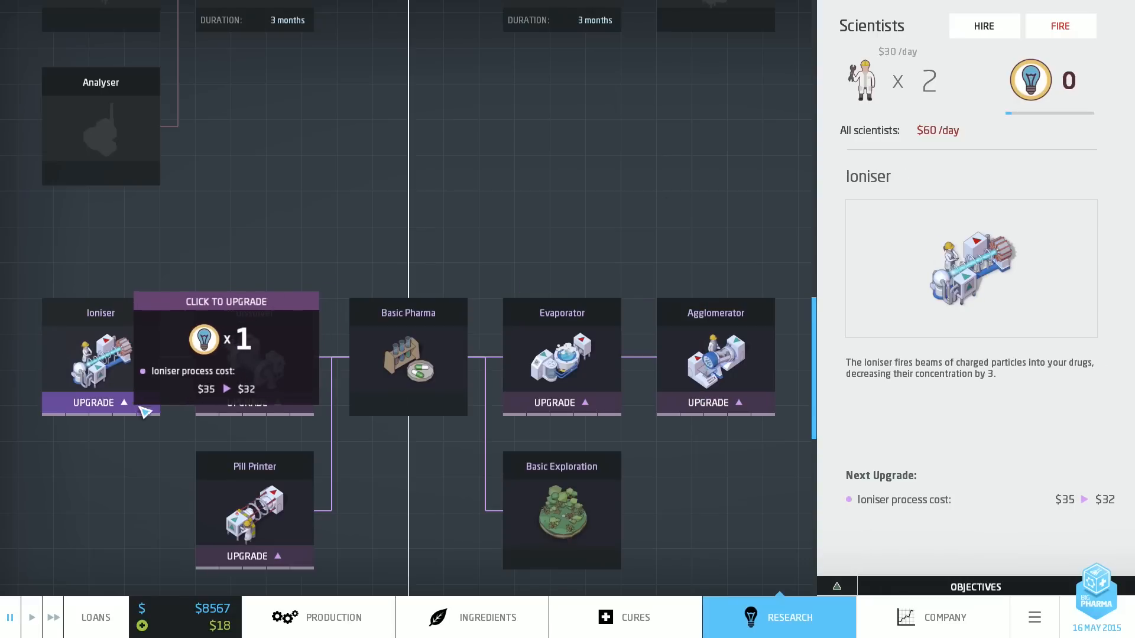
click(333, 617)
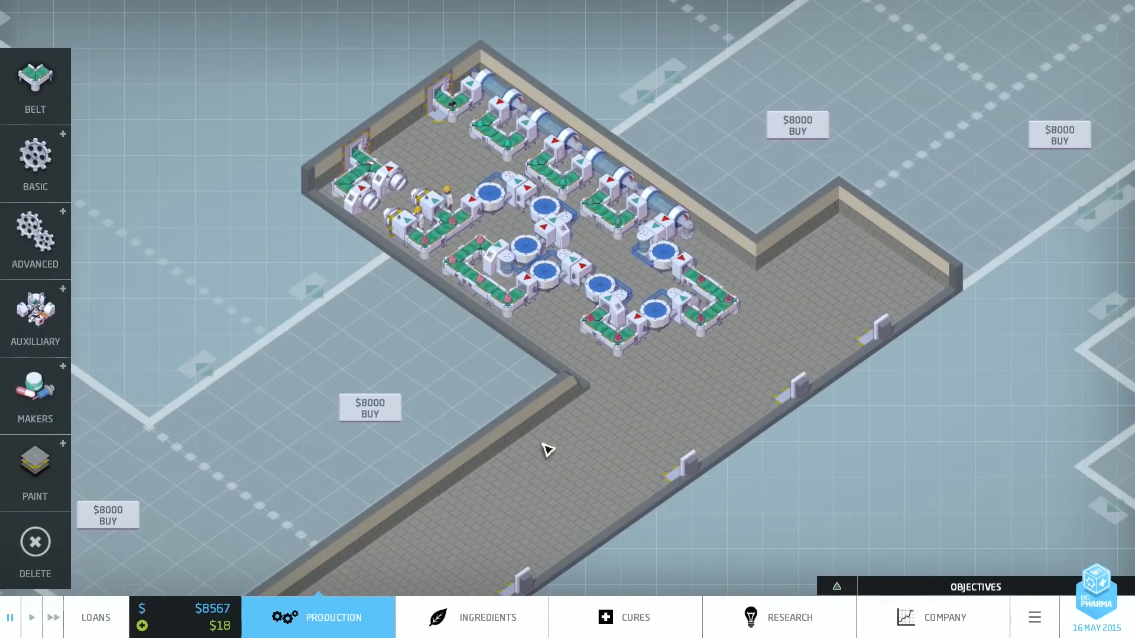
click(488, 617)
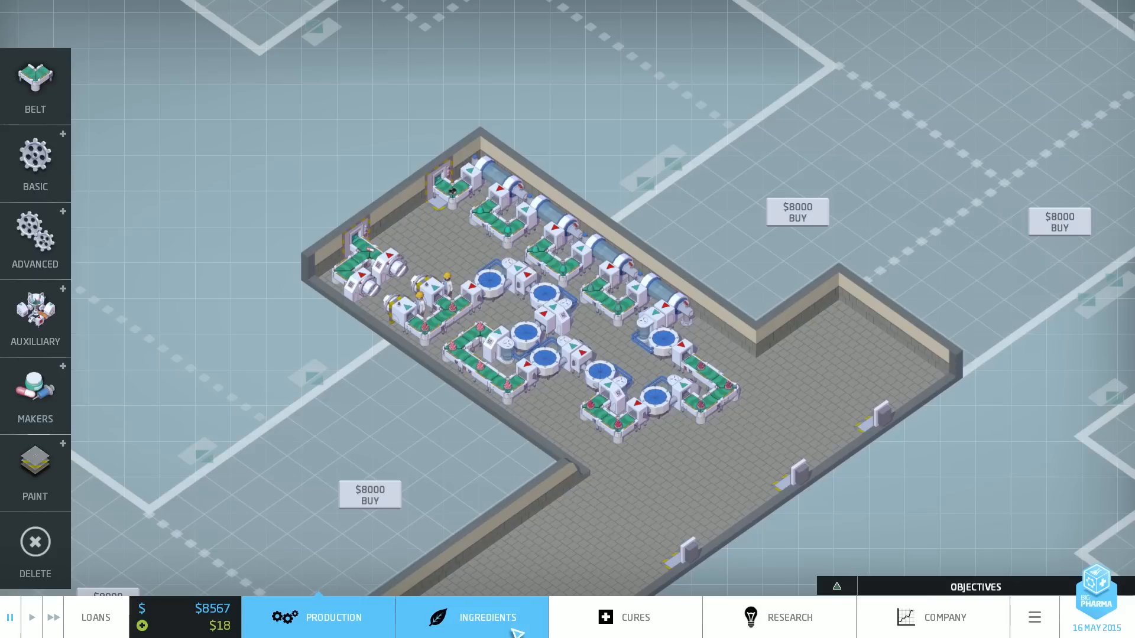
click(53, 618)
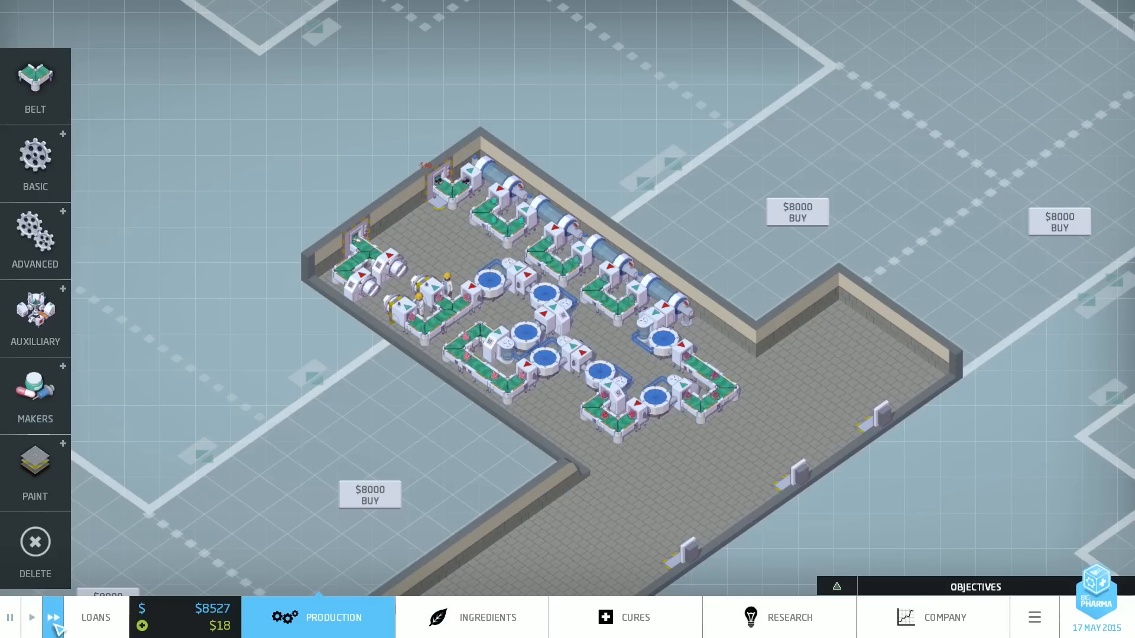
click(486, 617)
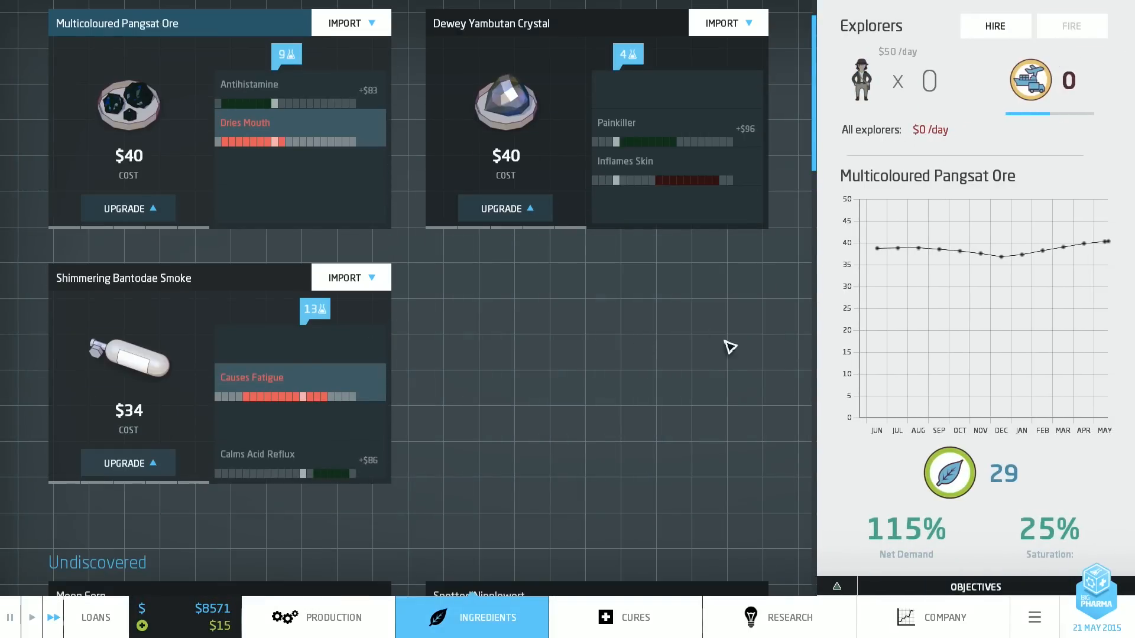
Step: Check the ingredients list and return to the factory floor beside the empty hall
click(333, 617)
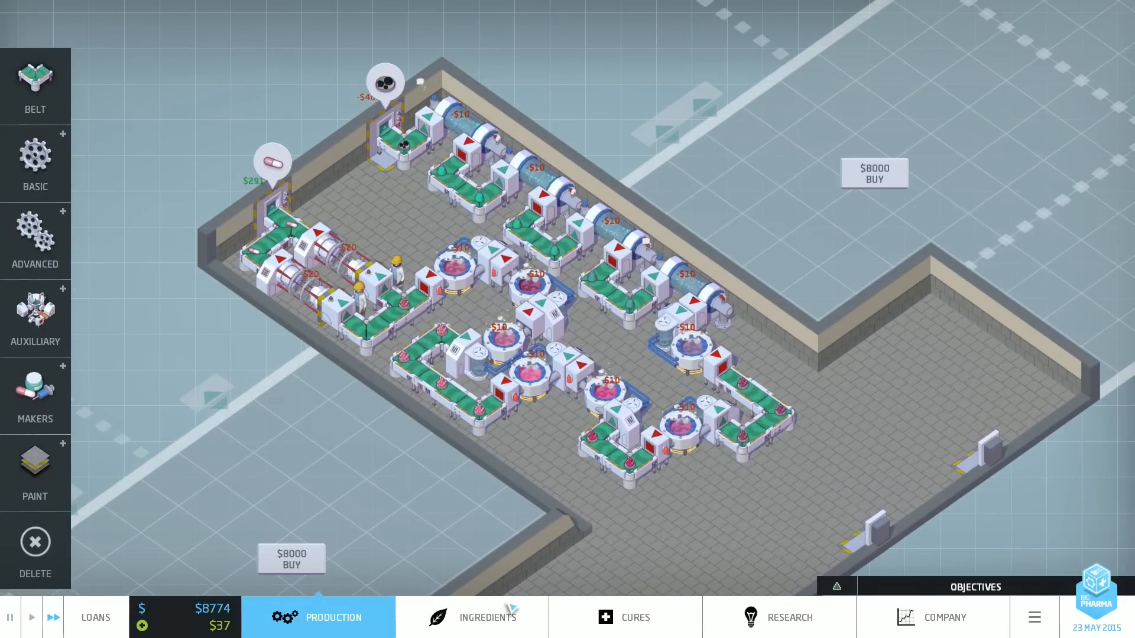
click(488, 618)
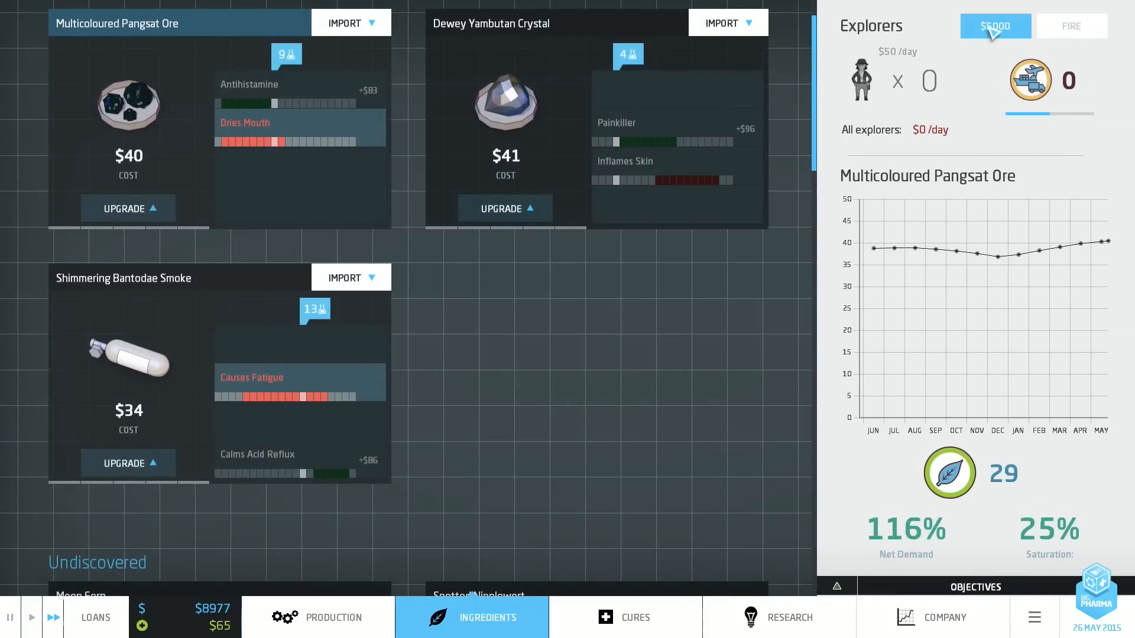
click(333, 618)
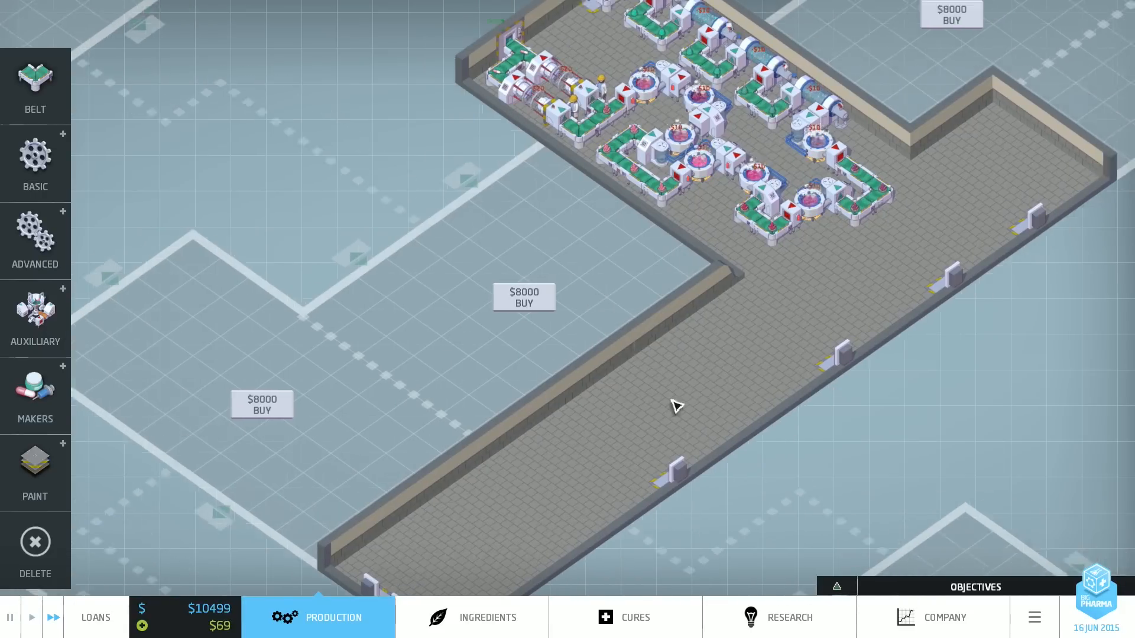
Step: Compare demand for Alleviates Insomnia and Alleviates Stomach Ulcers in the cures overview
click(635, 617)
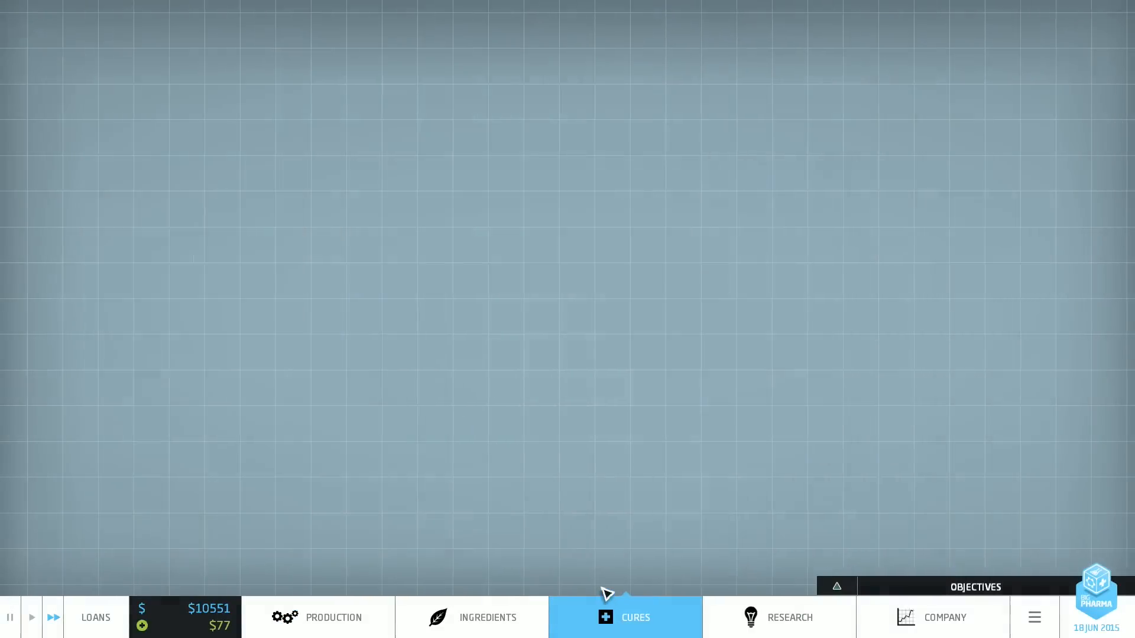
click(779, 617)
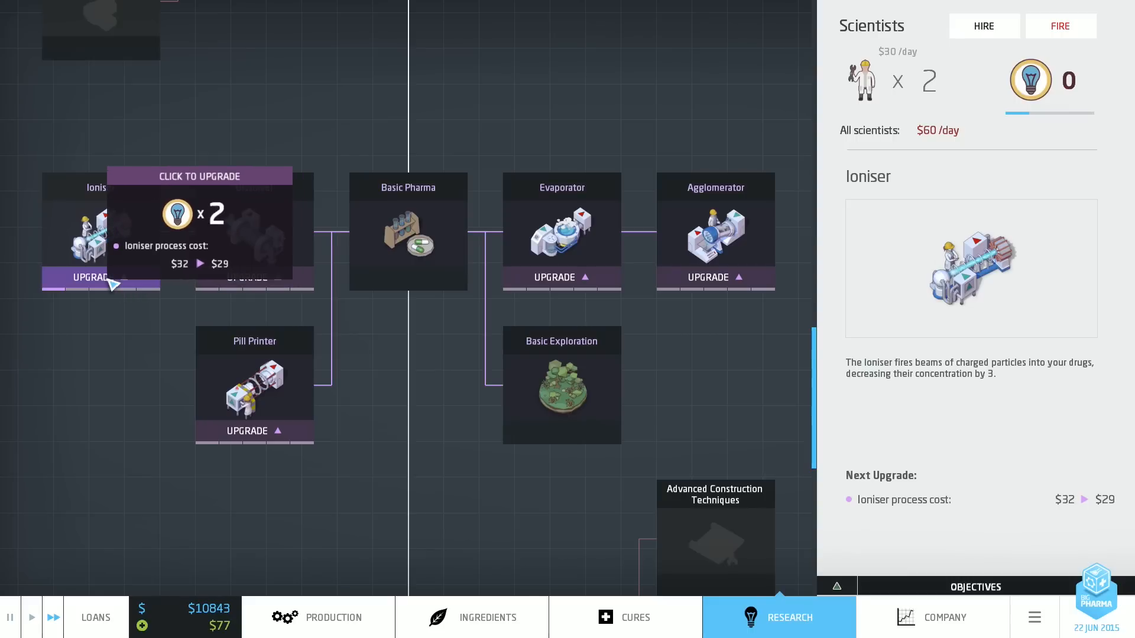
click(254, 388)
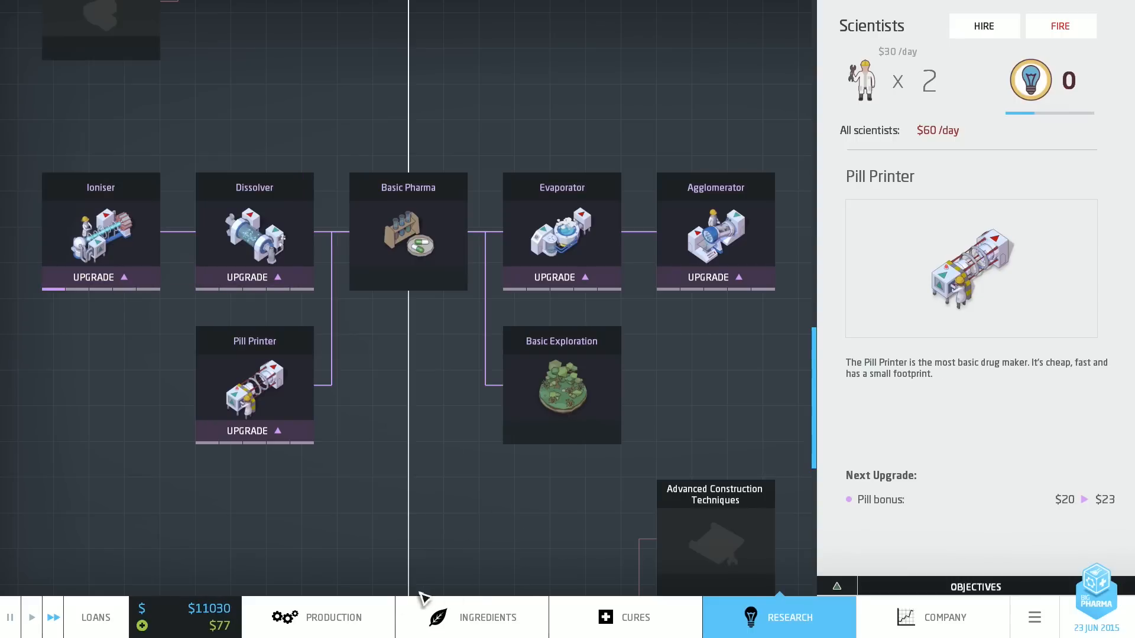
click(633, 617)
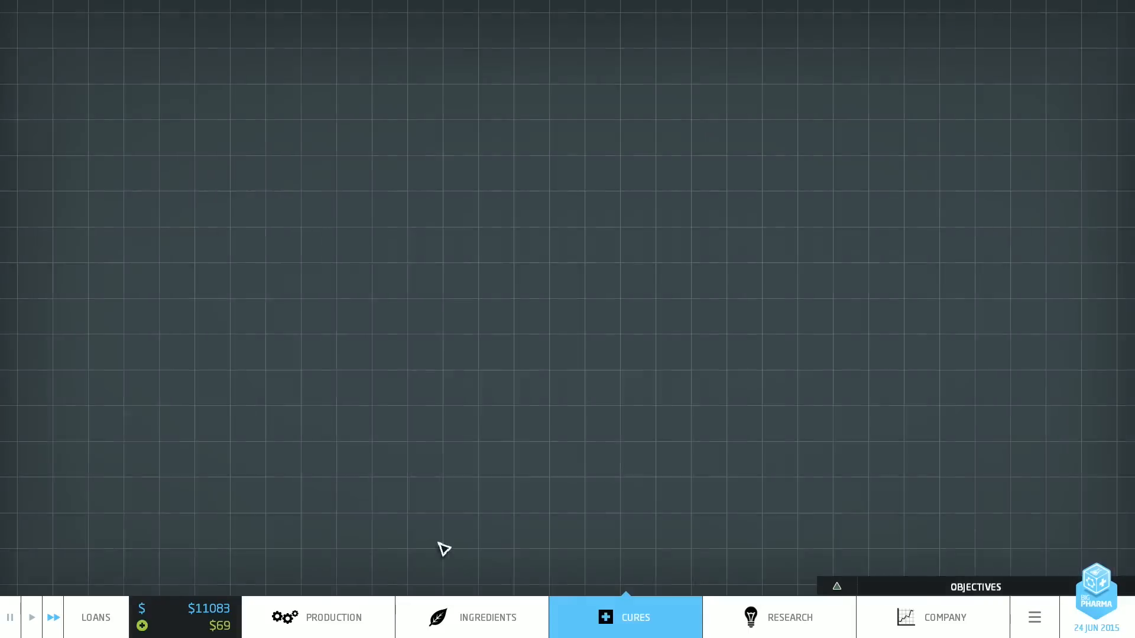
click(625, 617)
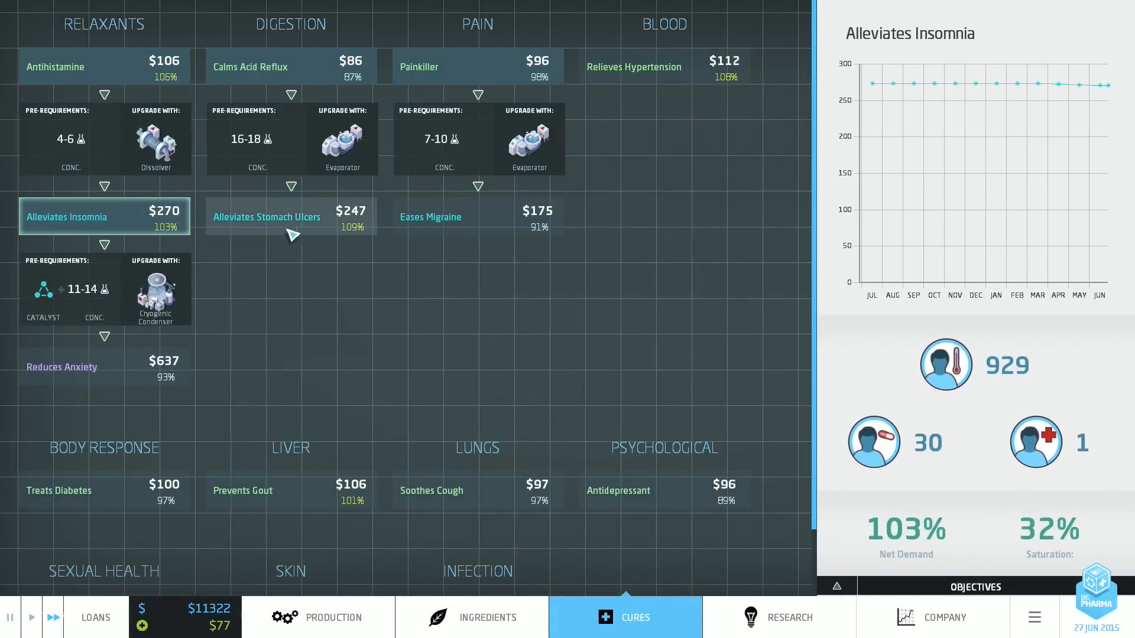
click(290, 217)
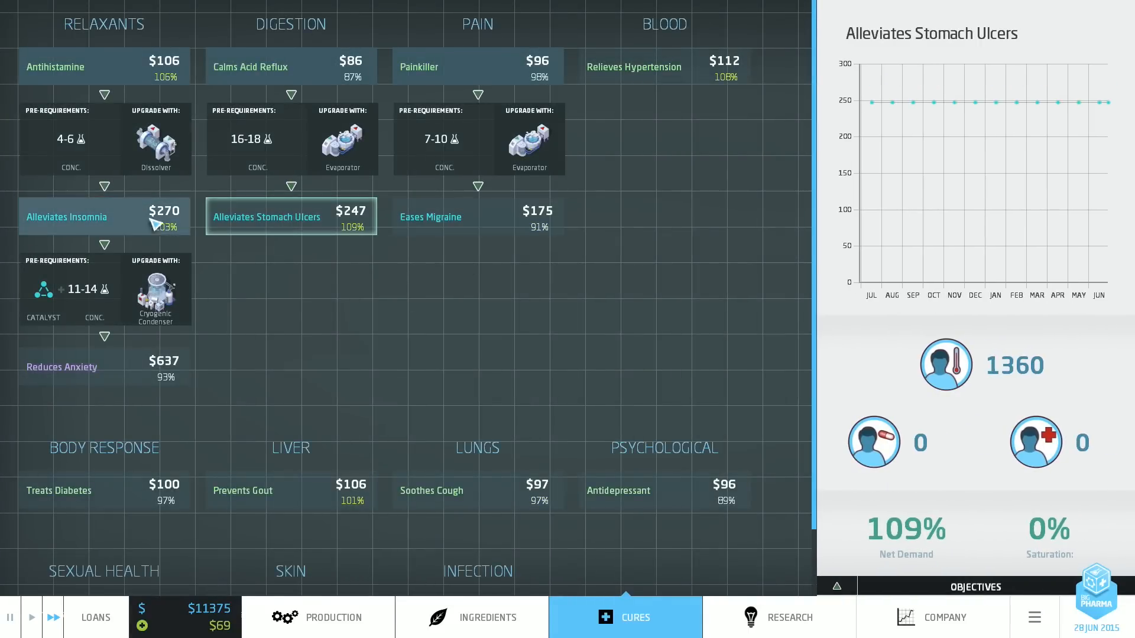
click(66, 217)
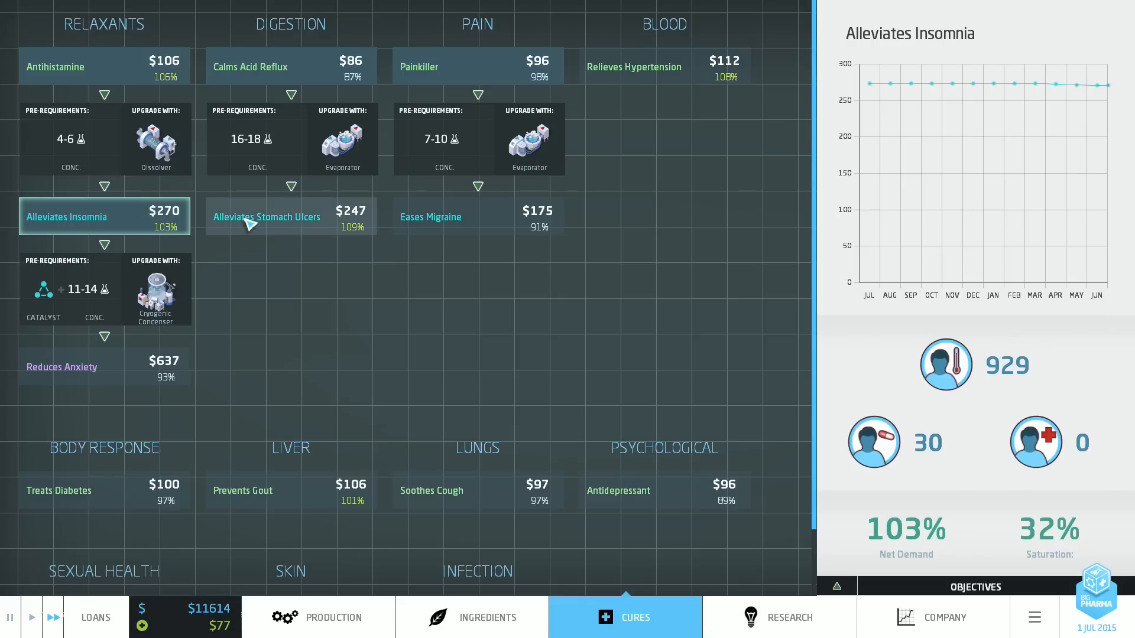
click(291, 216)
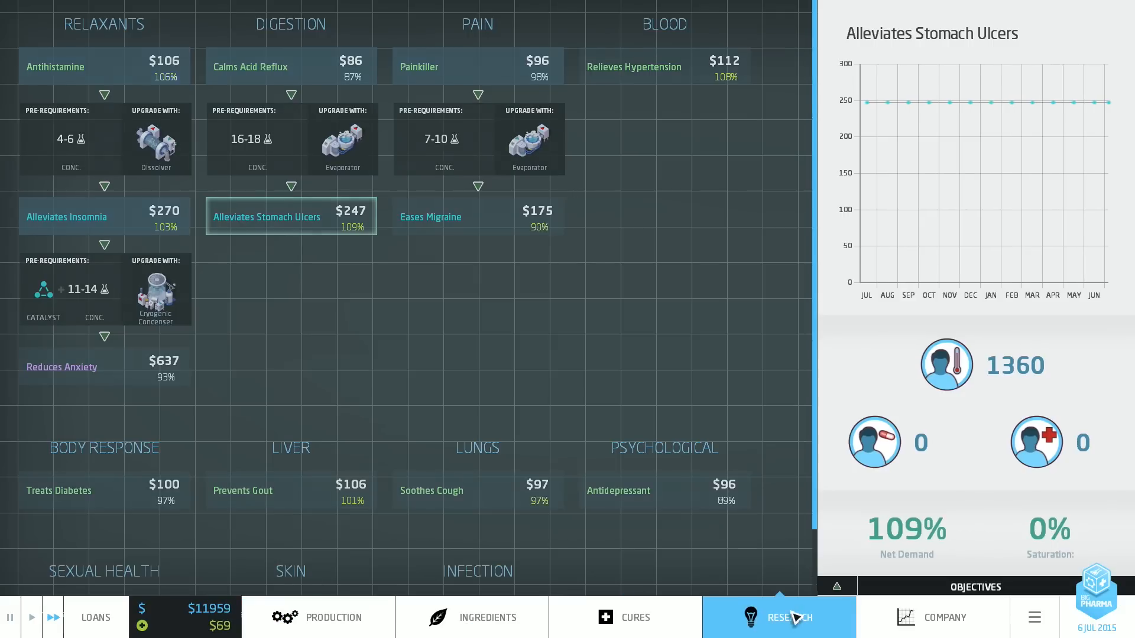
Step: Check research and company results, pause the game and return to the factory floor
click(624, 618)
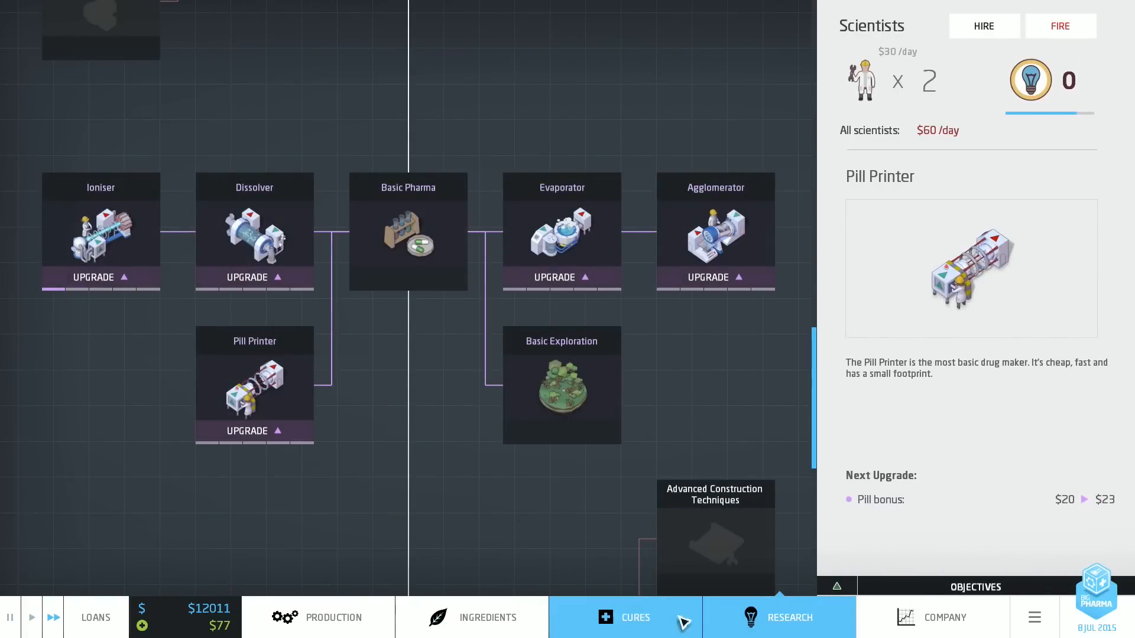
click(943, 618)
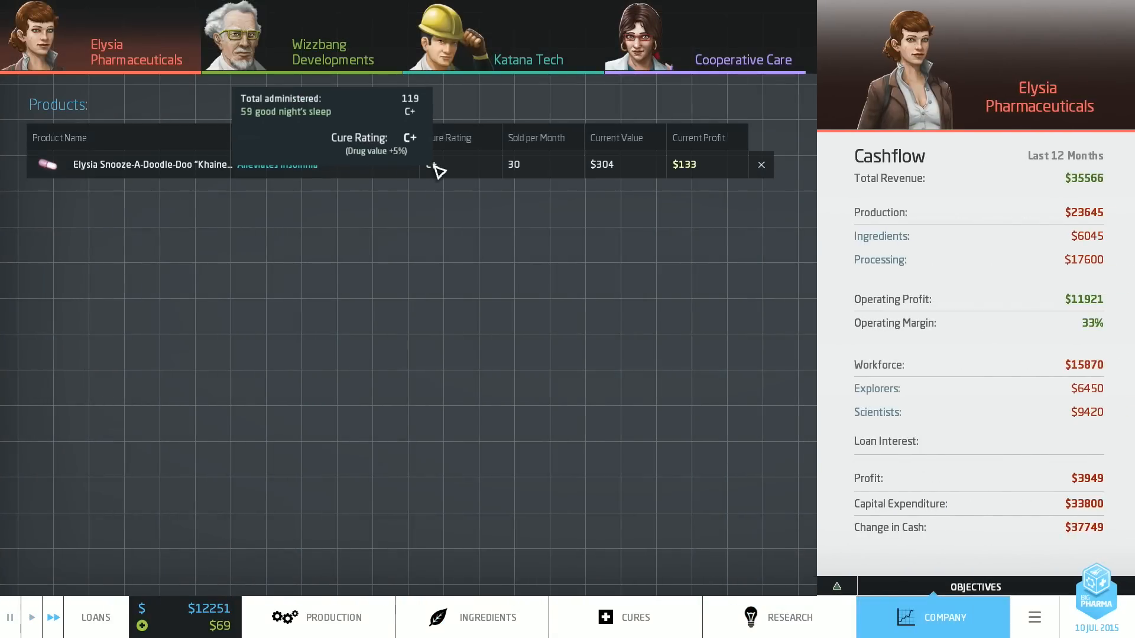
click(31, 618)
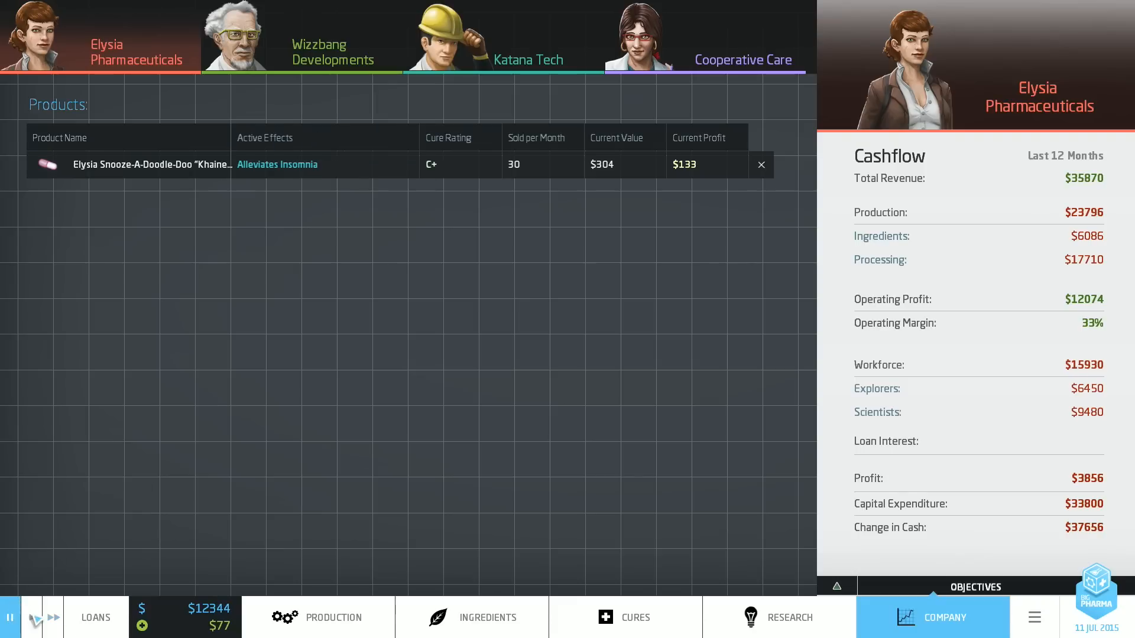
click(317, 617)
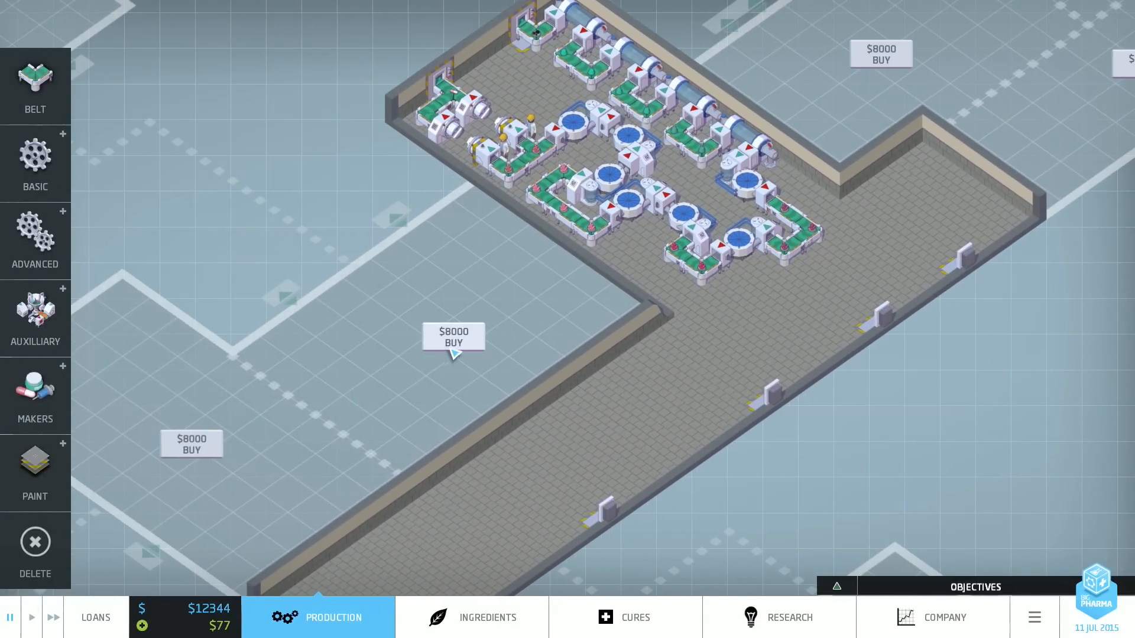
Step: Buy the adjoining $8000 floor section and place an ioniser in the empty hall
click(453, 337)
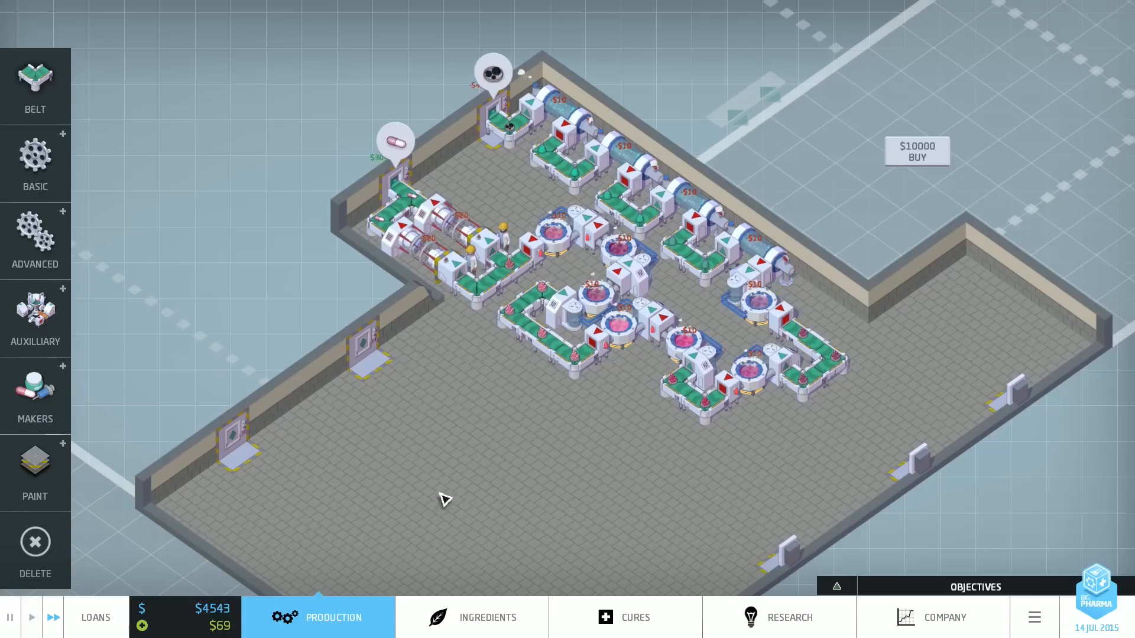
click(34, 163)
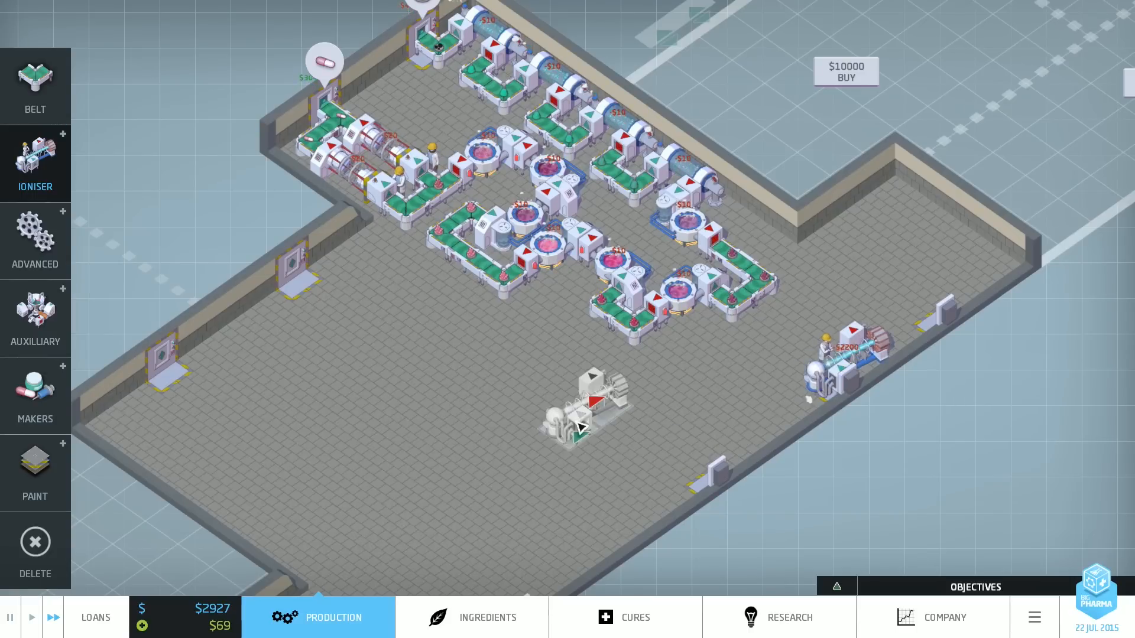
click(35, 163)
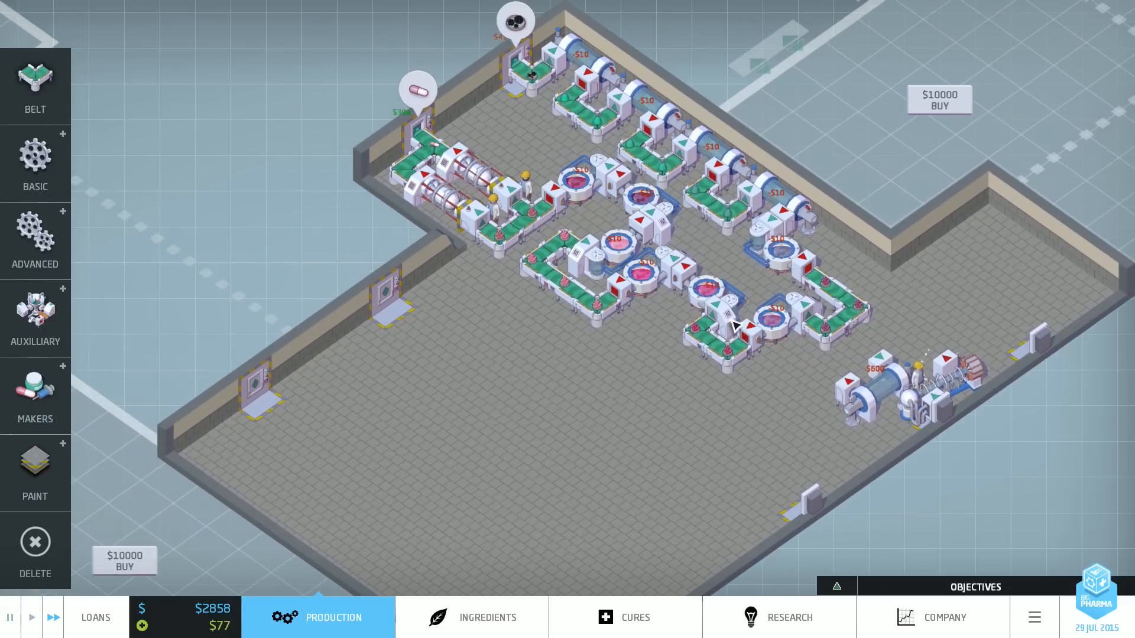
Step: Place another machine for the new line in the new hall
click(35, 163)
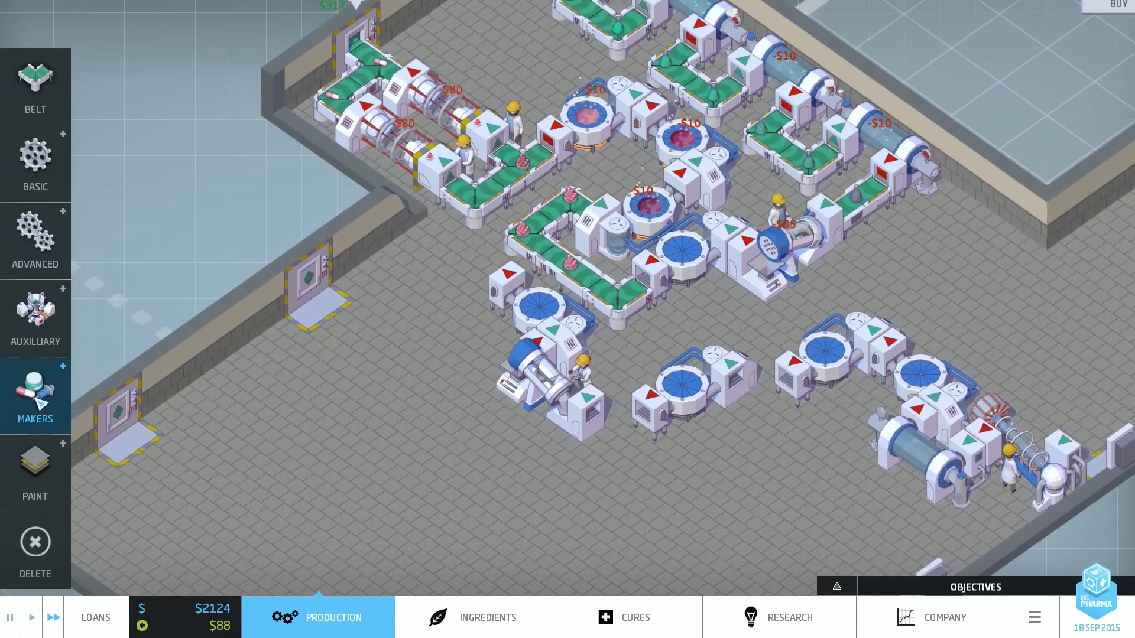
Step: Add another machine and connect the new line with conveyor belts, leaving $77 cash
click(35, 396)
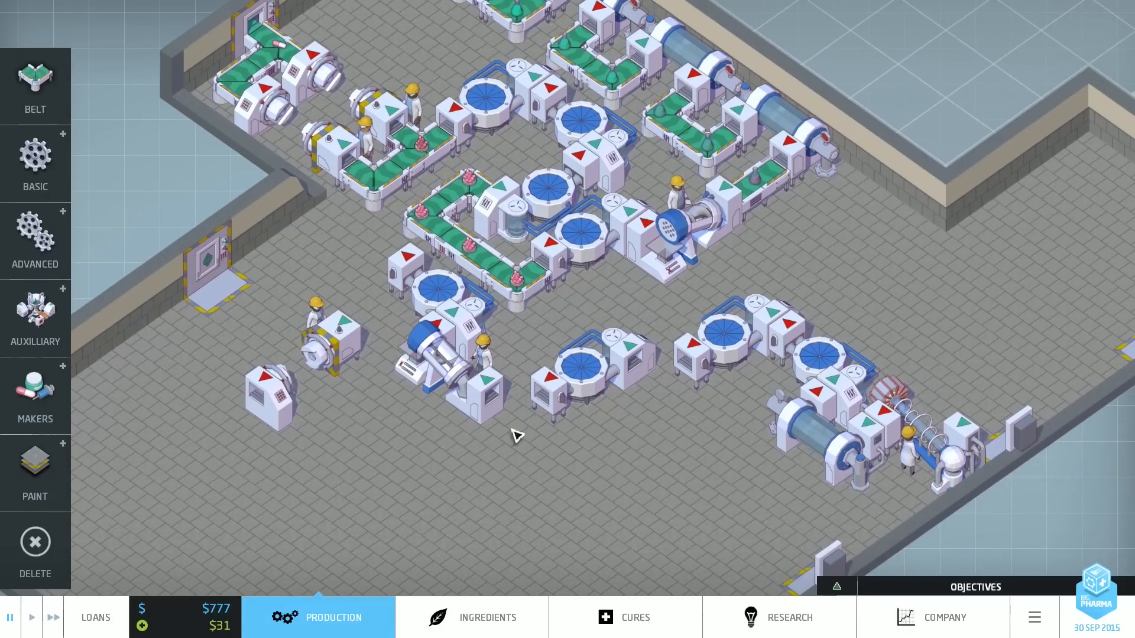
click(676, 395)
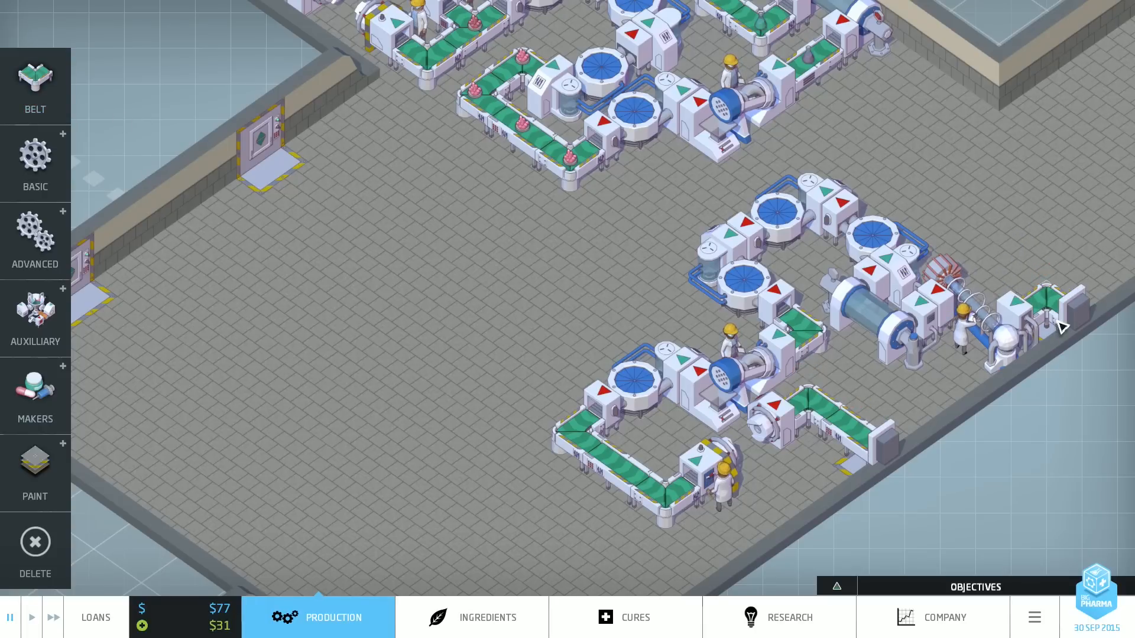
Step: Check ingredients, set the new line's imported ore on the floor, and view the research tree
click(487, 617)
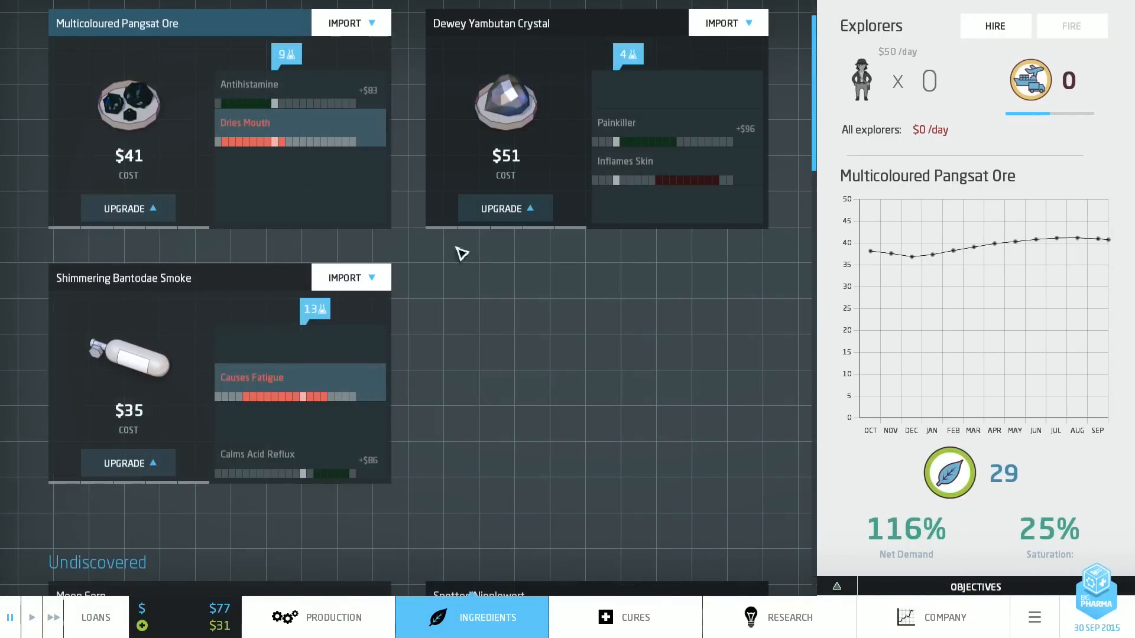
click(317, 617)
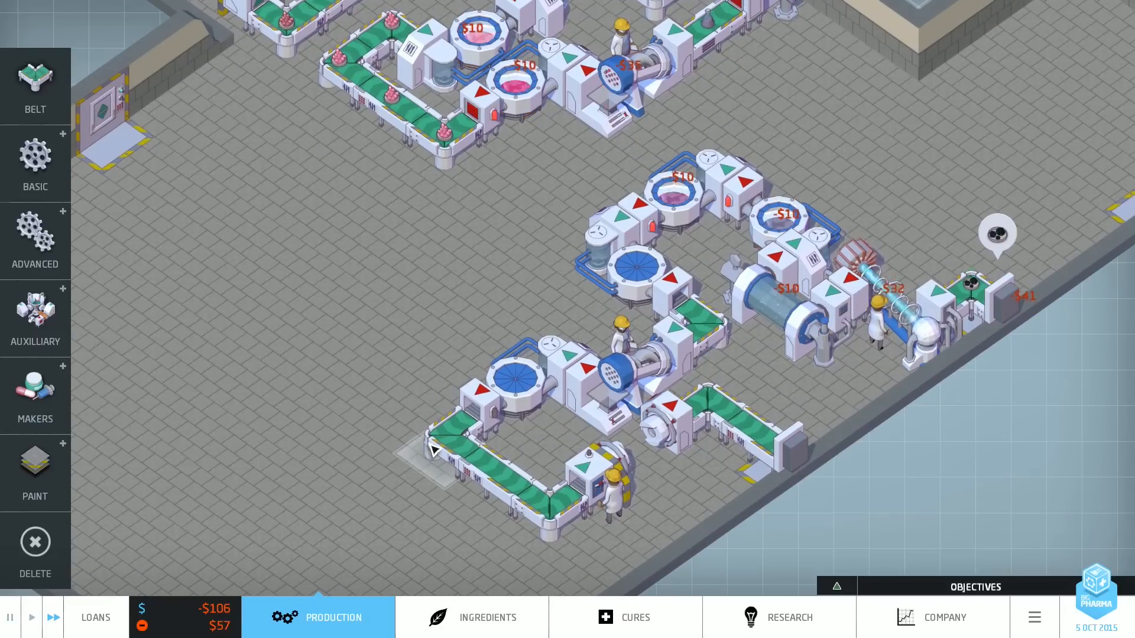
click(778, 617)
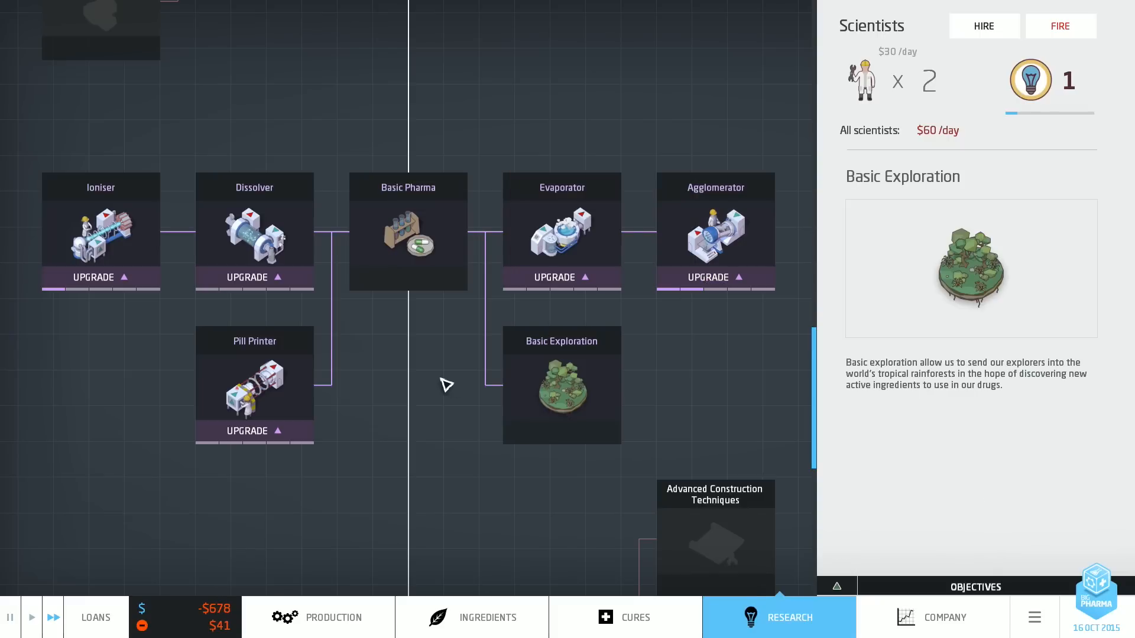
Step: Review the Evaporator and Pill Printer upgrades in Research, then return to the factory floor
click(560, 281)
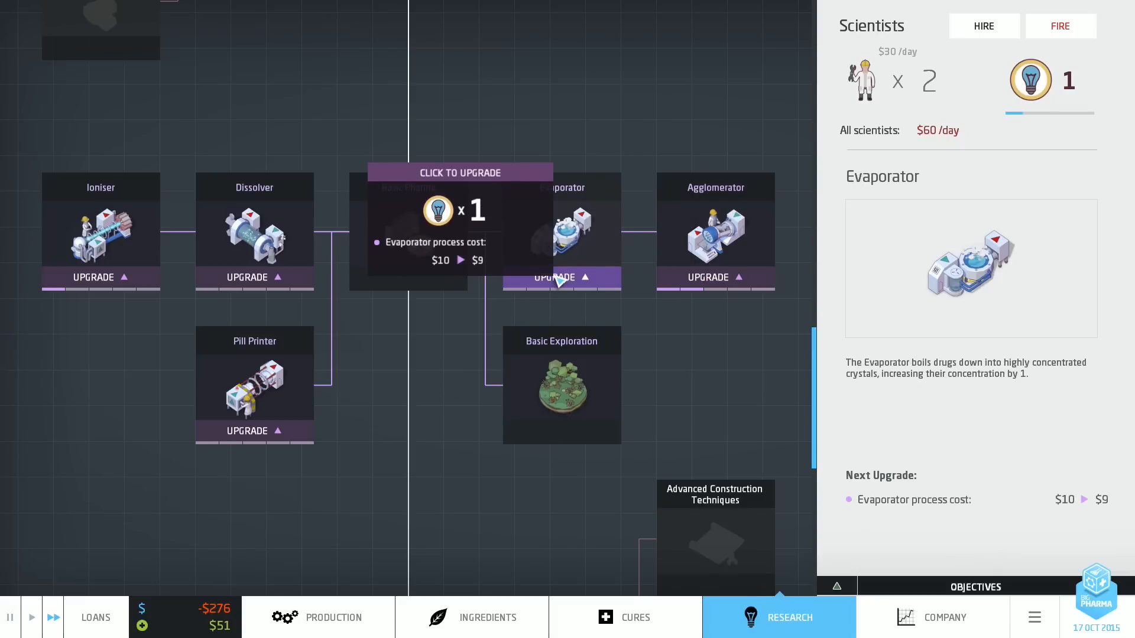
click(716, 232)
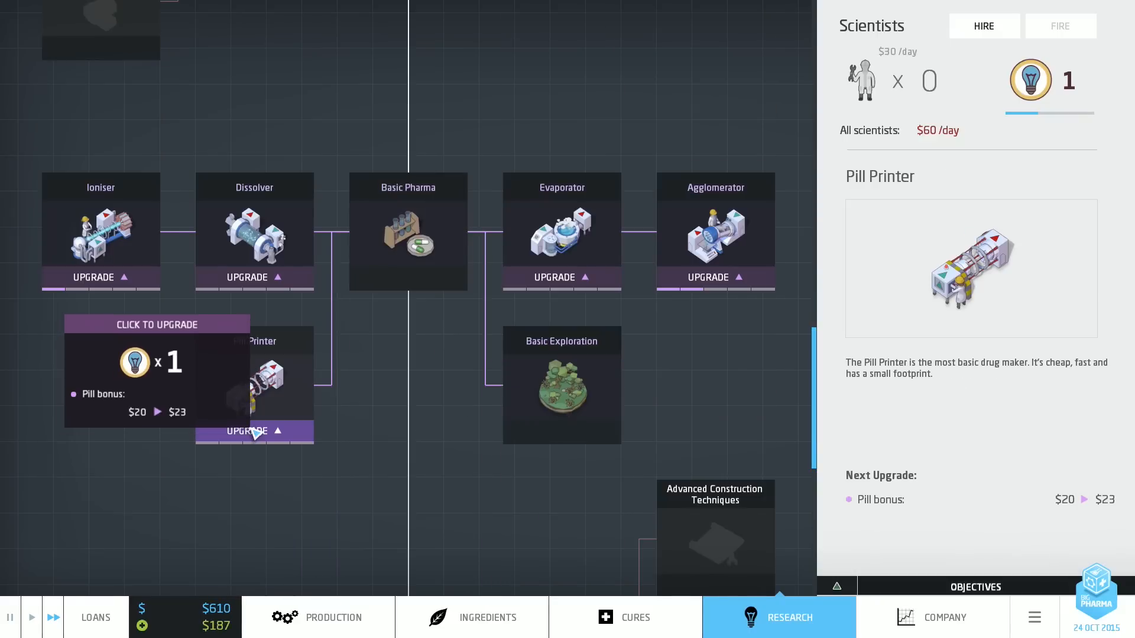
click(254, 431)
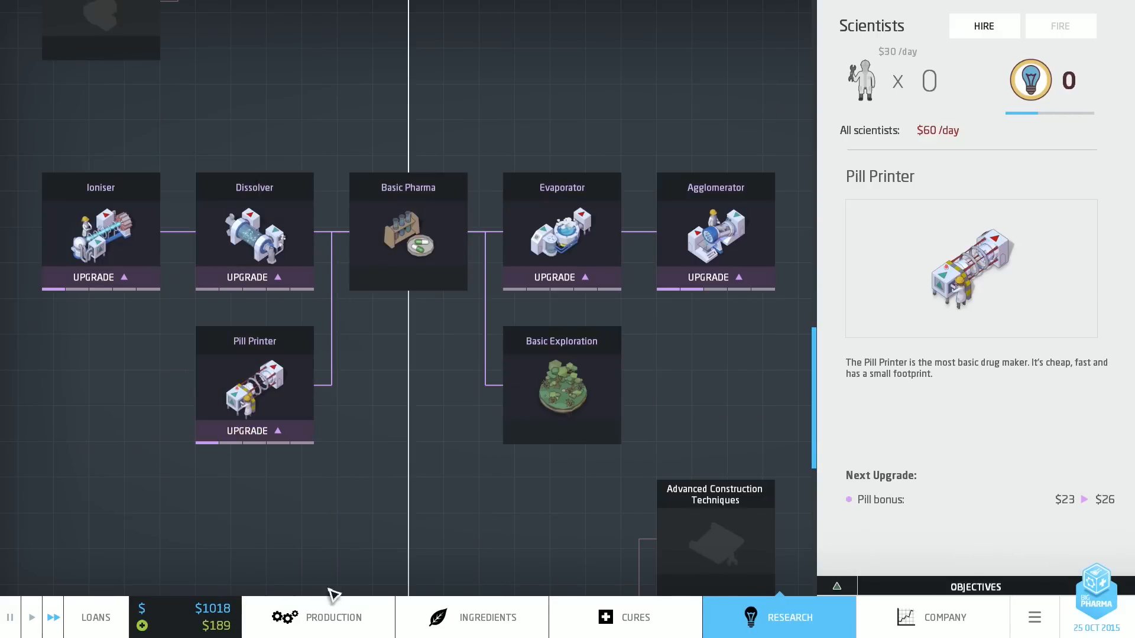
click(334, 617)
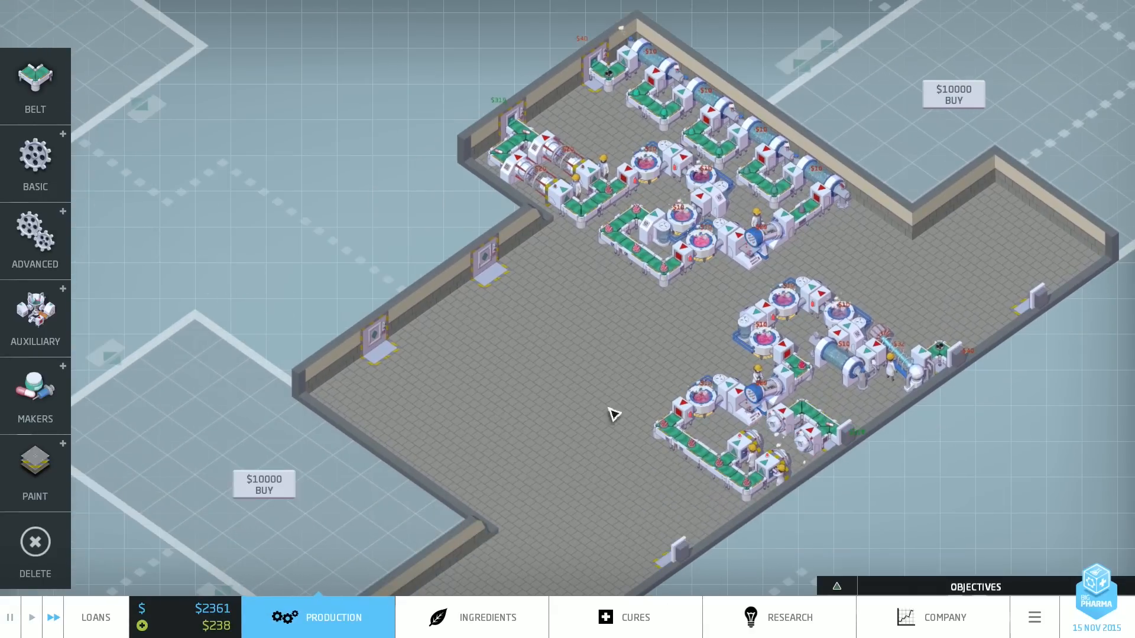
Step: View market data for Alleviates Stomach Ulcers in the cures list, dismissing the competitor product notice
click(625, 617)
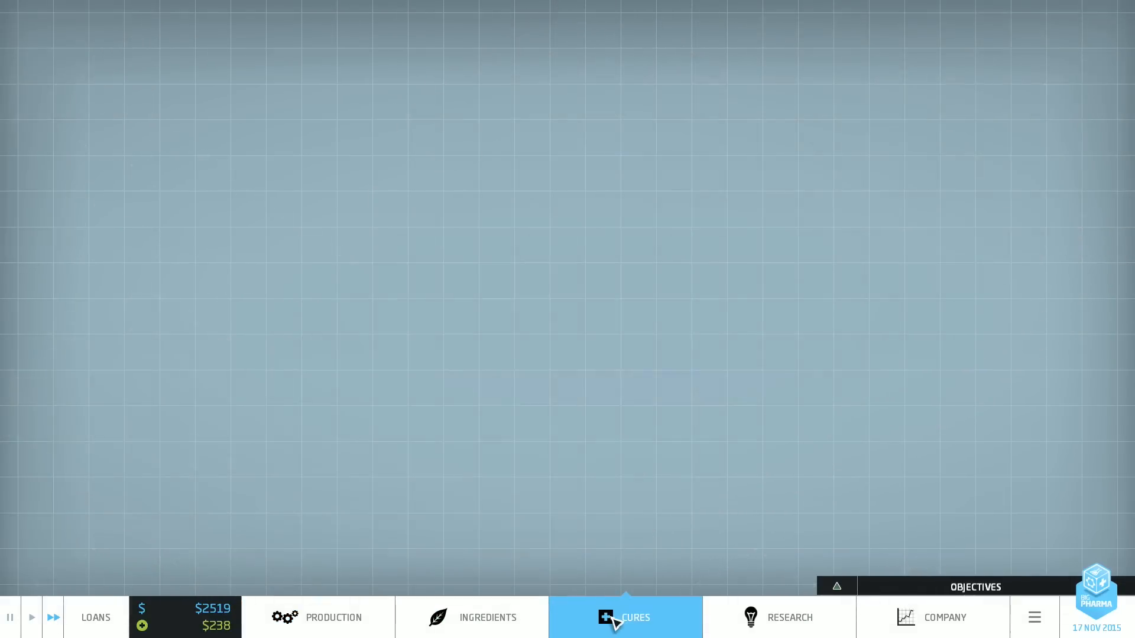
click(625, 618)
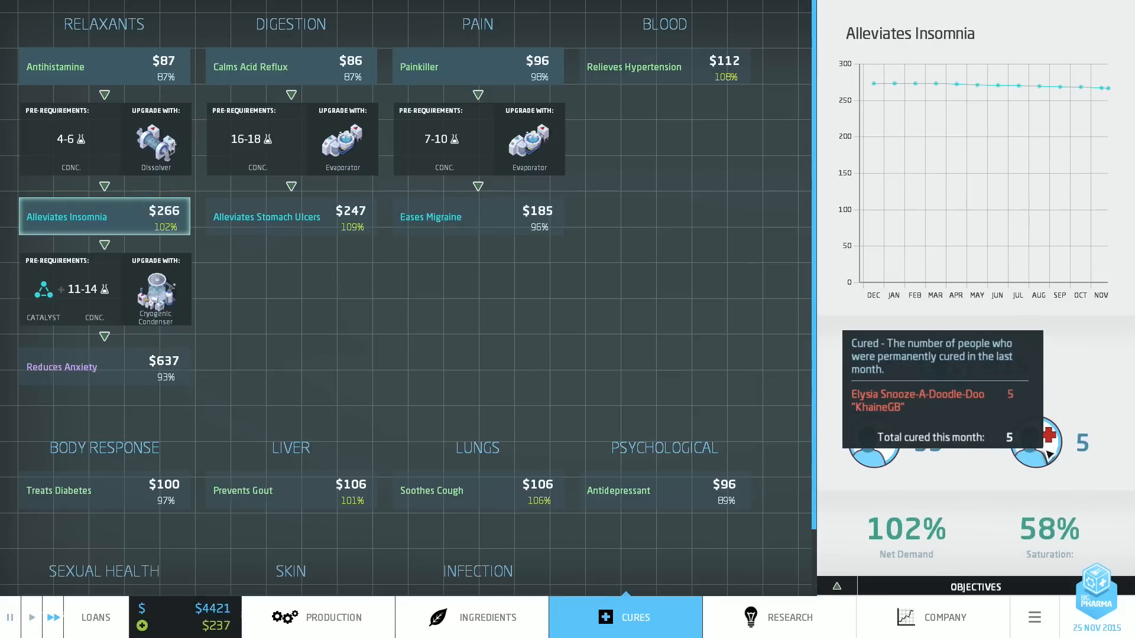
click(291, 217)
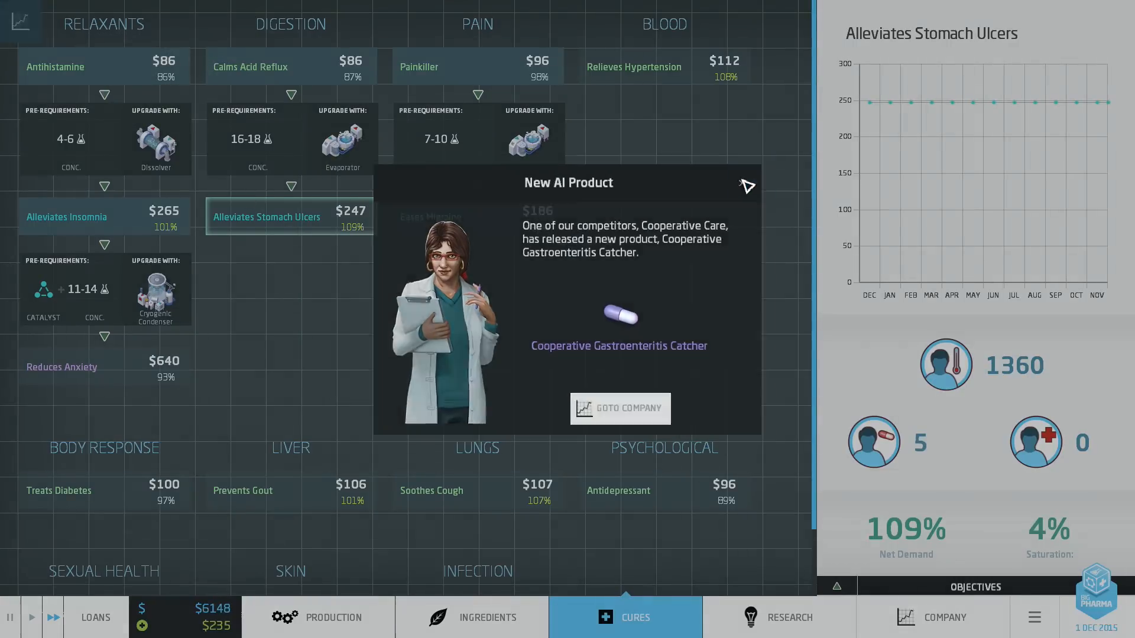
click(747, 185)
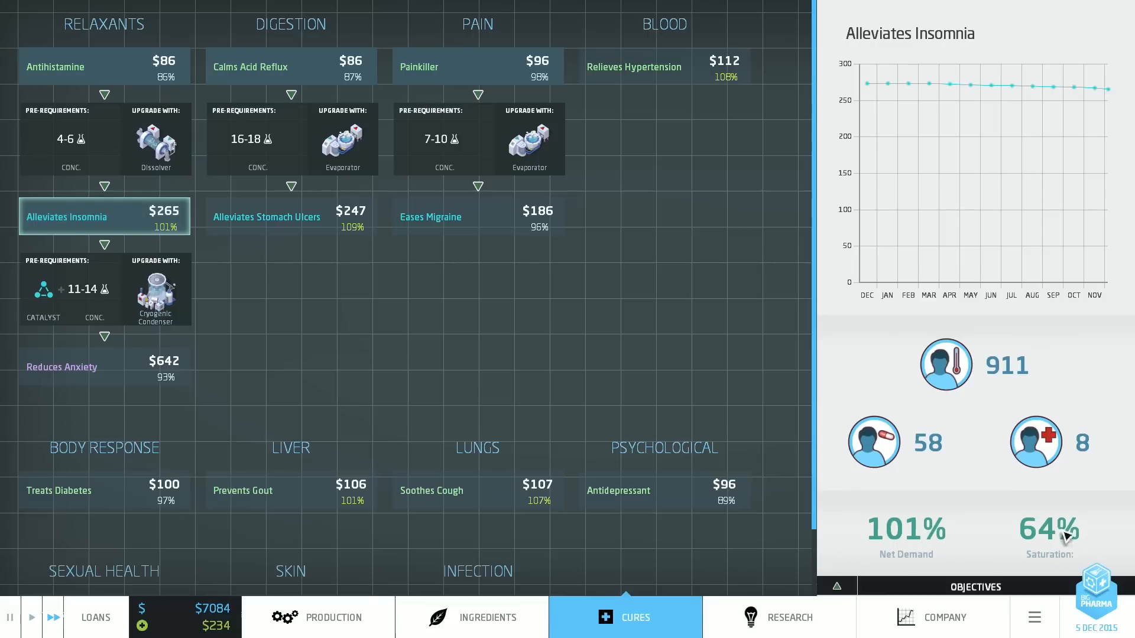
click(290, 217)
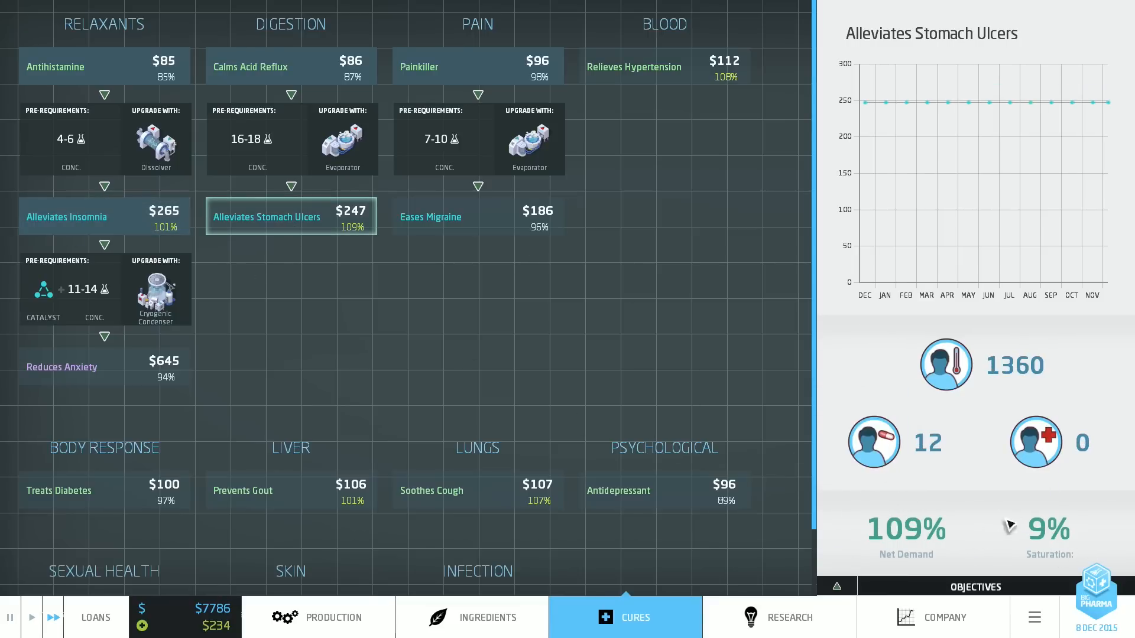
mouse_move(1046, 532)
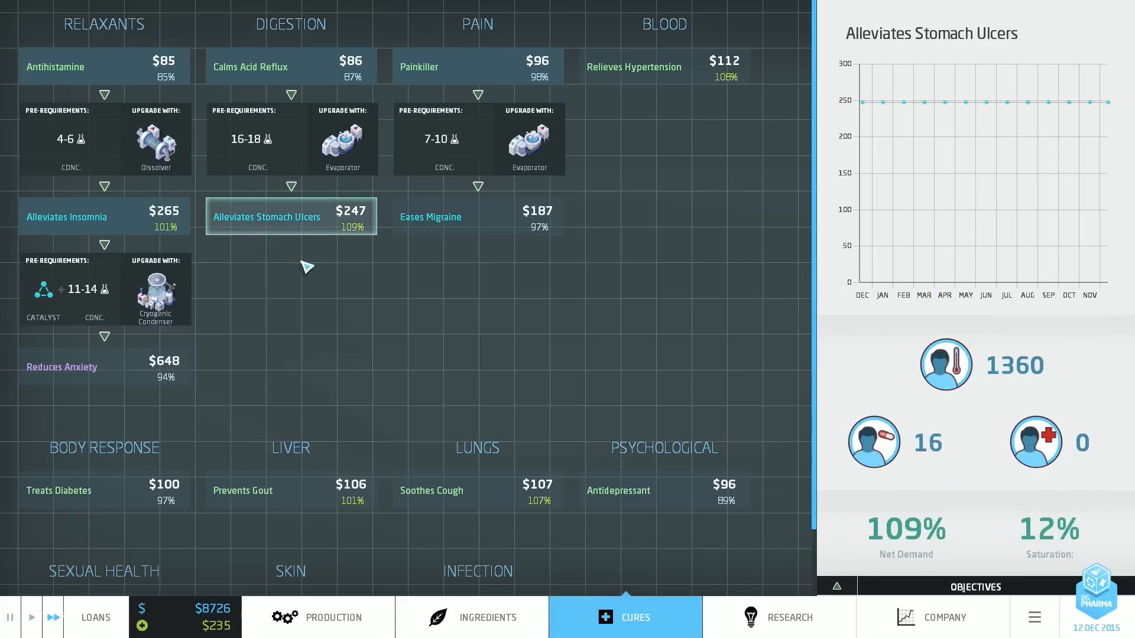
Step: Glance at the ingredients overview, return to the factory and pick an Agglomerator from Basic machines
click(318, 618)
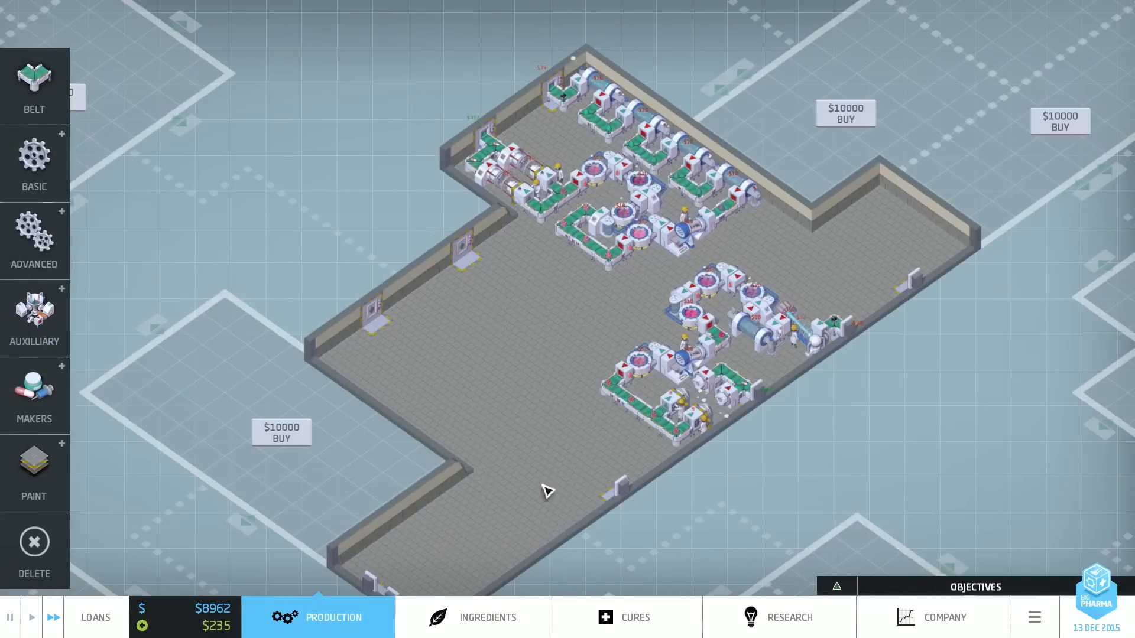
click(488, 617)
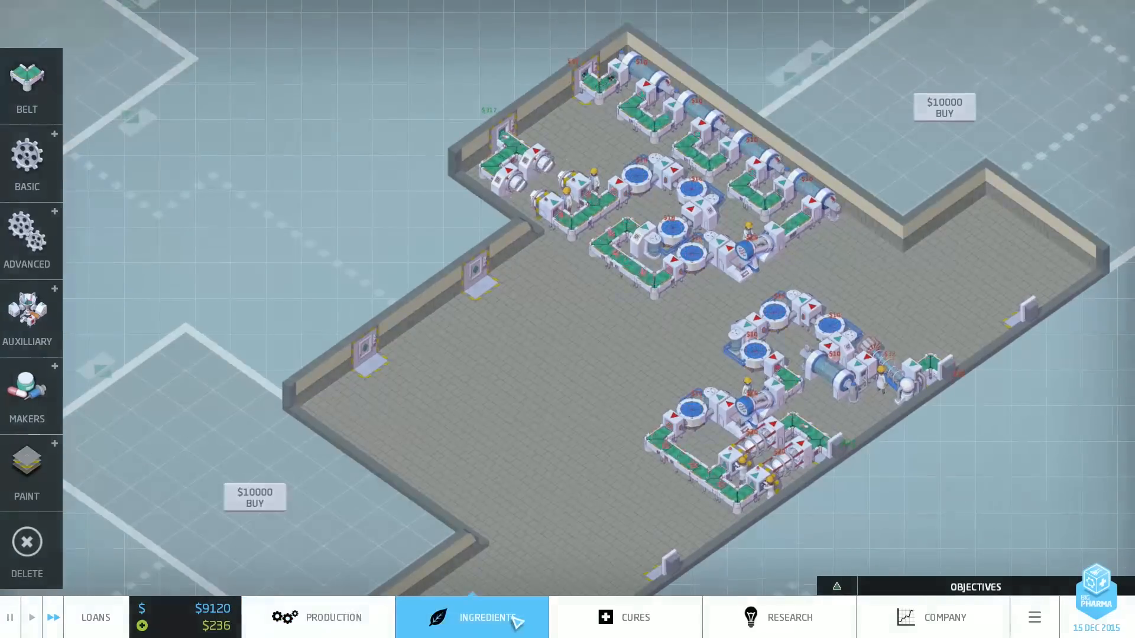
click(472, 618)
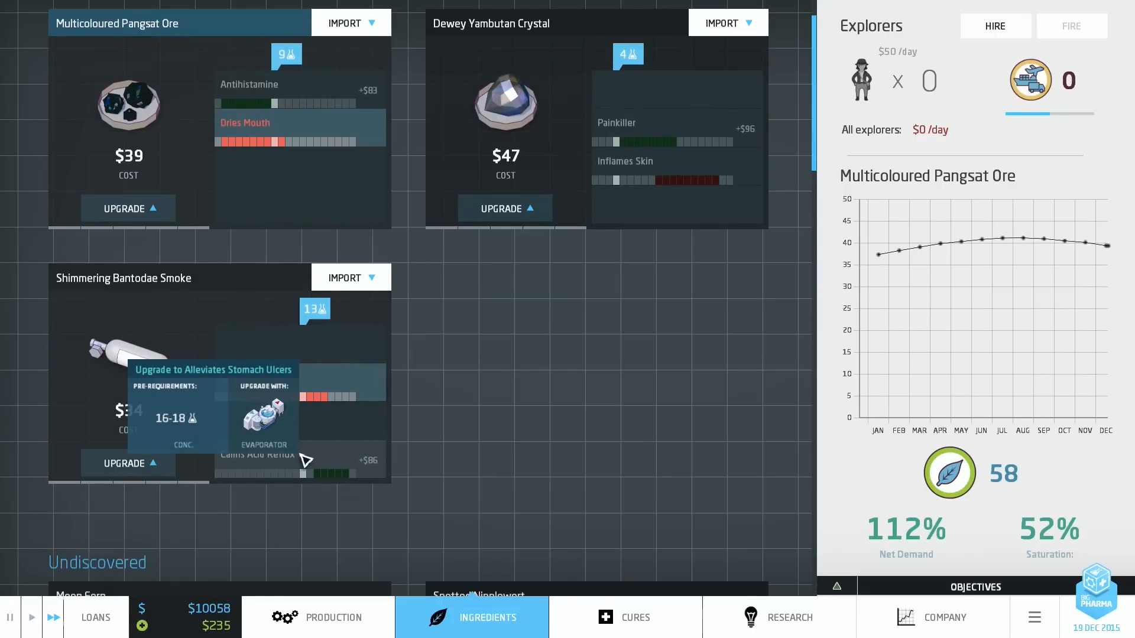
click(334, 617)
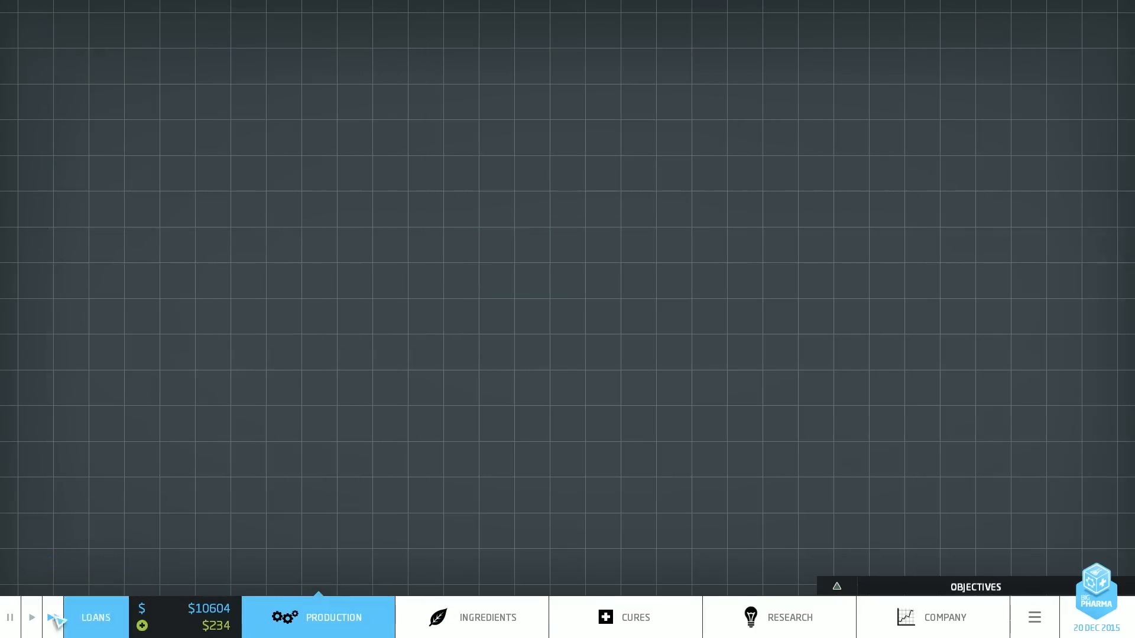
click(333, 618)
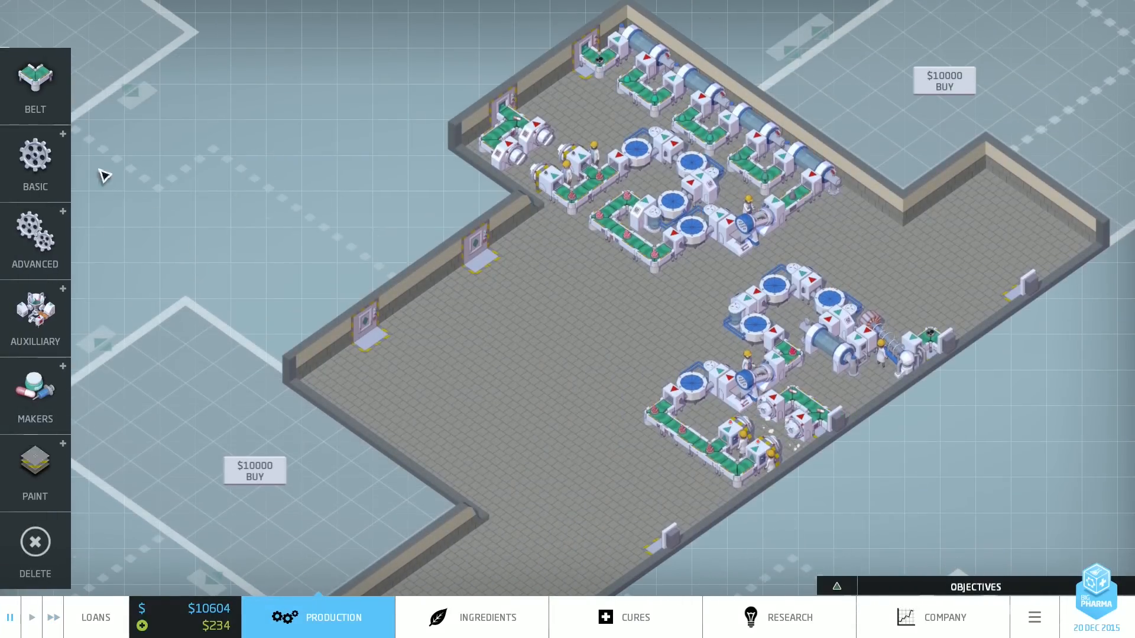
click(34, 163)
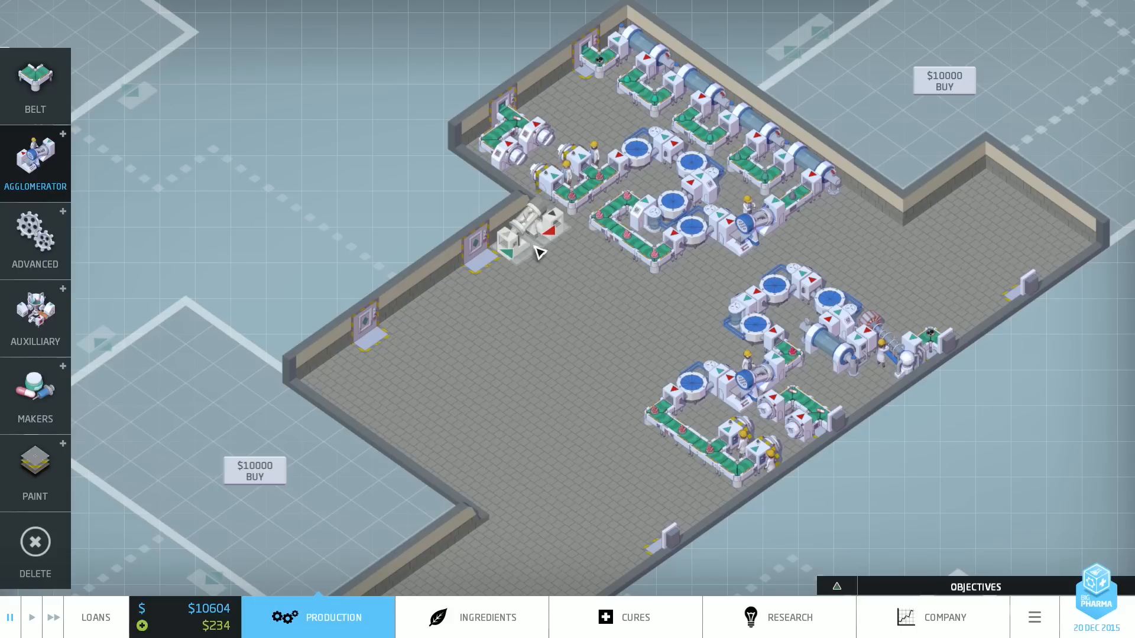
Step: Build the agglomerator at the upper-left entrance and add an evaporator to the right-hand line
click(35, 164)
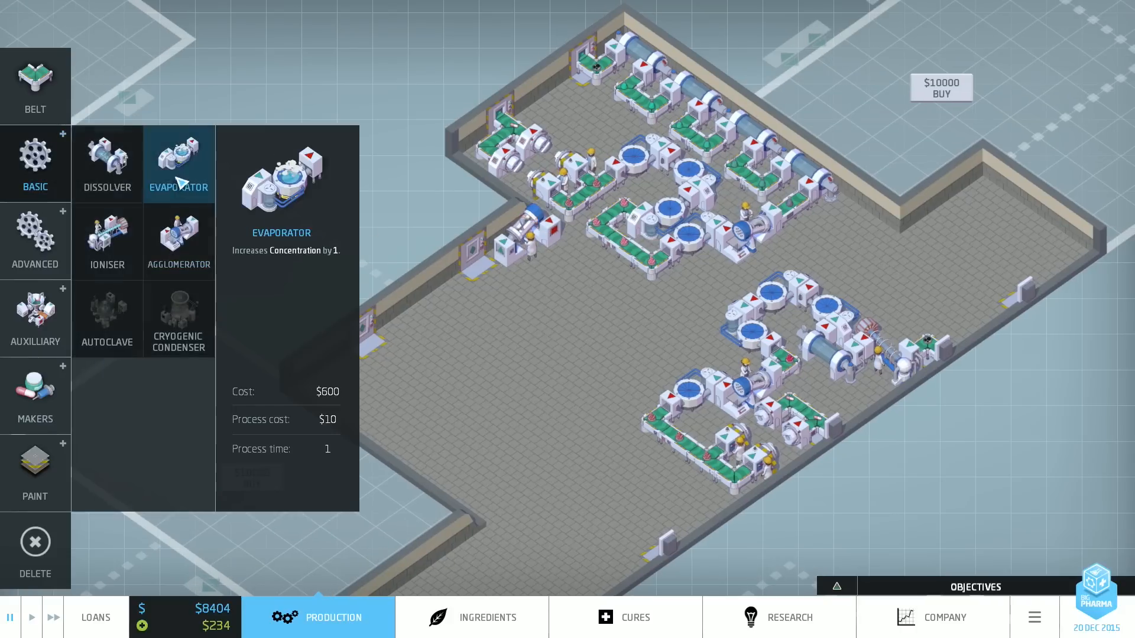
click(178, 163)
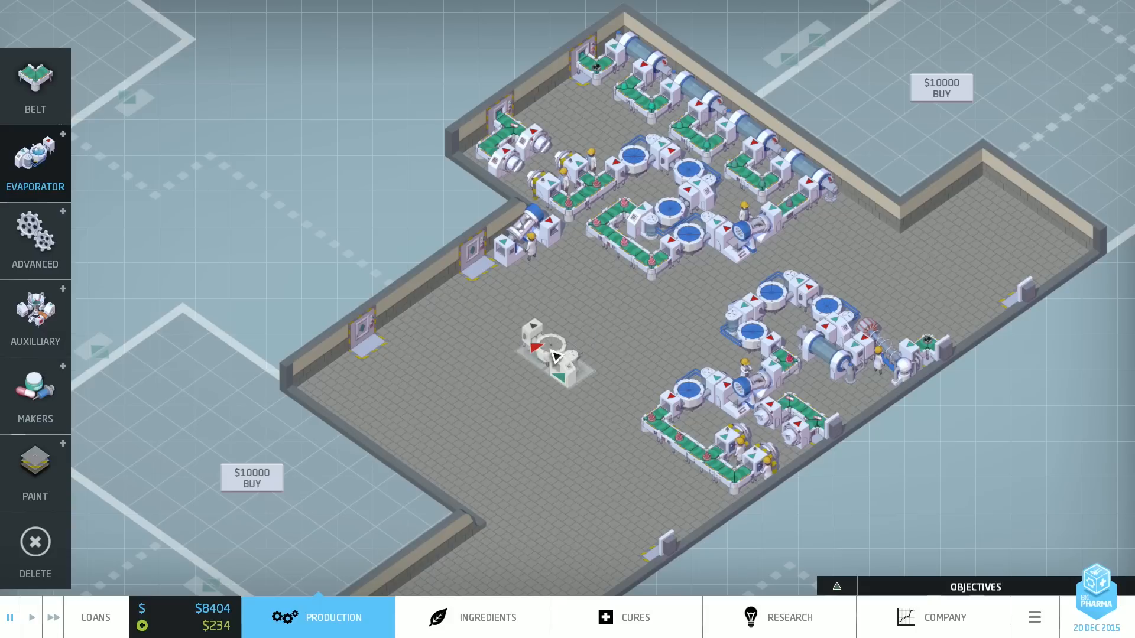
drag(554, 355, 395, 431)
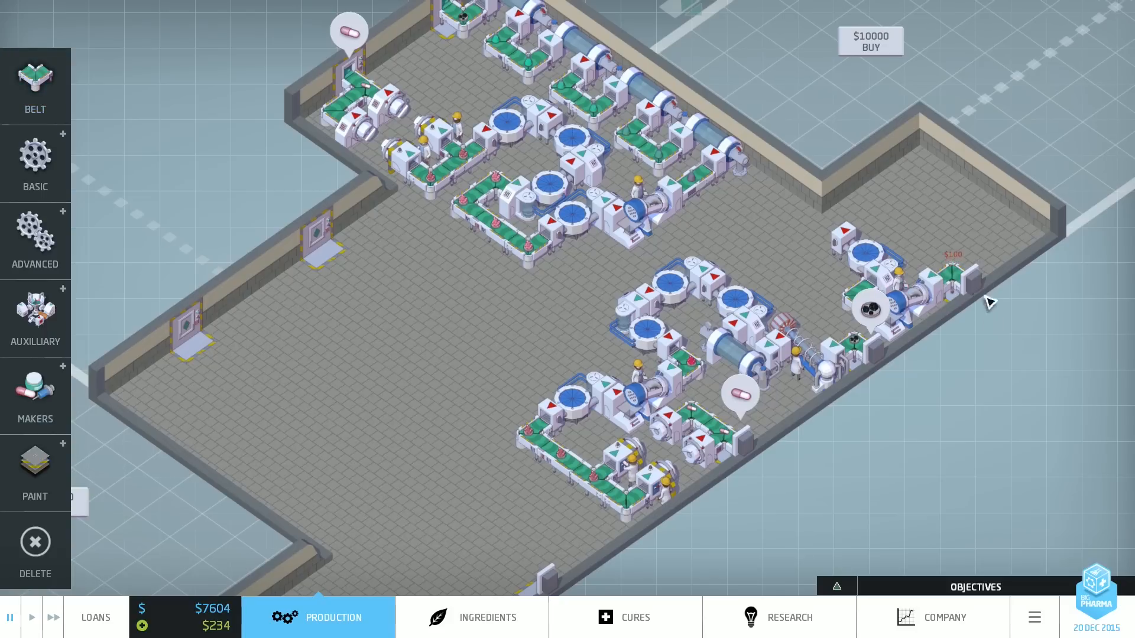
click(488, 617)
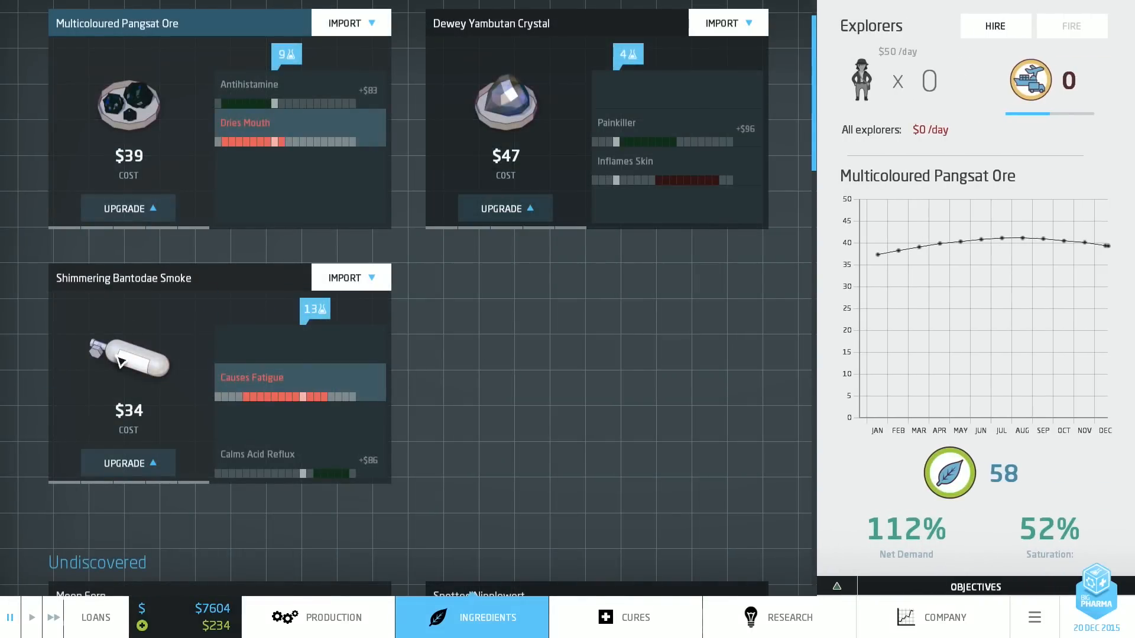
Step: Return to the factory floor and check the new evaporator's 8-12 active range
click(317, 617)
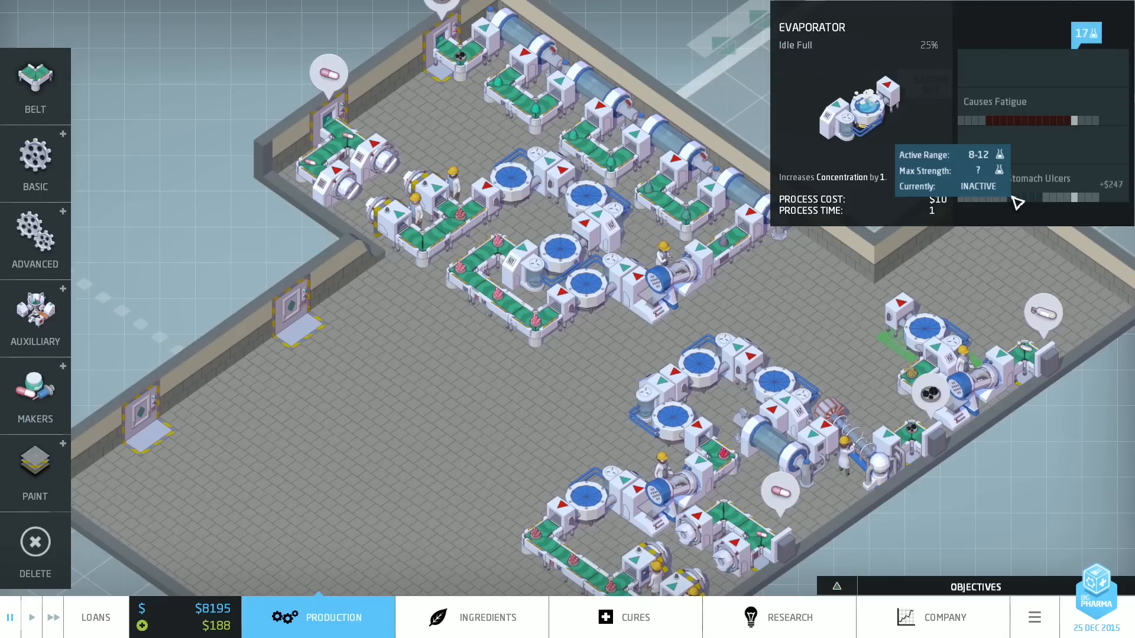
Step: Add another basic machine and extra belts to the central production line
click(35, 163)
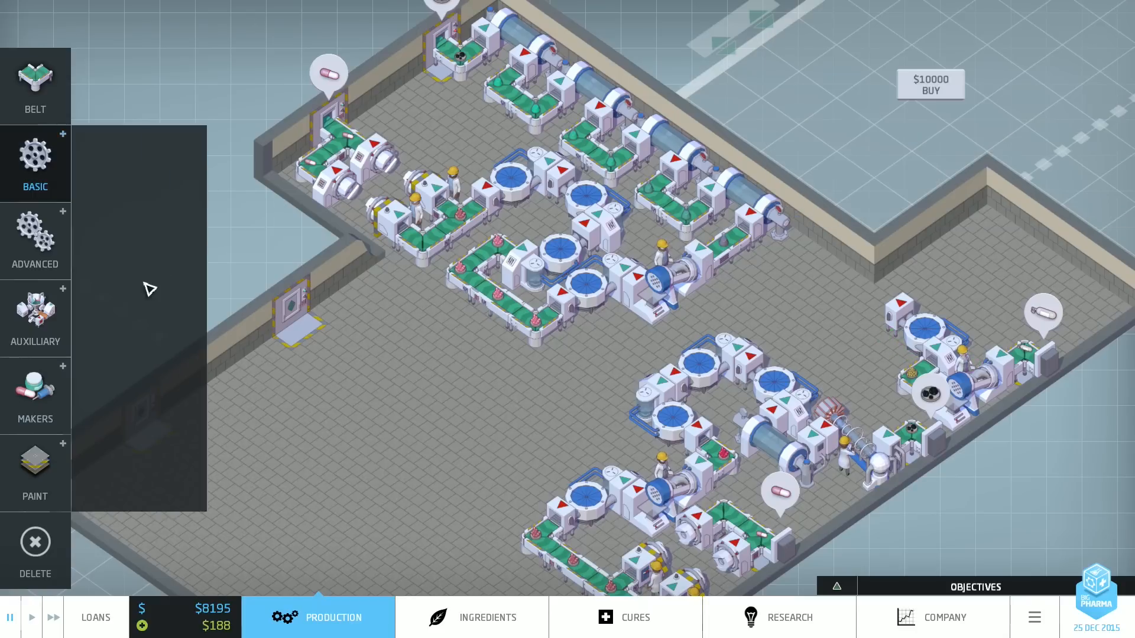
click(34, 163)
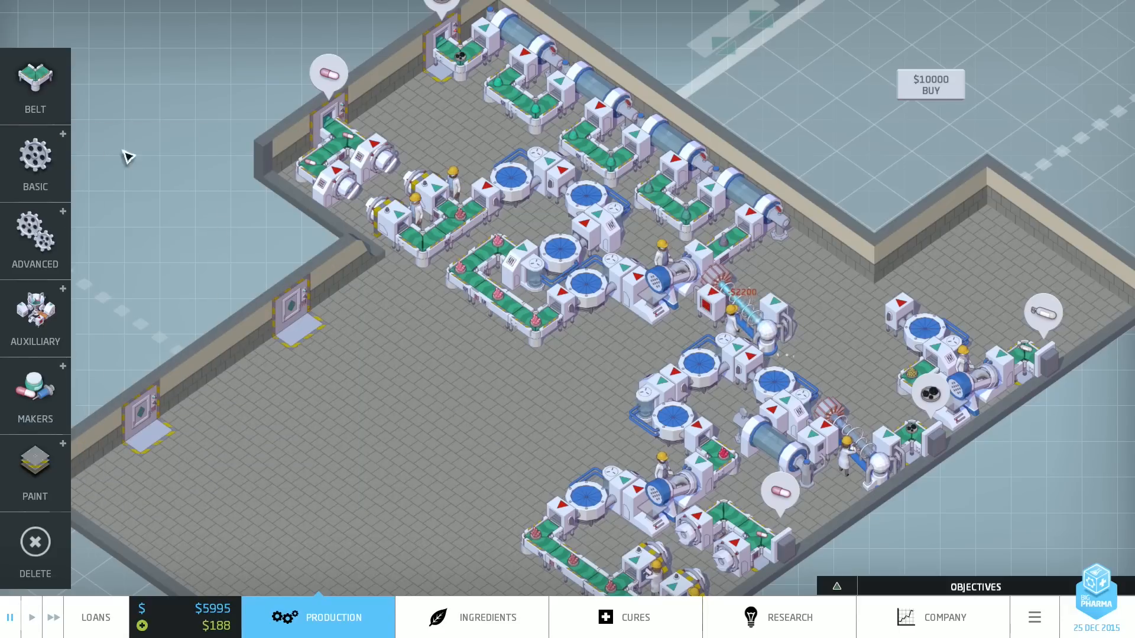
click(34, 241)
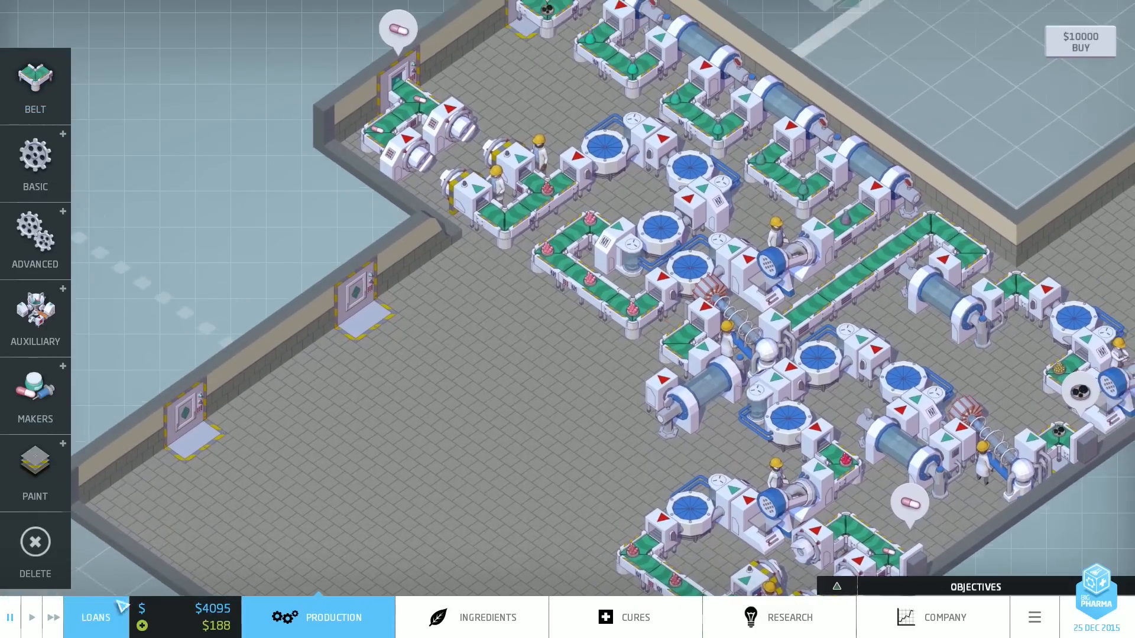
click(34, 396)
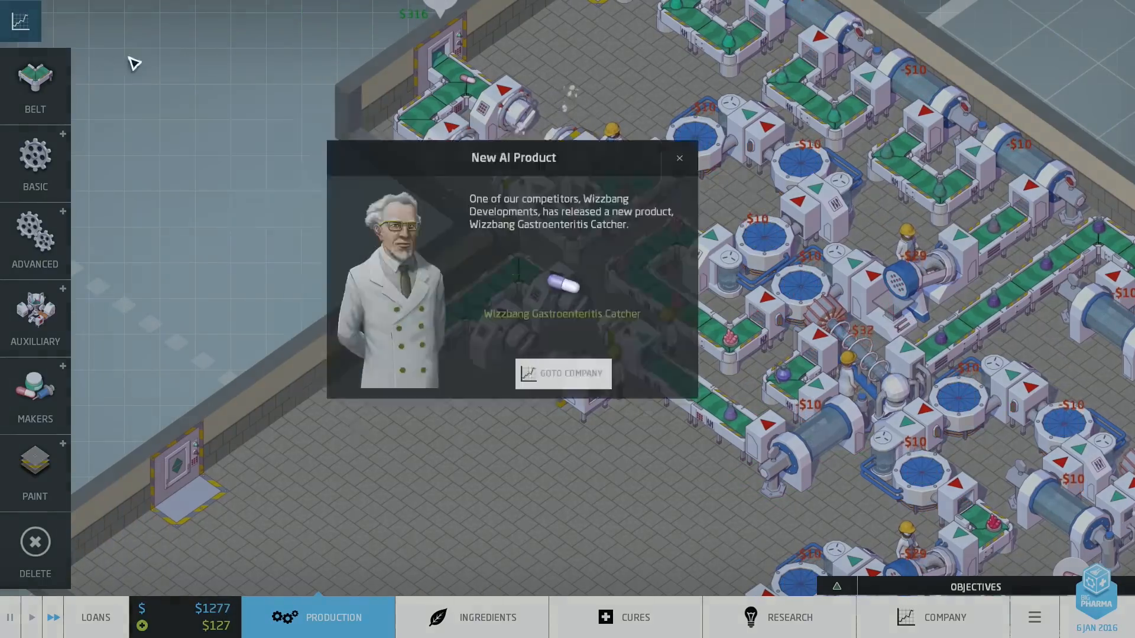
Step: Name the new pill Elysia Vomit Reliever 'Schuldig' and acknowledge the Teenage Angst news
click(678, 157)
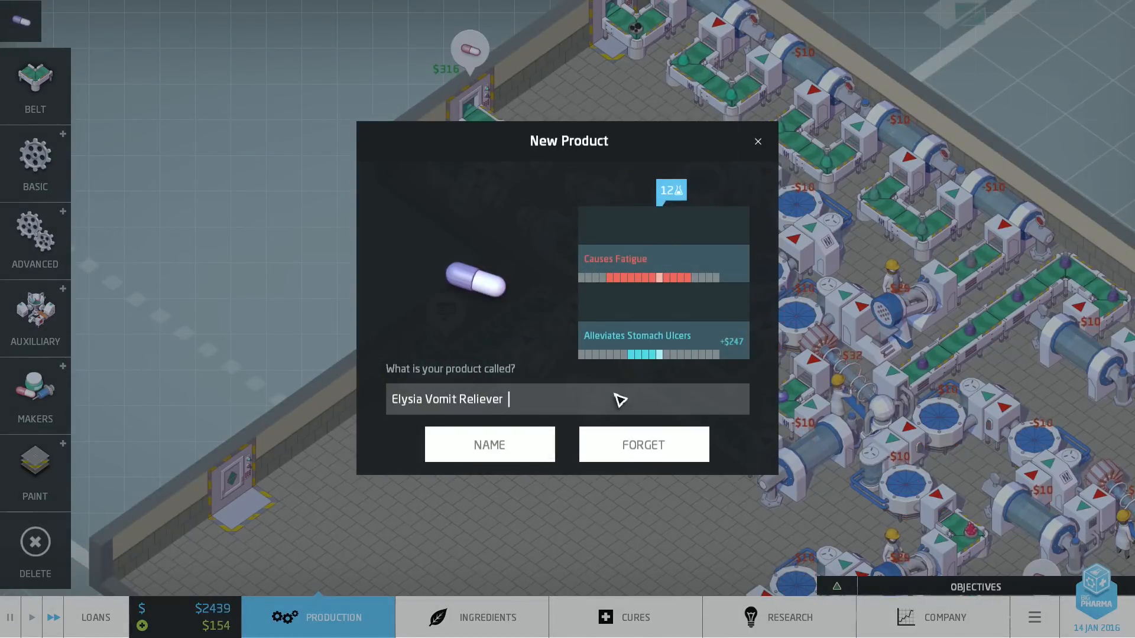
text("Schuldig”)
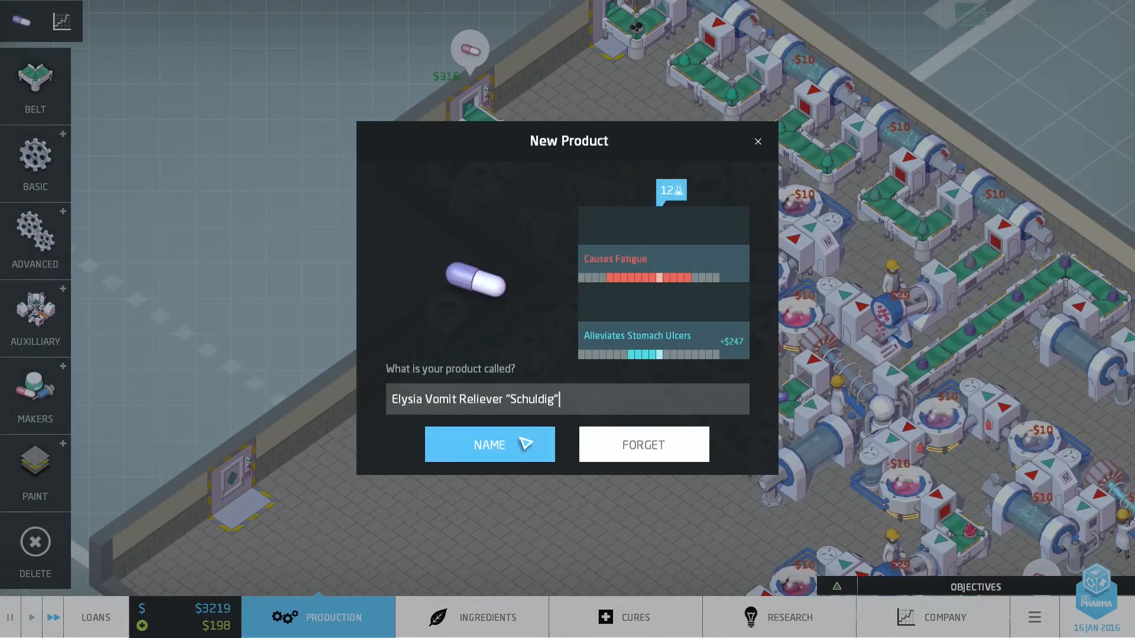
click(488, 445)
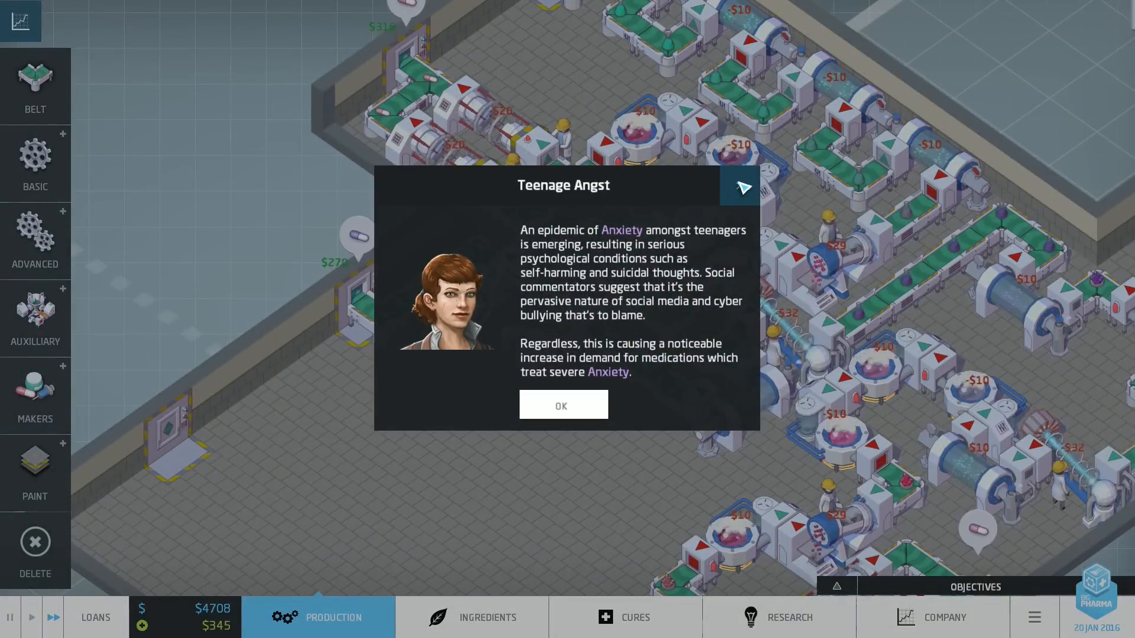
click(563, 405)
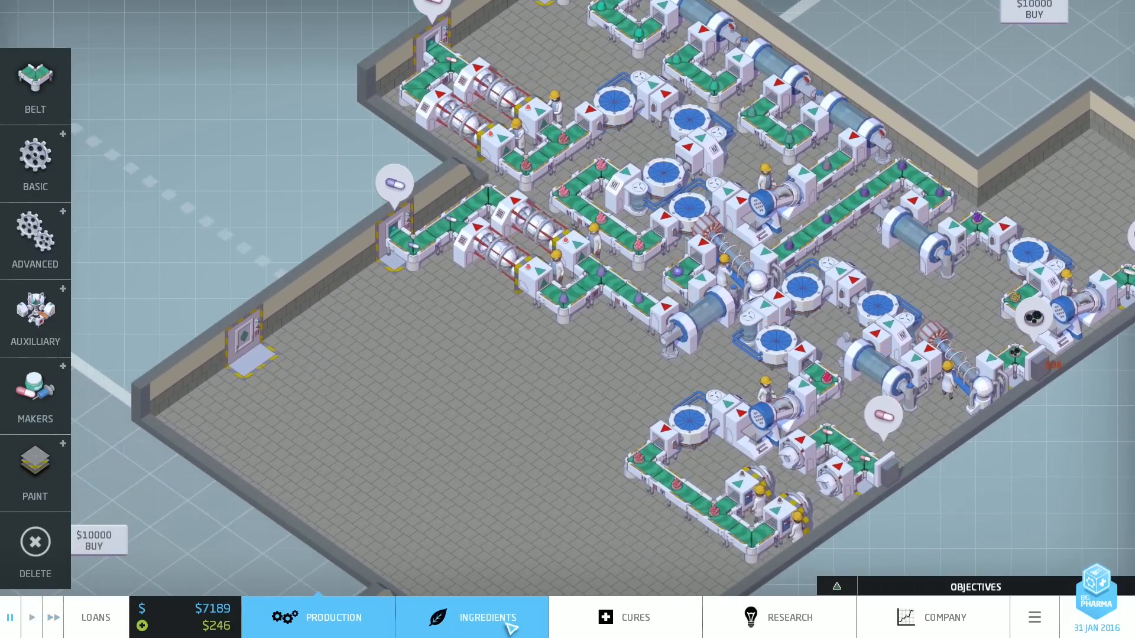
Step: Assign explorers to Moon Fern, check Creamer research, and show the company product overview
click(487, 617)
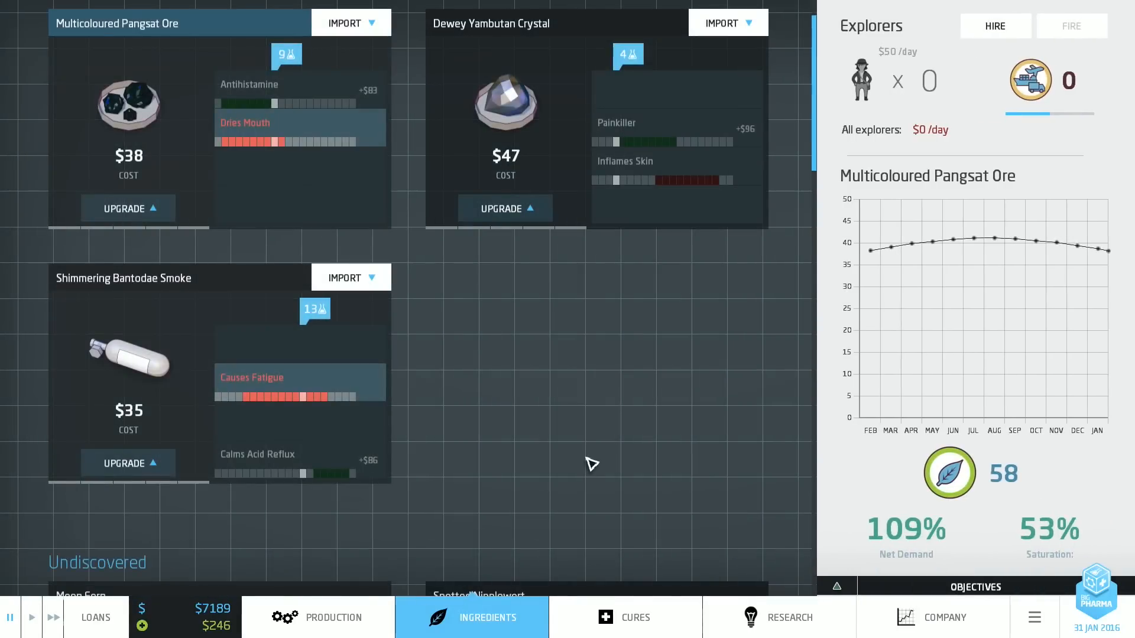
scroll(down, 3)
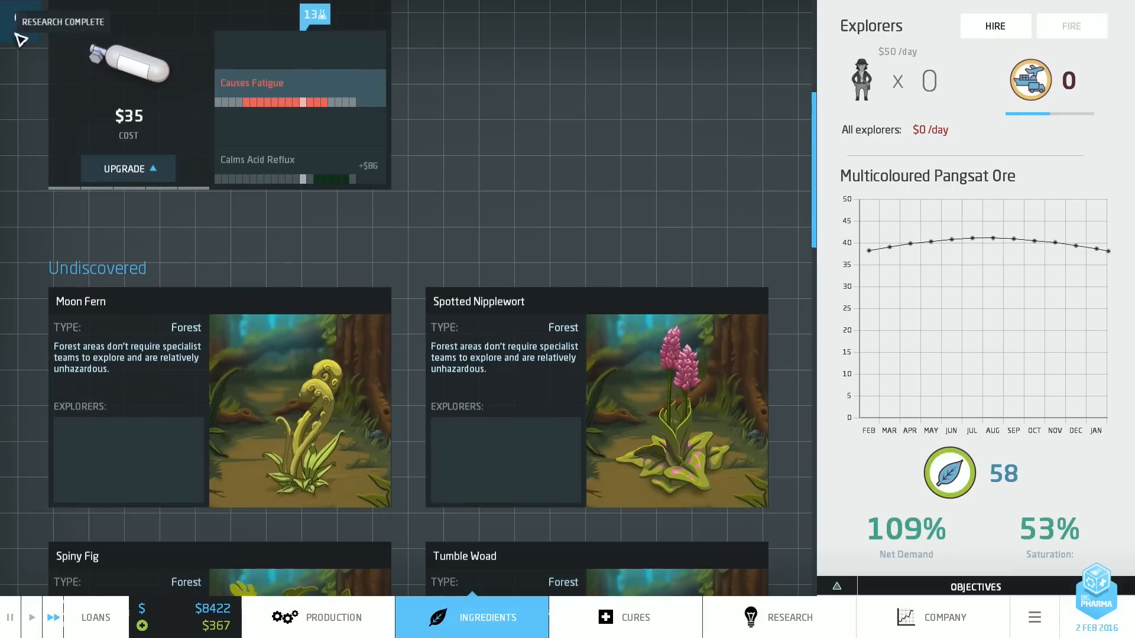
click(778, 617)
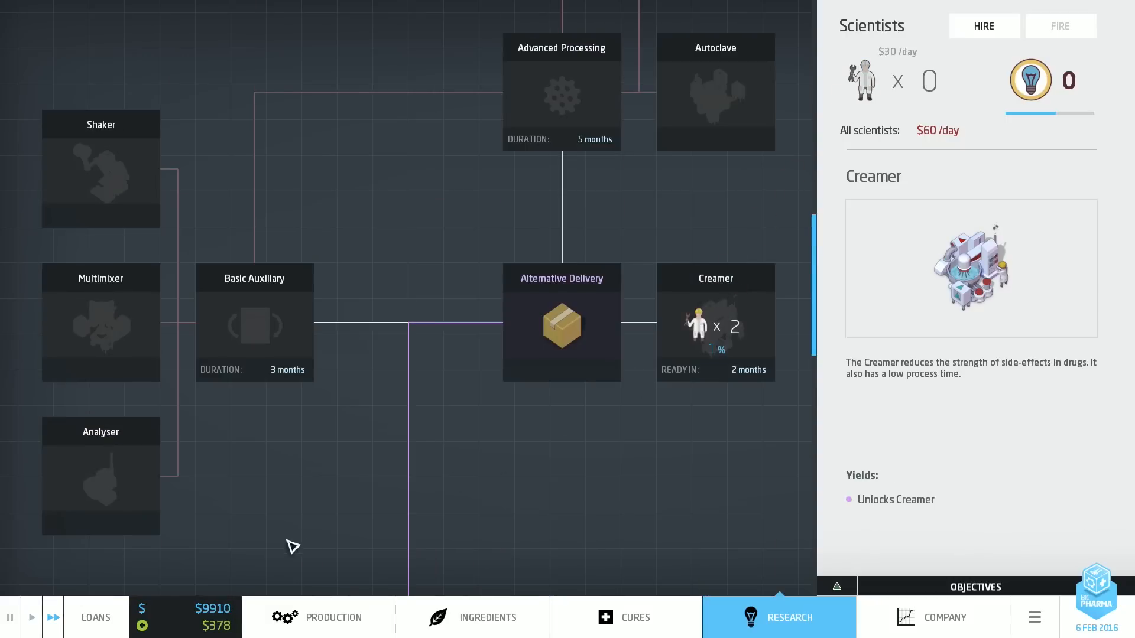
click(333, 617)
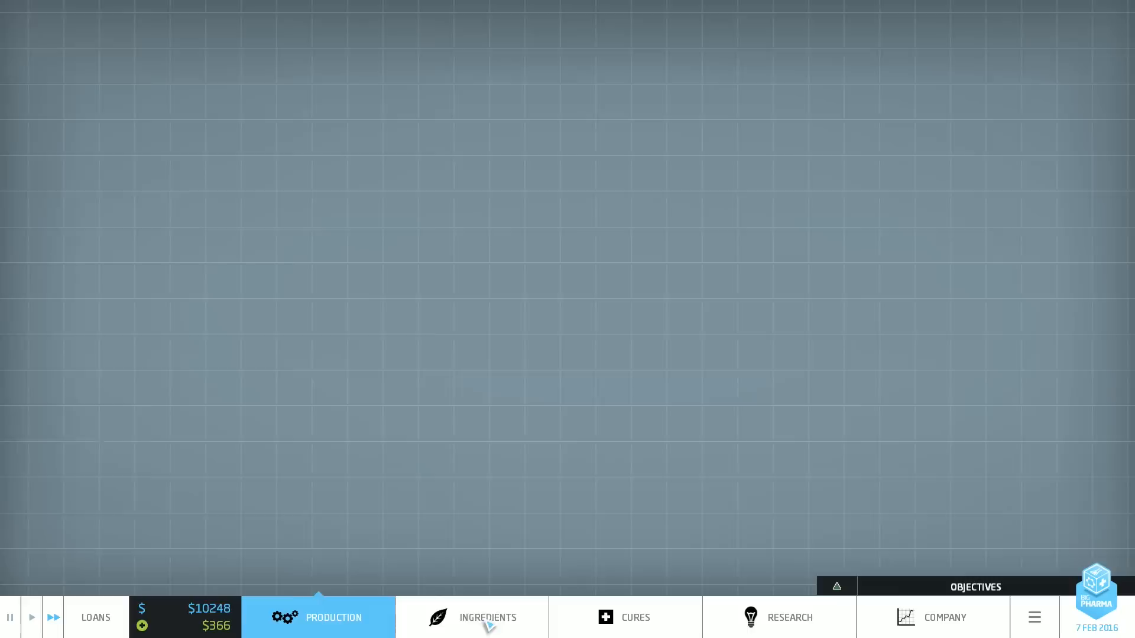
click(487, 617)
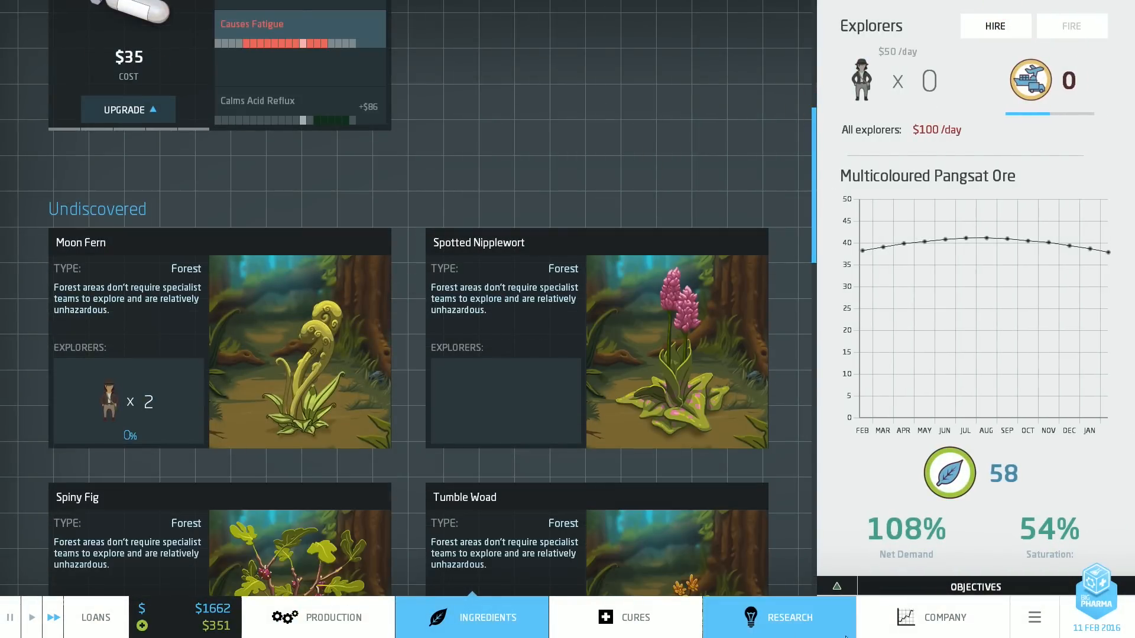
click(946, 618)
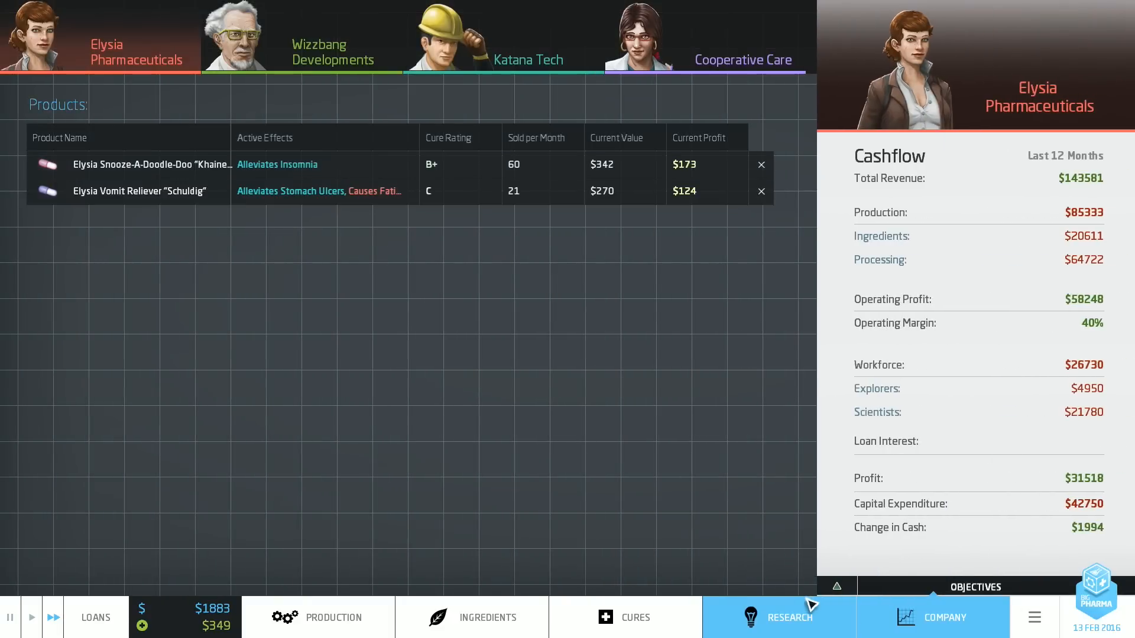